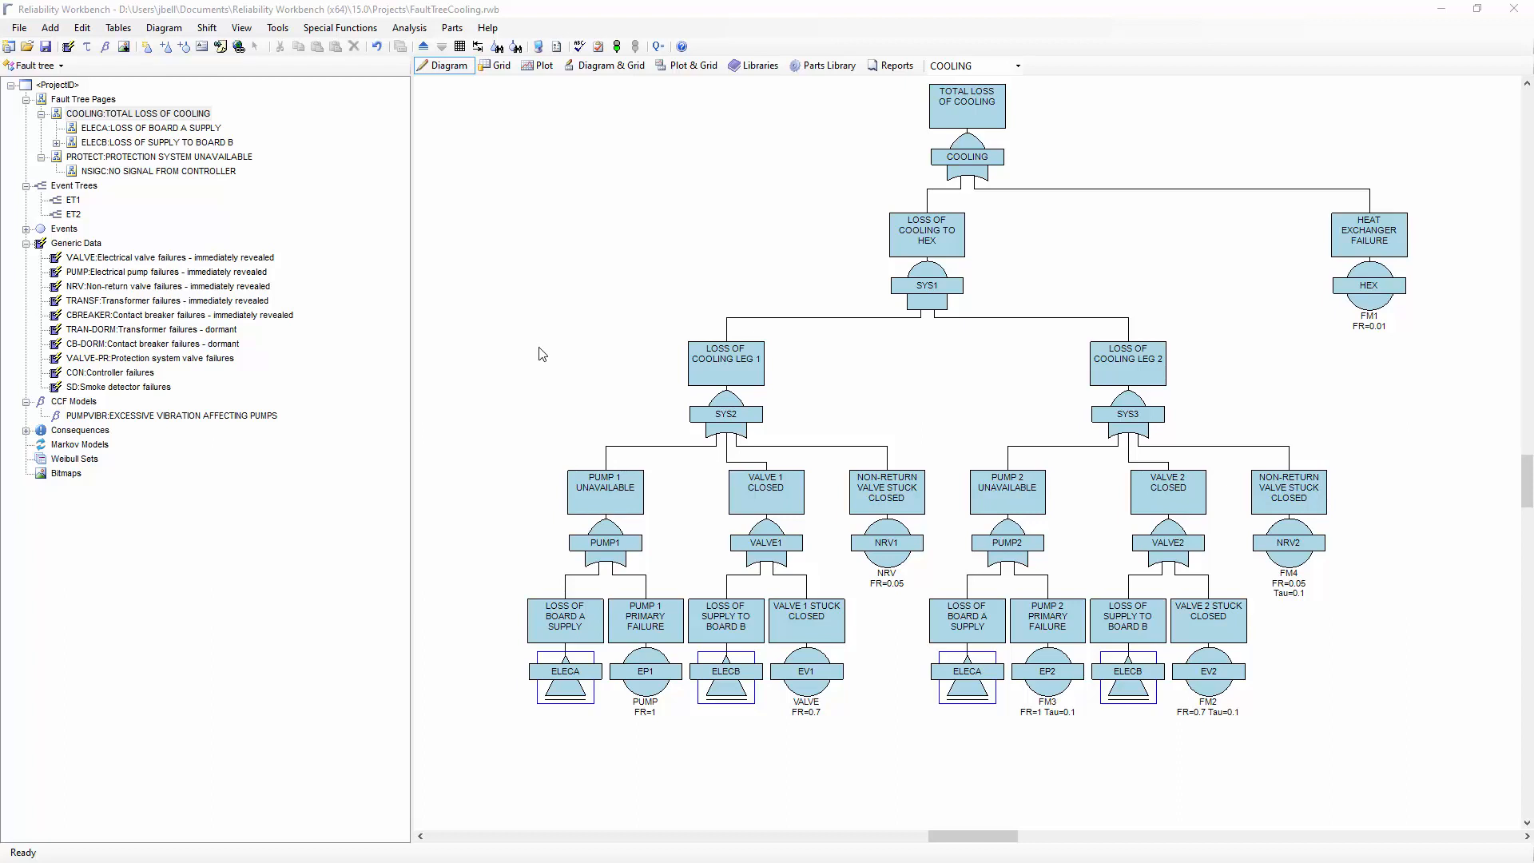
mouse_move(626, 107)
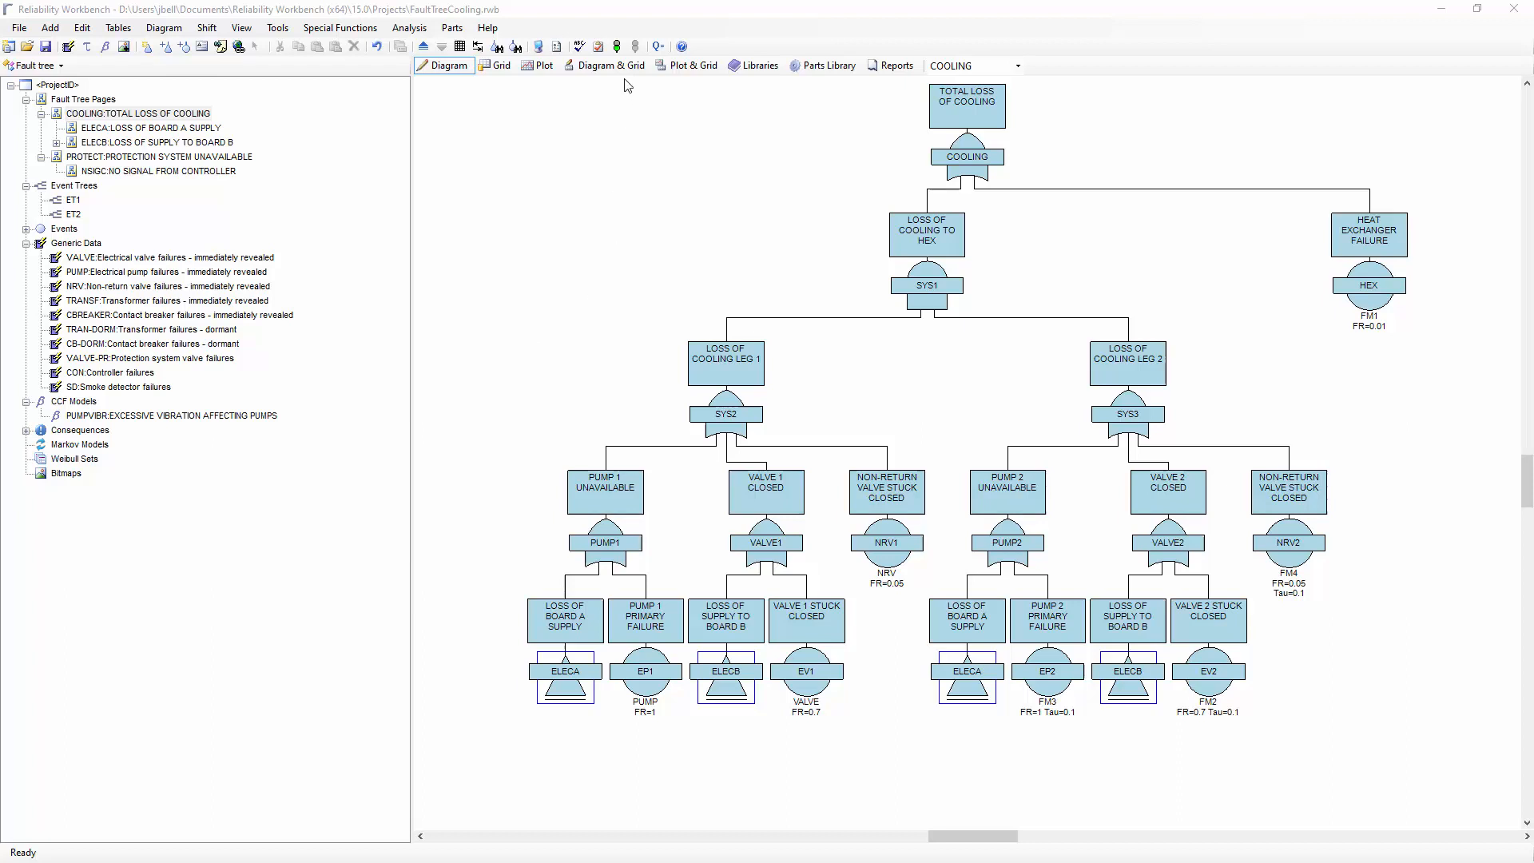
Run the fault tree analysis, giving COOLING unavailability 0.001412 in the results summary
left_click(616, 45)
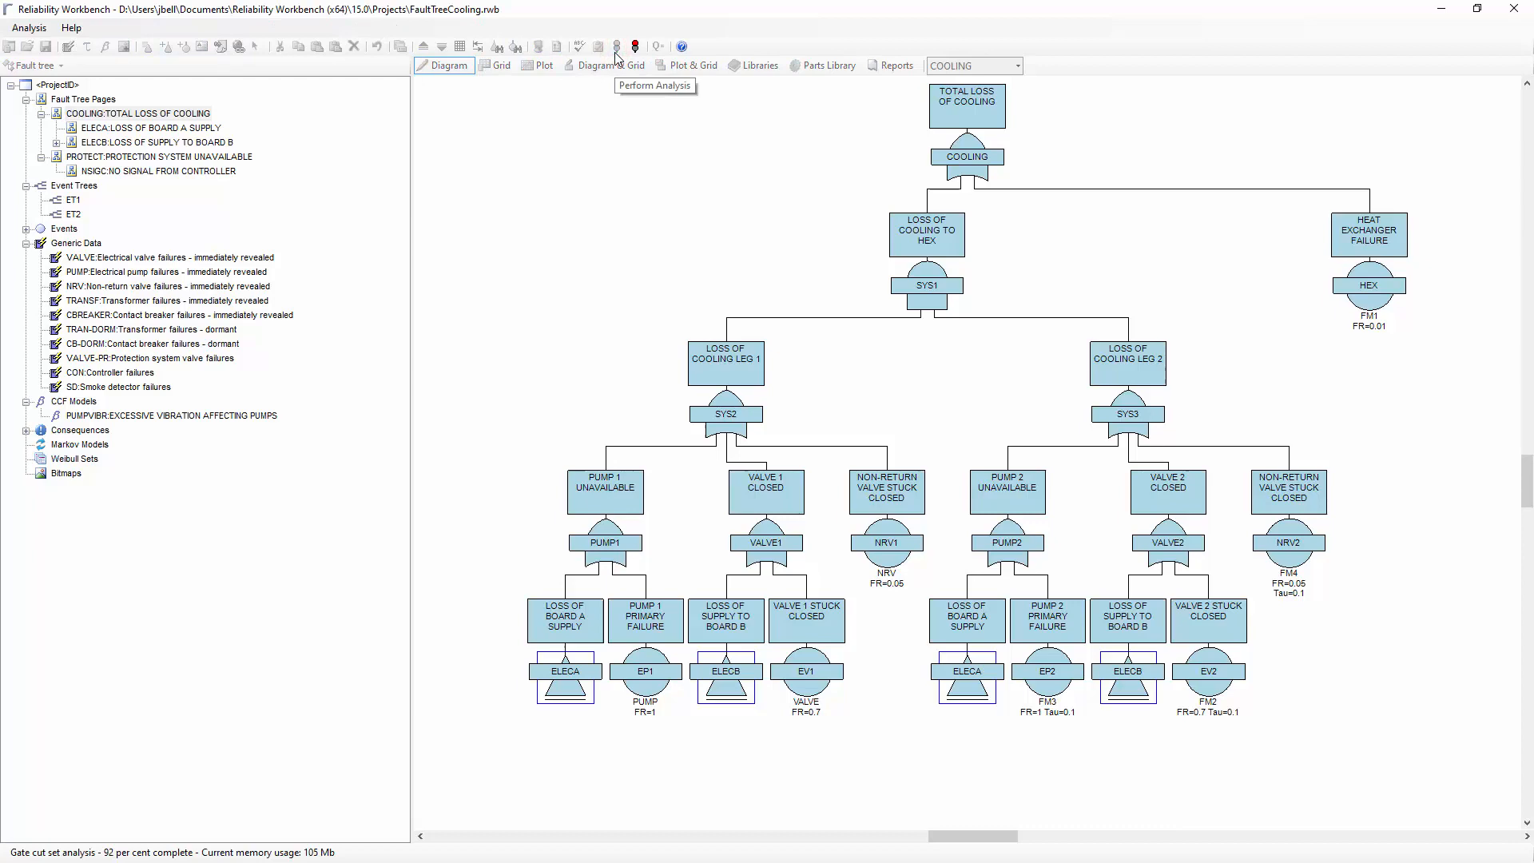
left_click(616, 44)
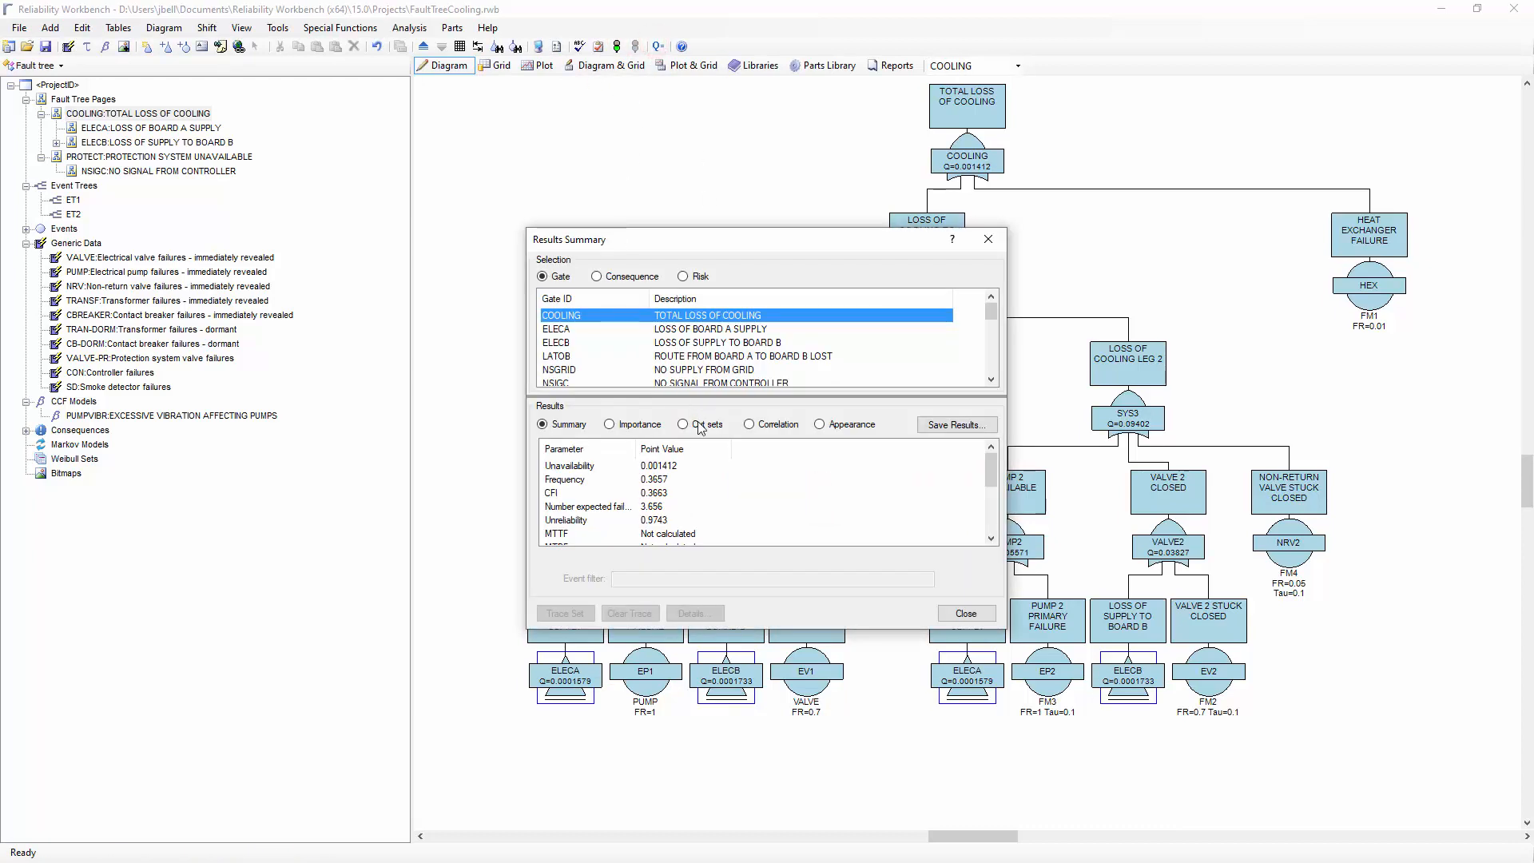
List COOLING's minimal cut sets: SYS1 (Q 0.001312) and HEX (Q 9.999E-05)
left_click(682, 423)
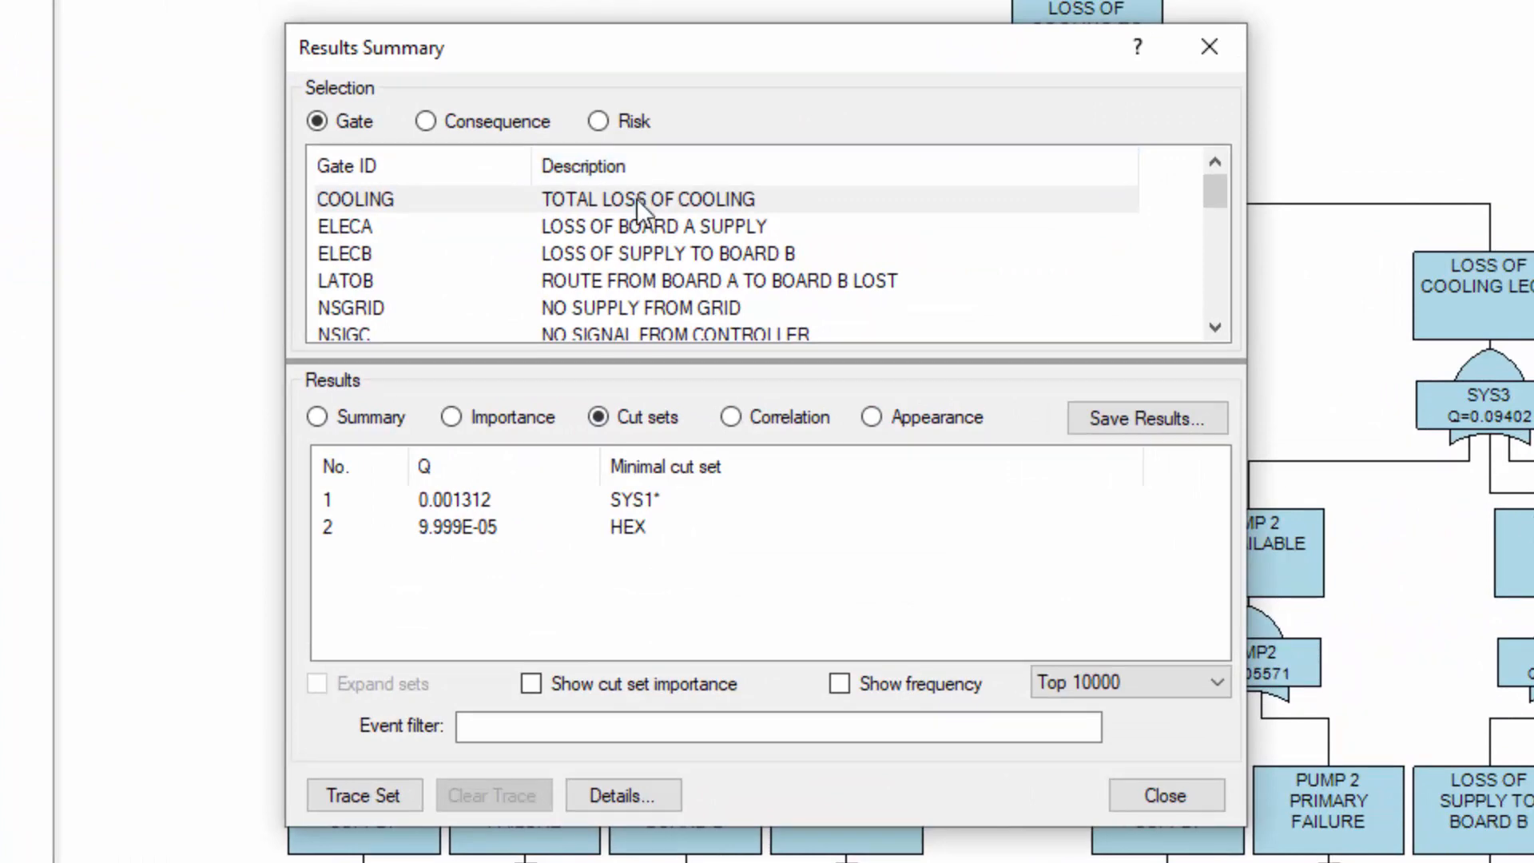
mouse_move(683, 533)
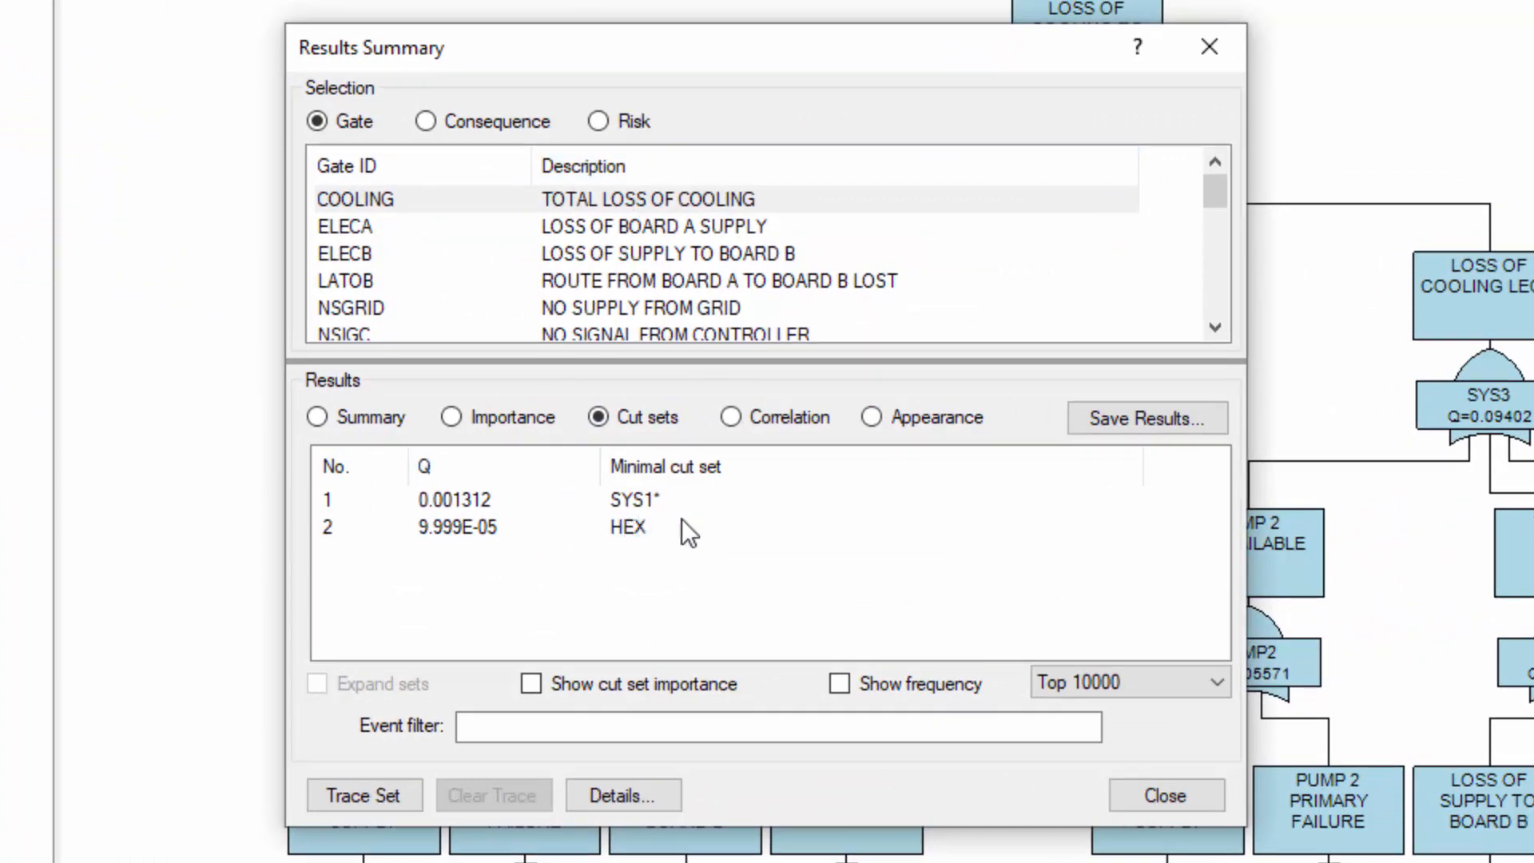
mouse_move(690, 547)
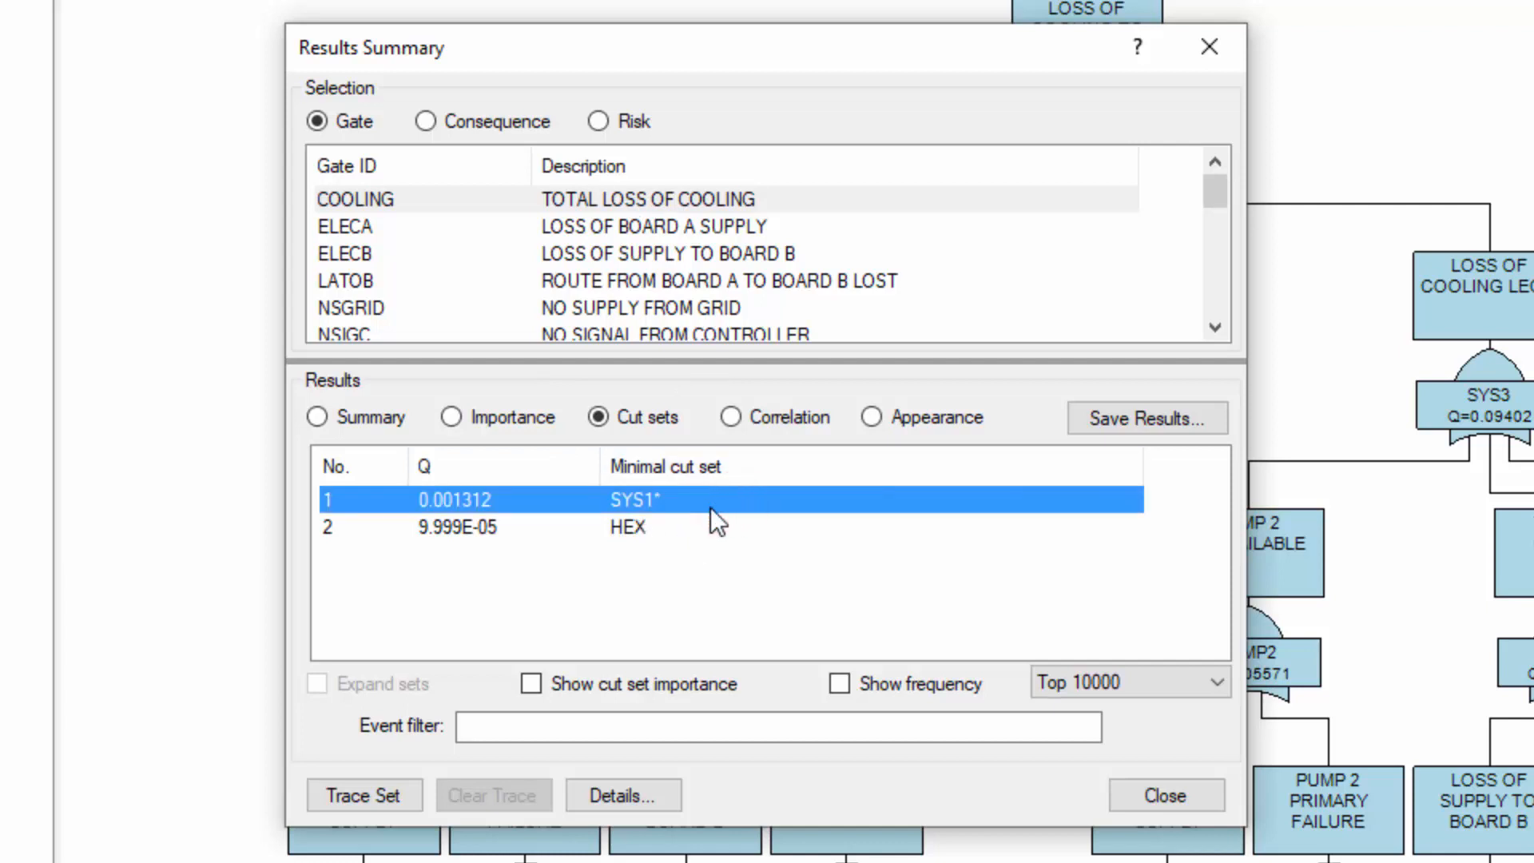
mouse_move(674, 514)
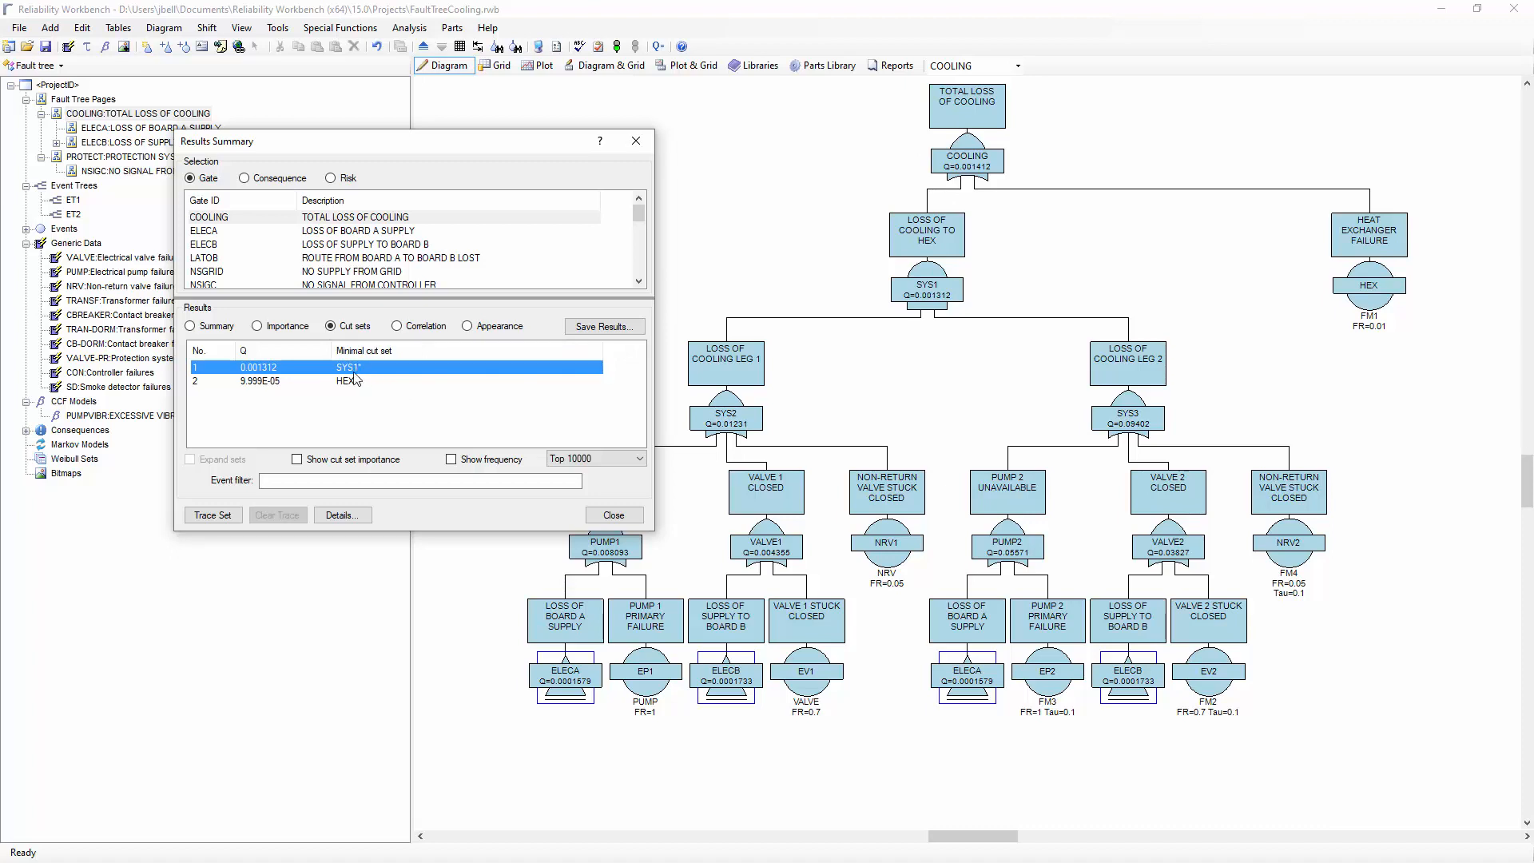
mouse_move(399, 371)
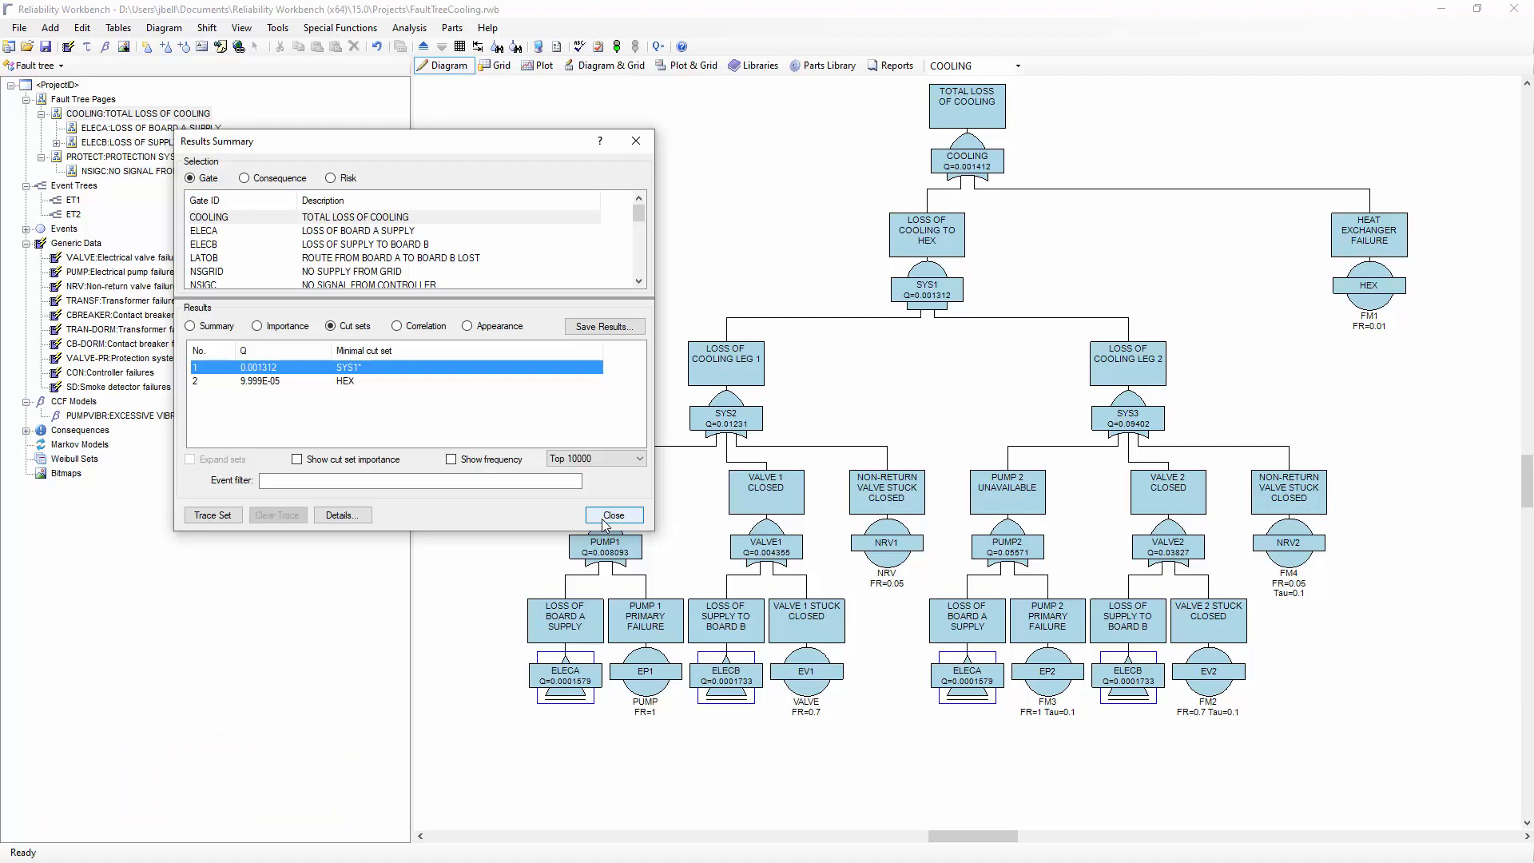
Close the results summary and head to the project options via the Tools menu
left_click(614, 515)
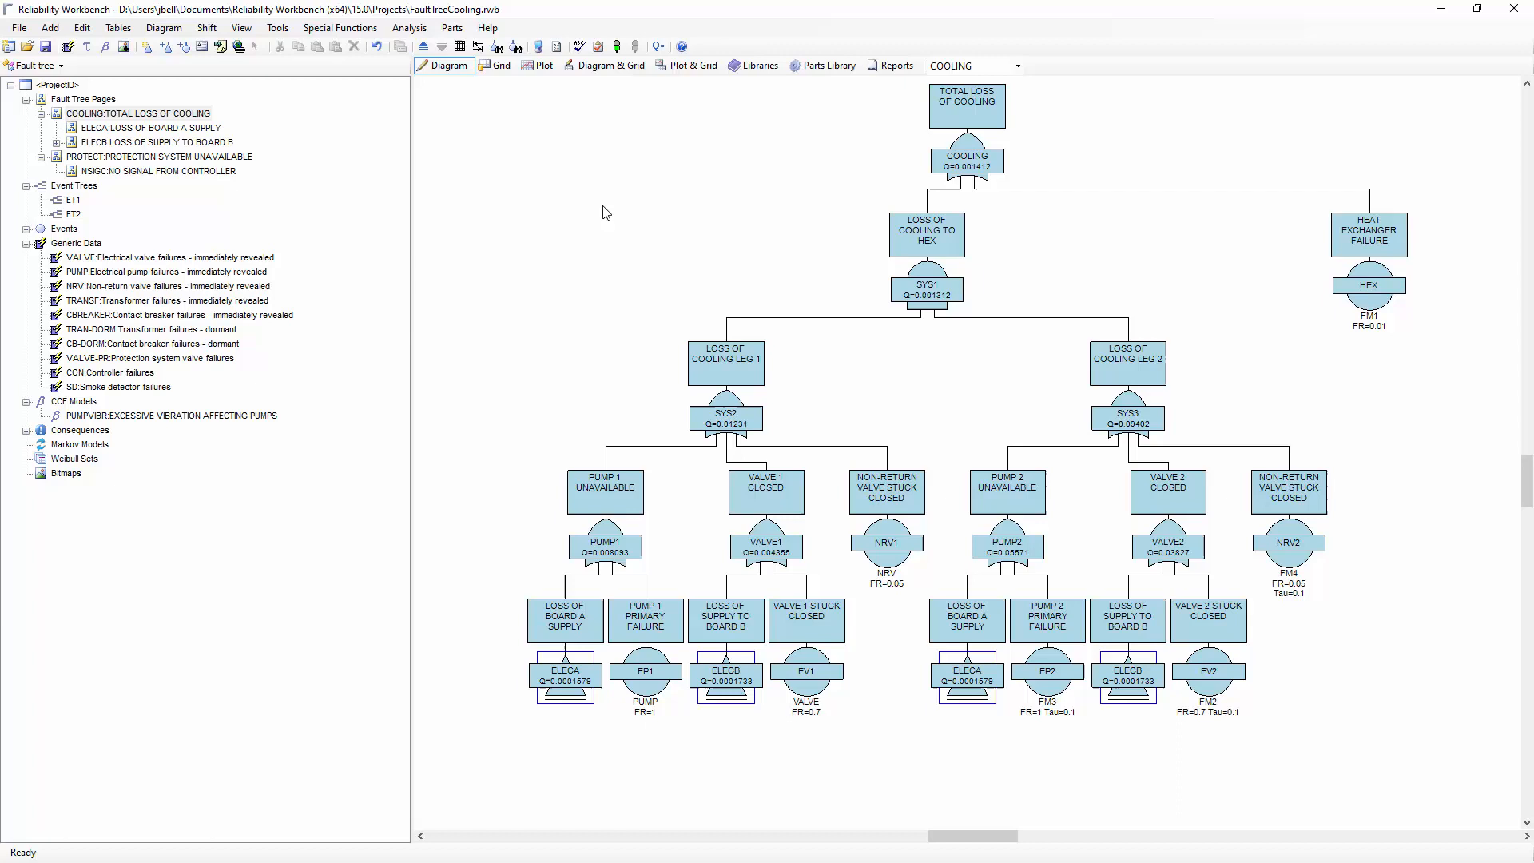
mouse_move(553, 107)
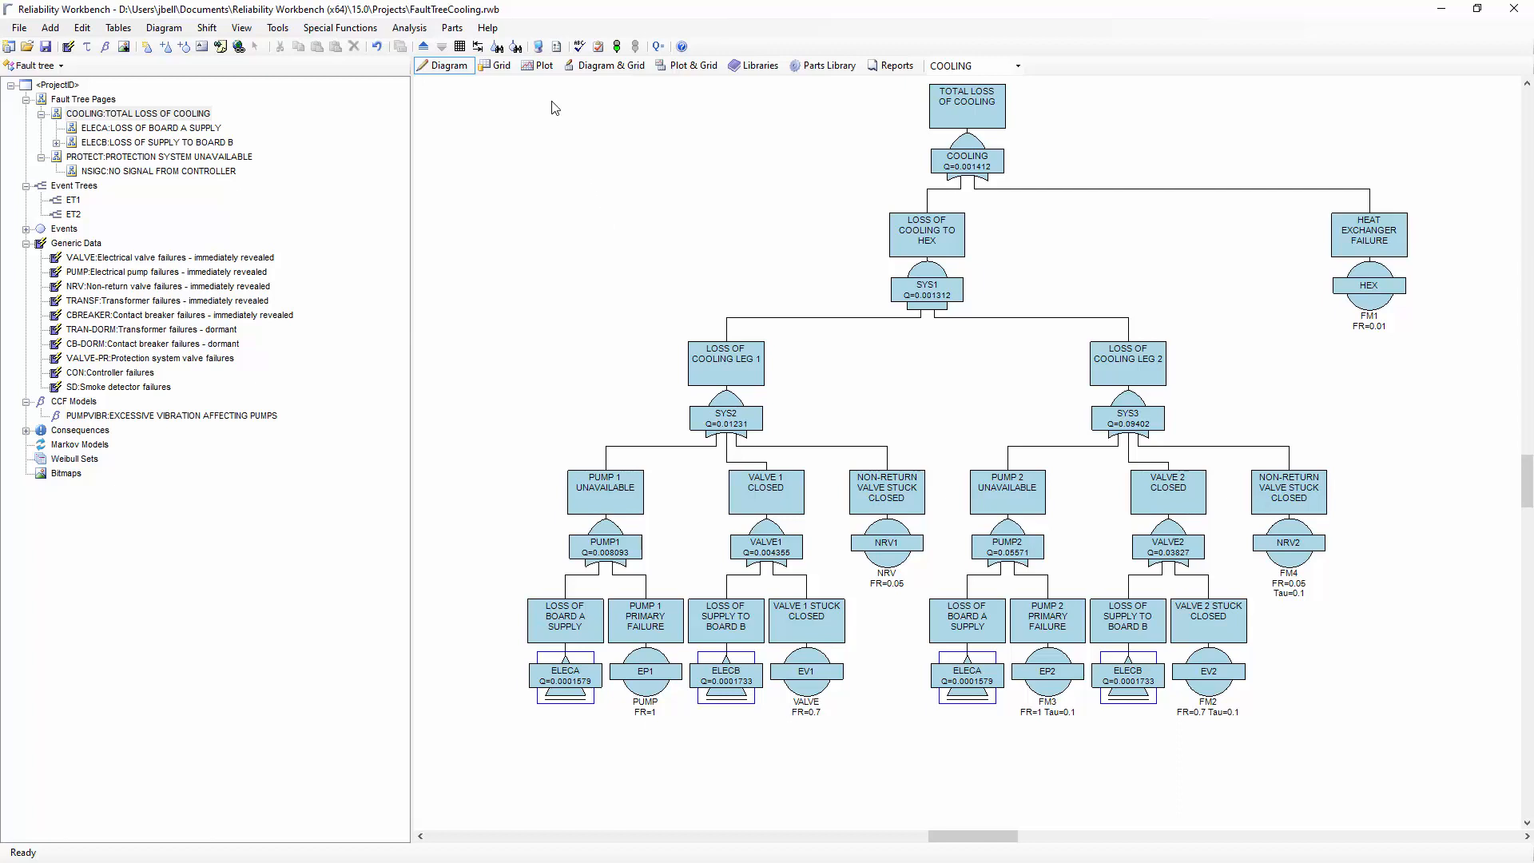
mouse_move(557, 45)
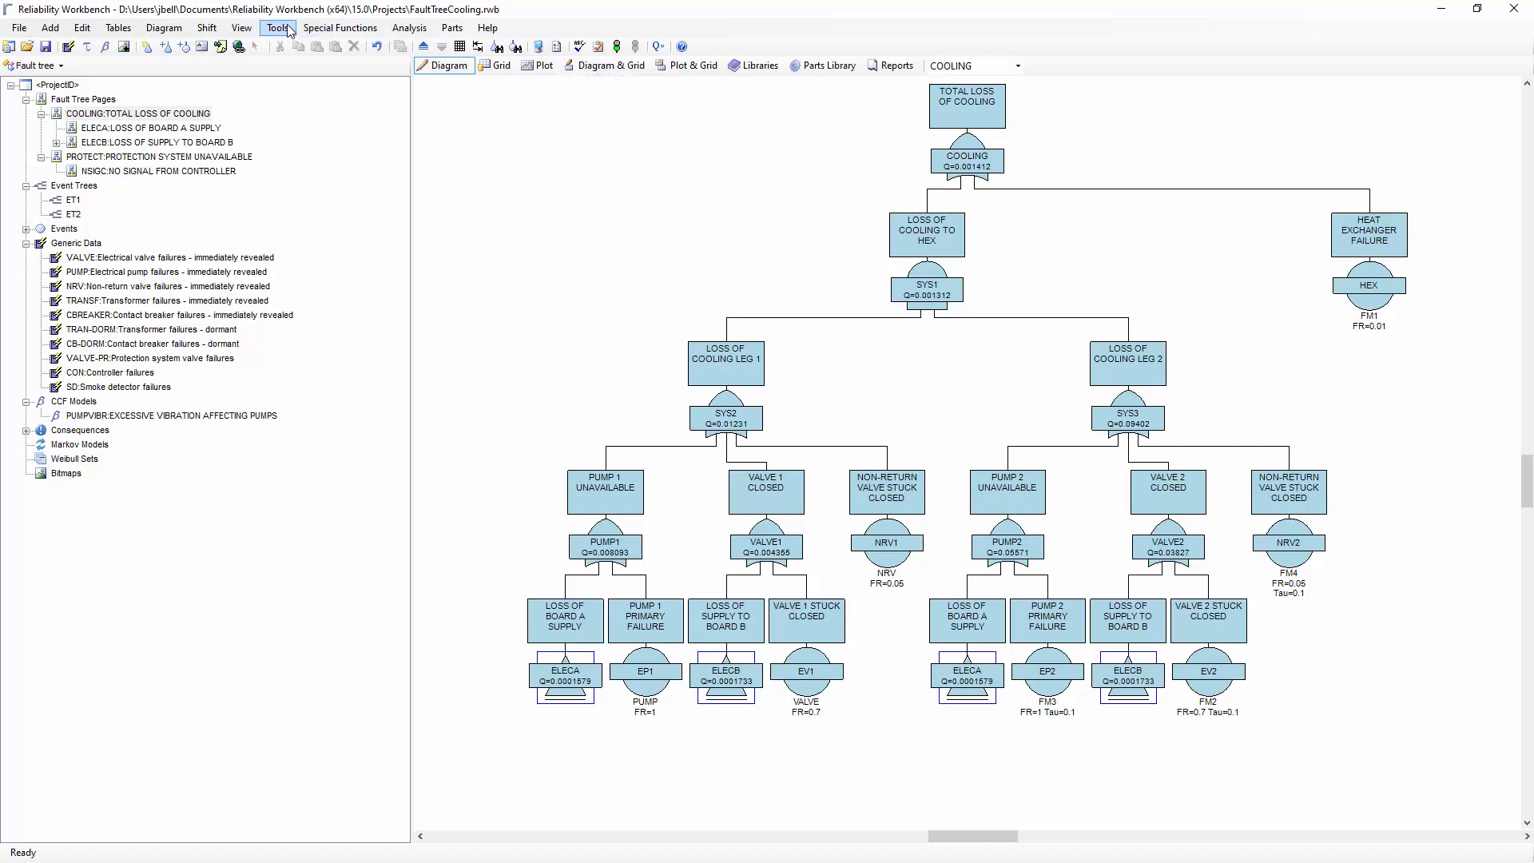
left_click(278, 27)
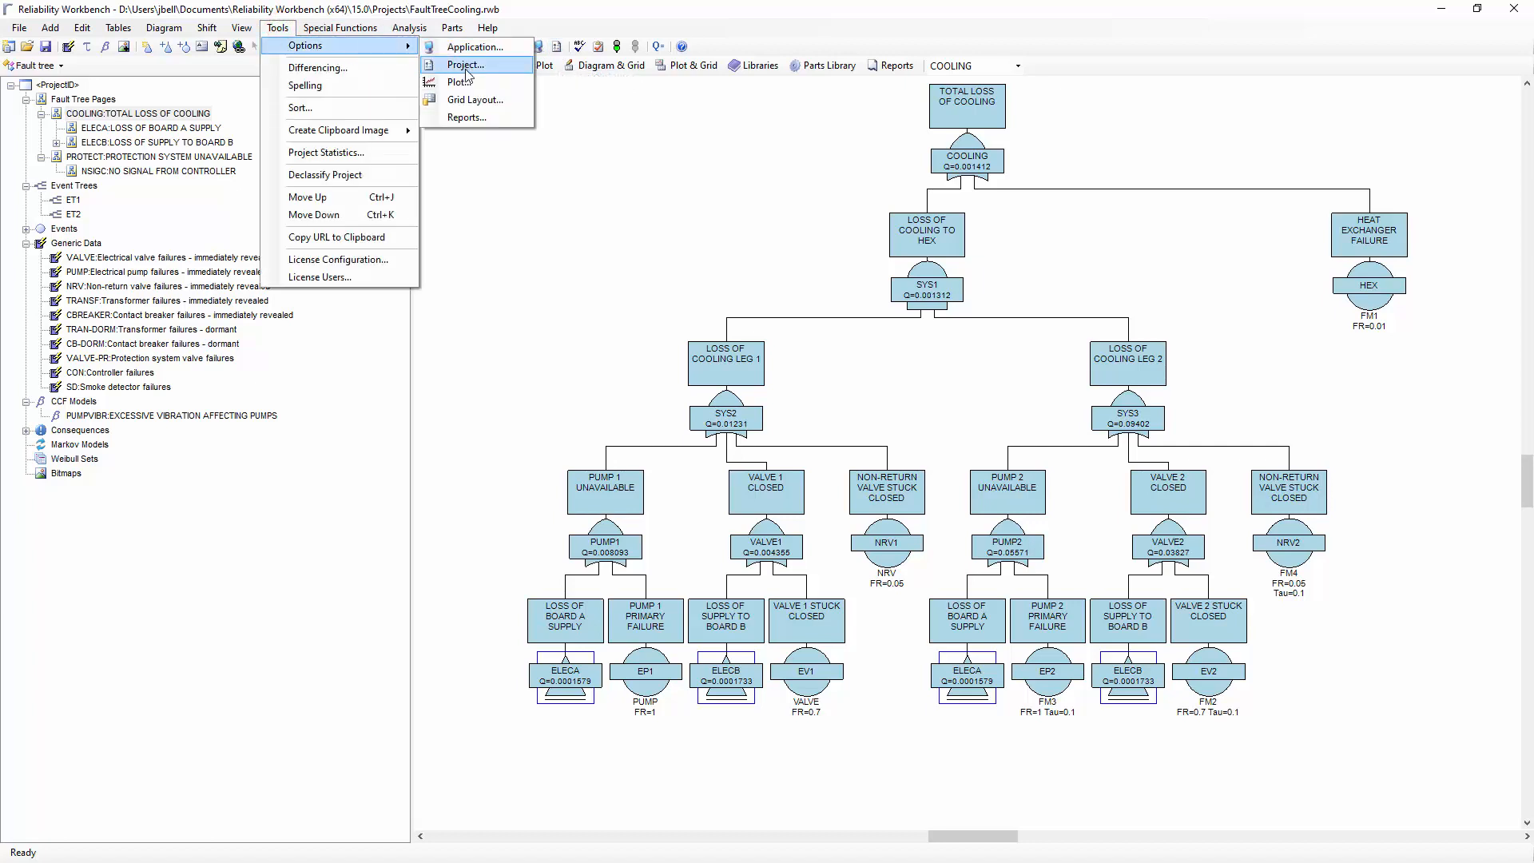
mouse_move(623, 112)
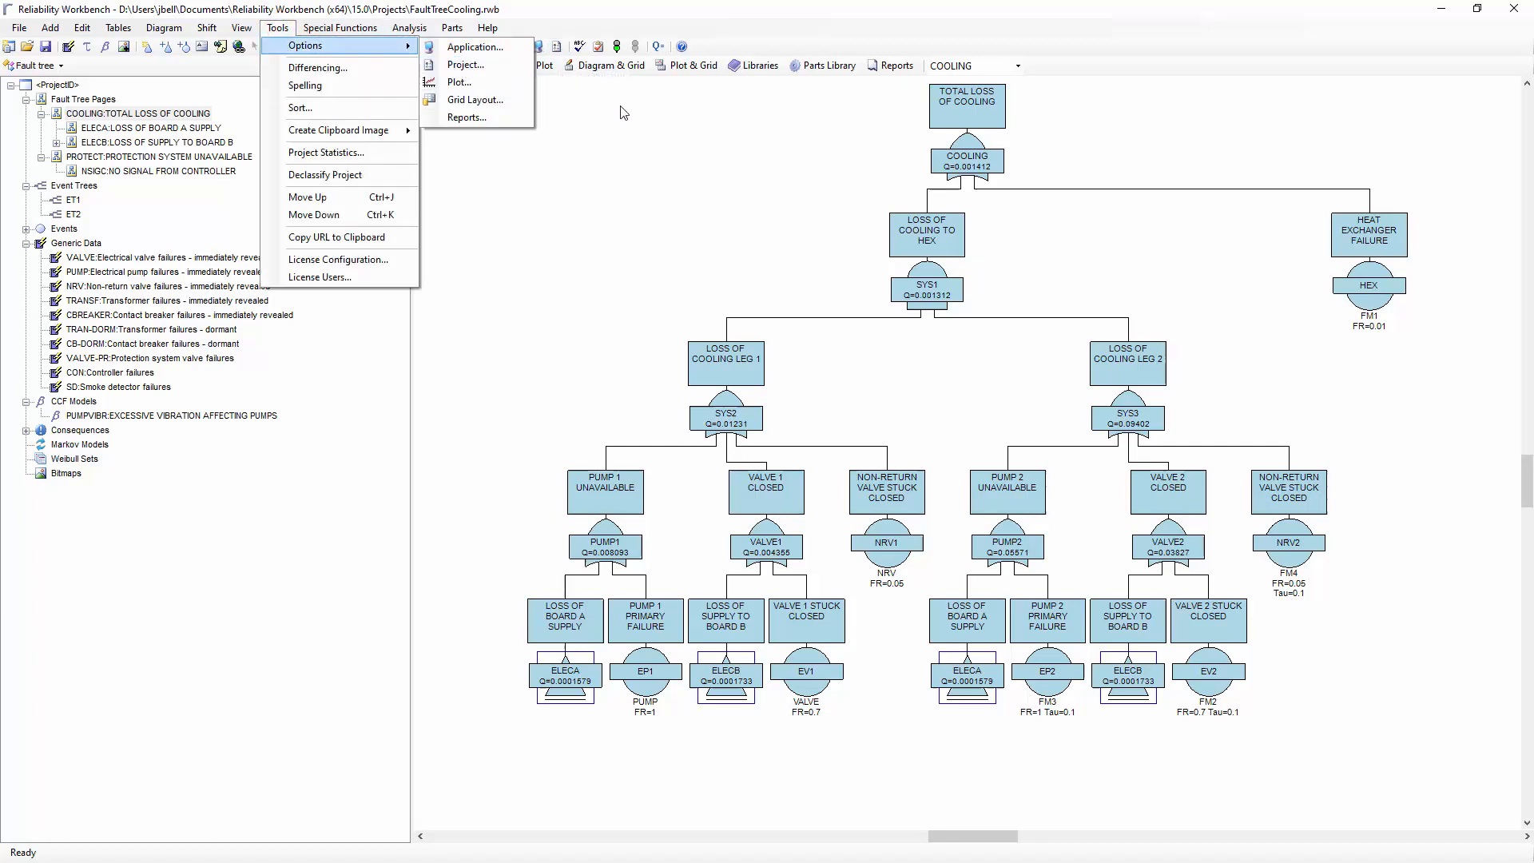
mouse_move(557, 45)
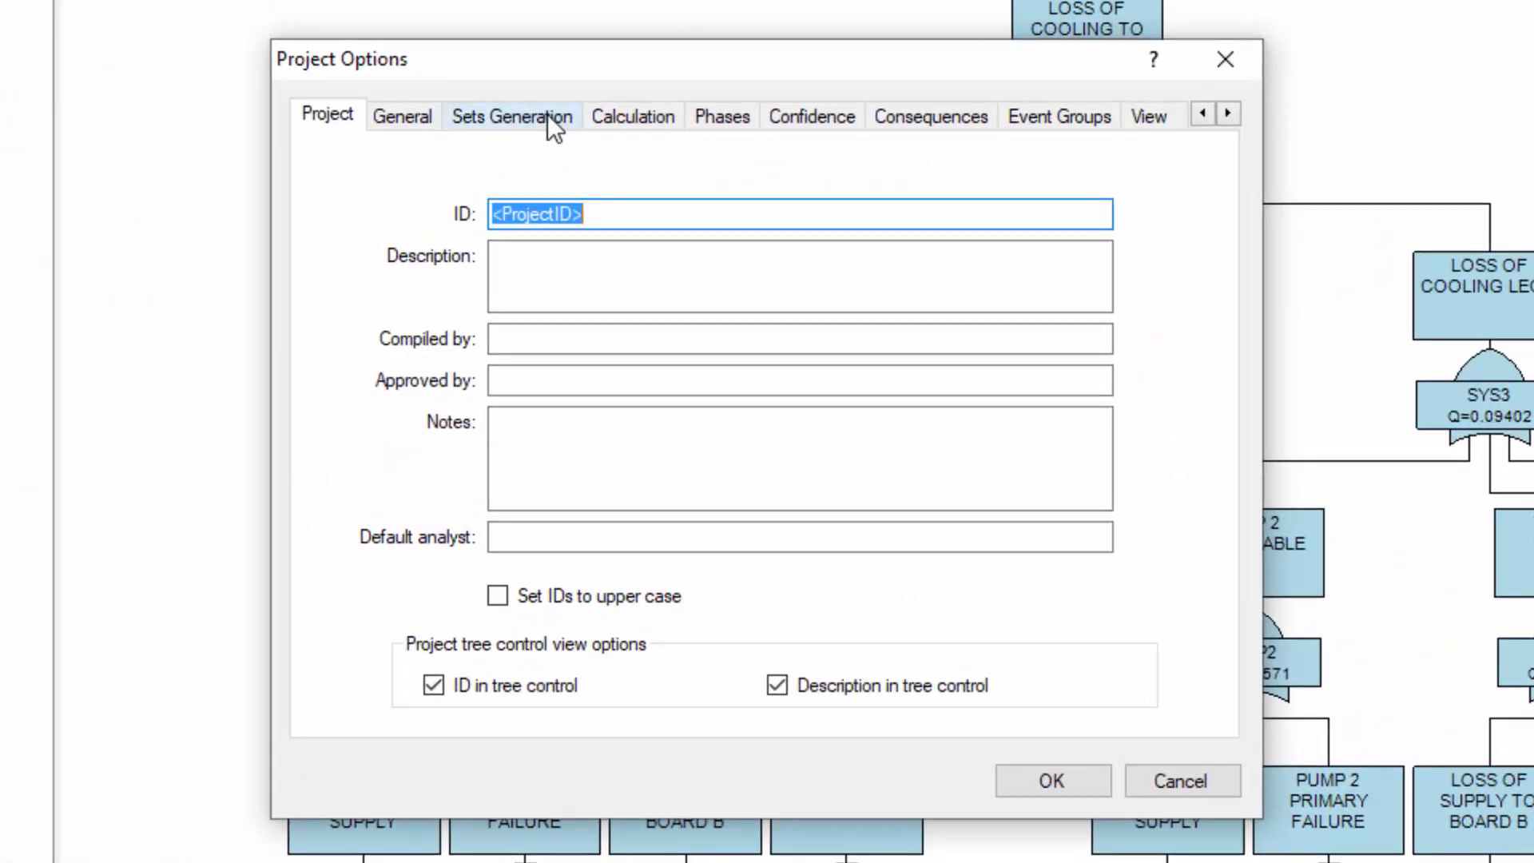
In Sets Generation, set the cut set approximation method to Custom
left_click(512, 116)
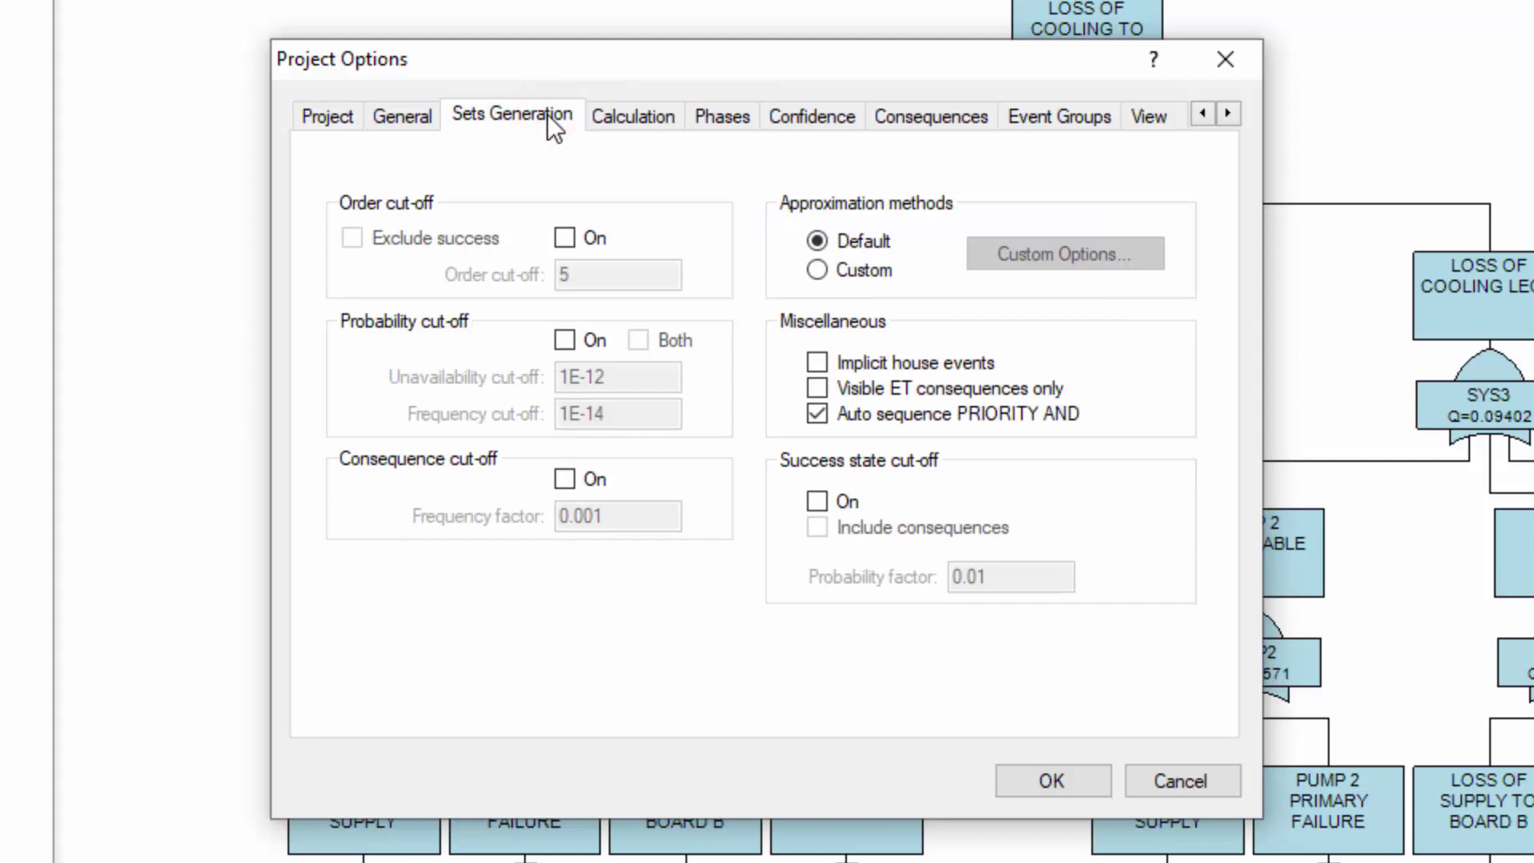
mouse_move(560, 131)
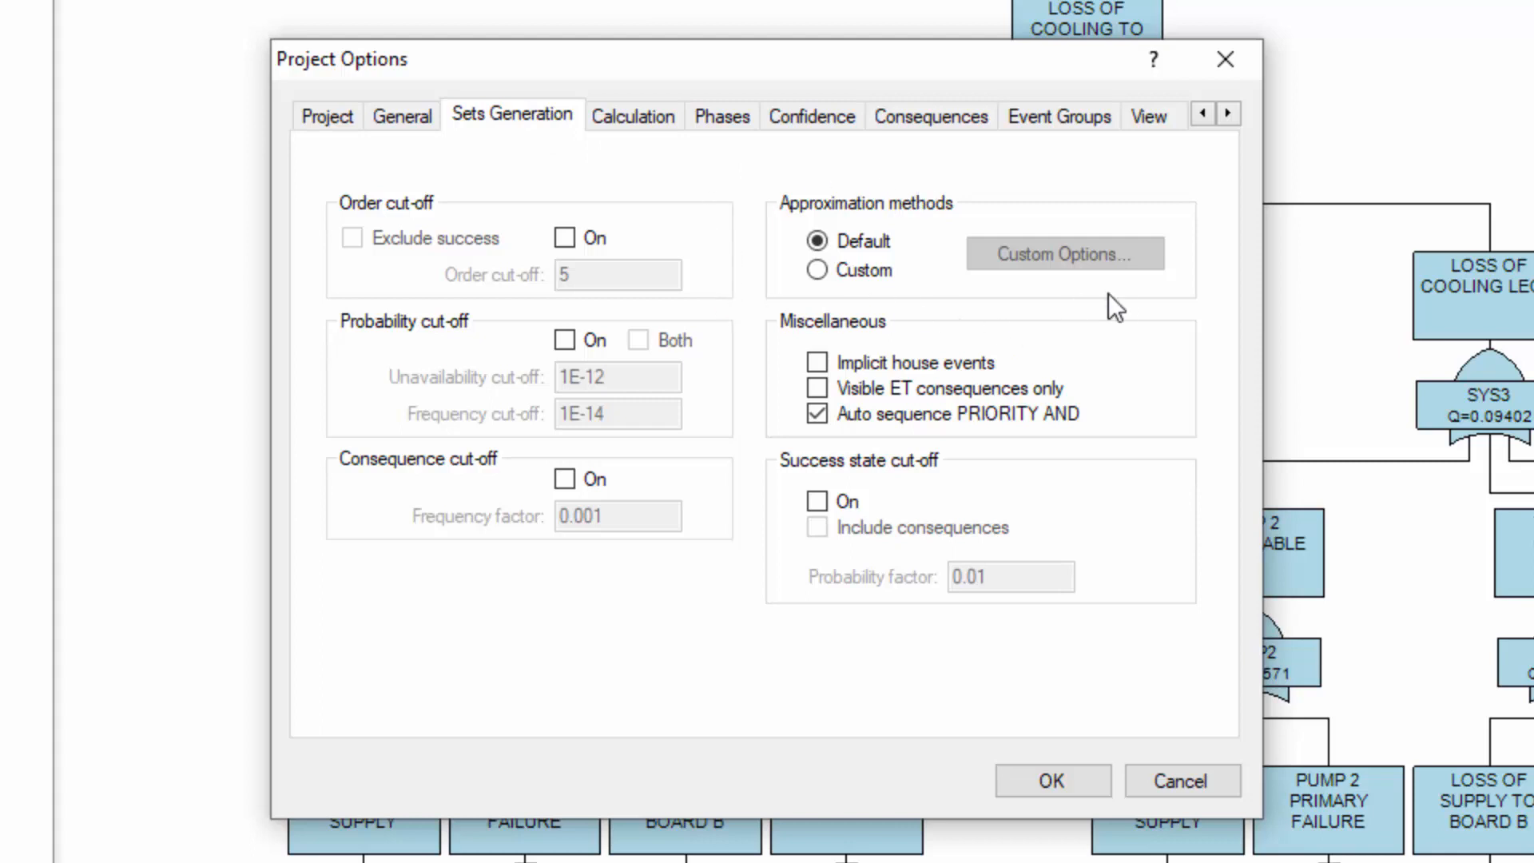
left_click(815, 270)
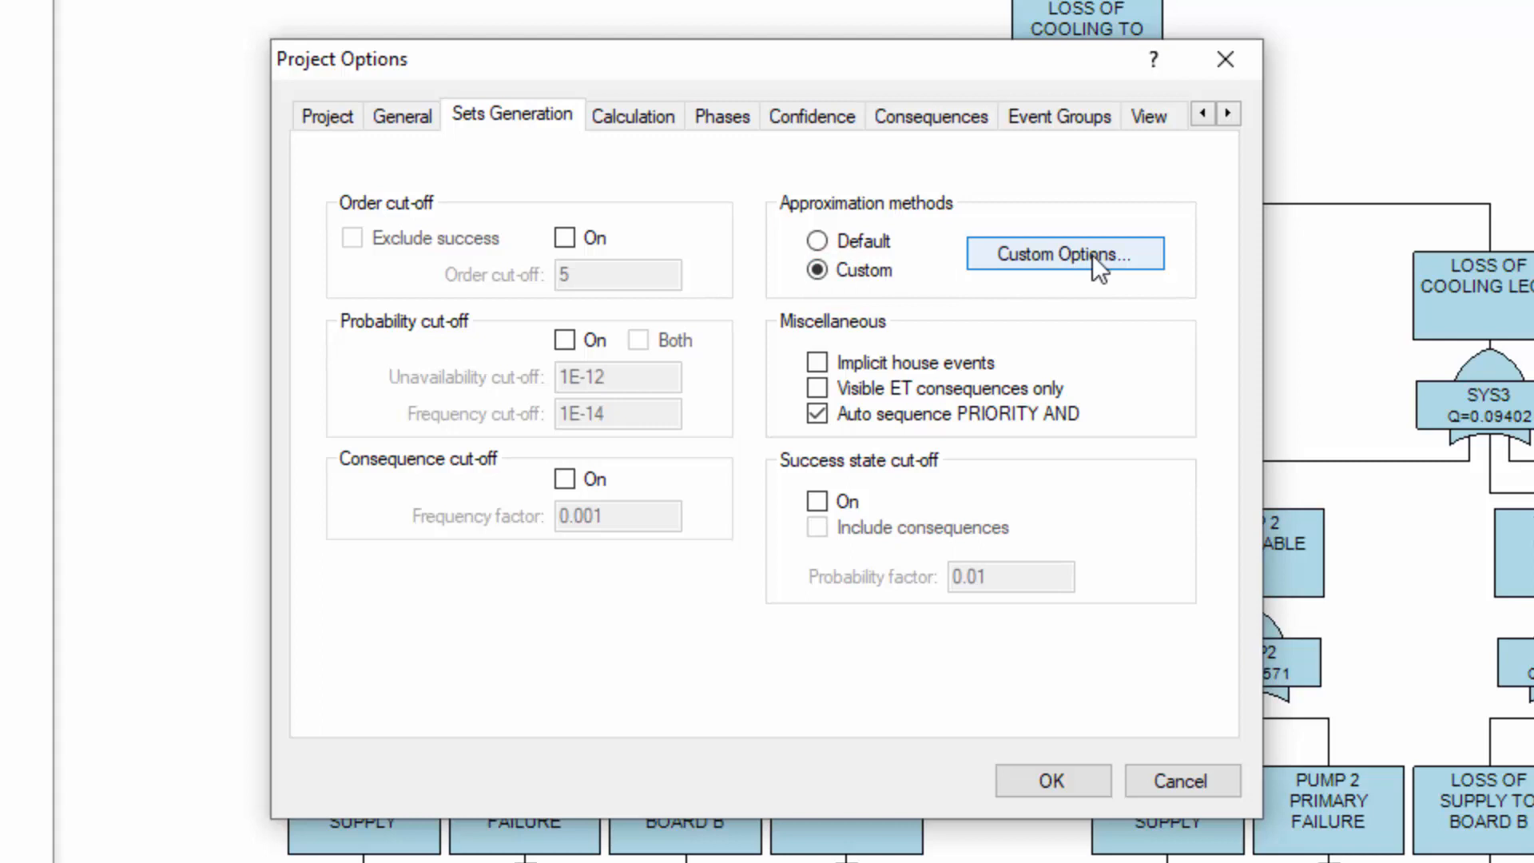
Enable Expand modularized sets for fault trees in the custom options and confirm
left_click(1064, 254)
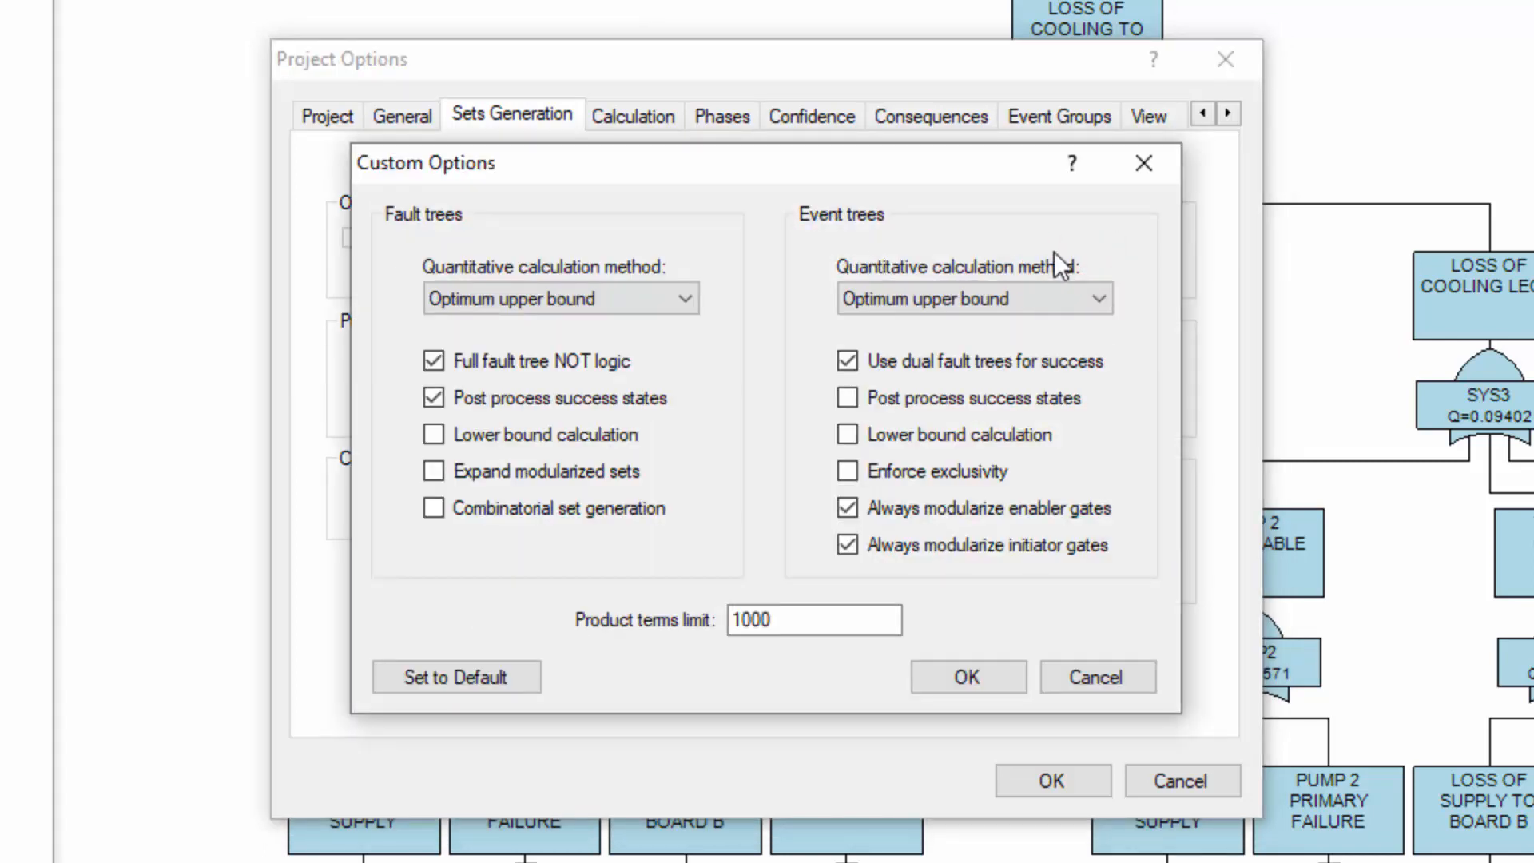
mouse_move(387, 259)
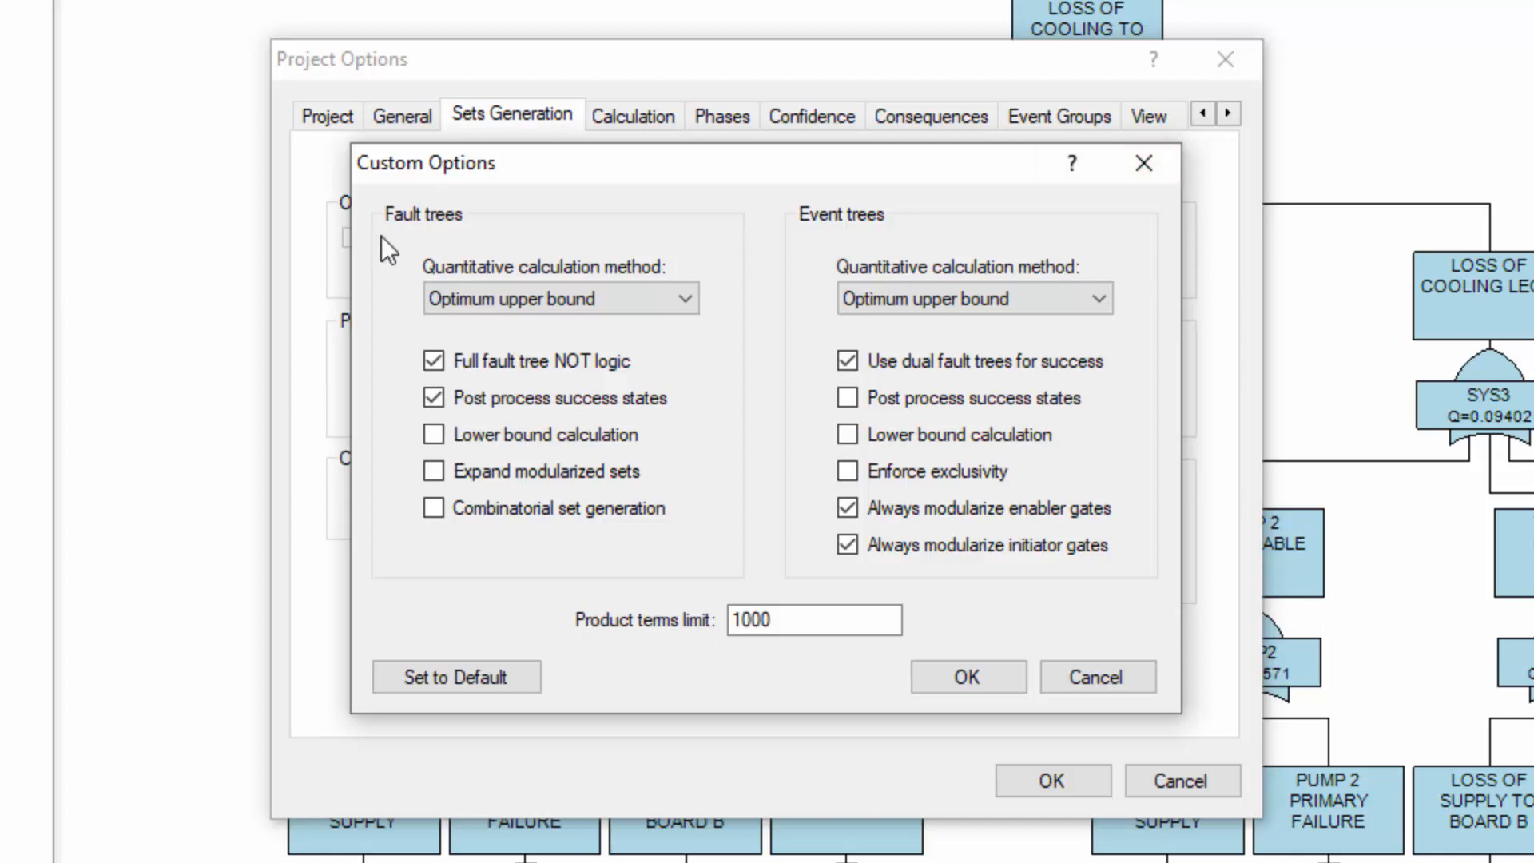
mouse_move(436, 230)
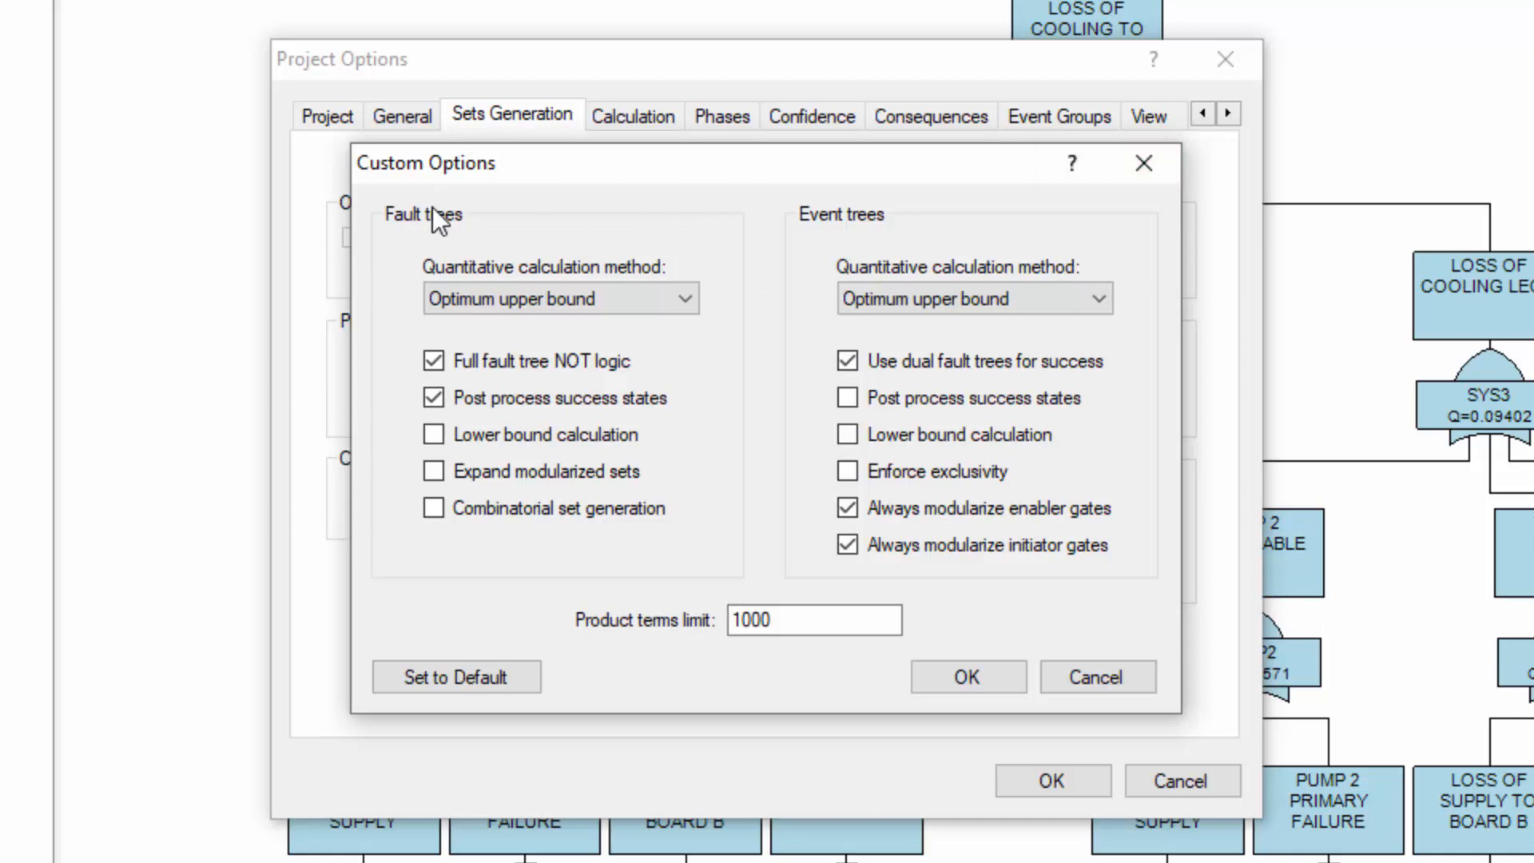
mouse_move(387, 569)
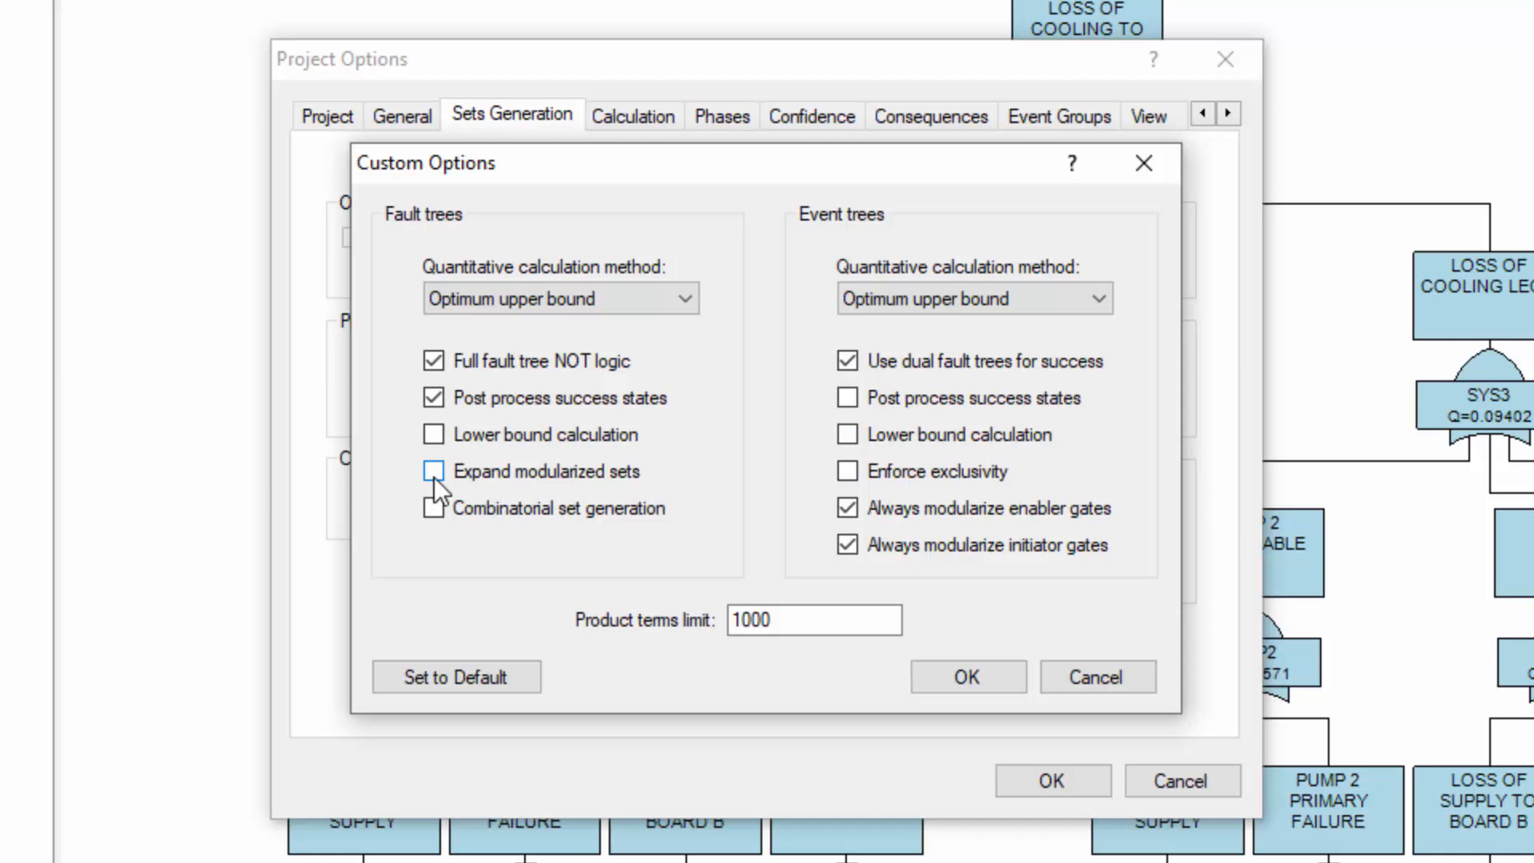
left_click(433, 471)
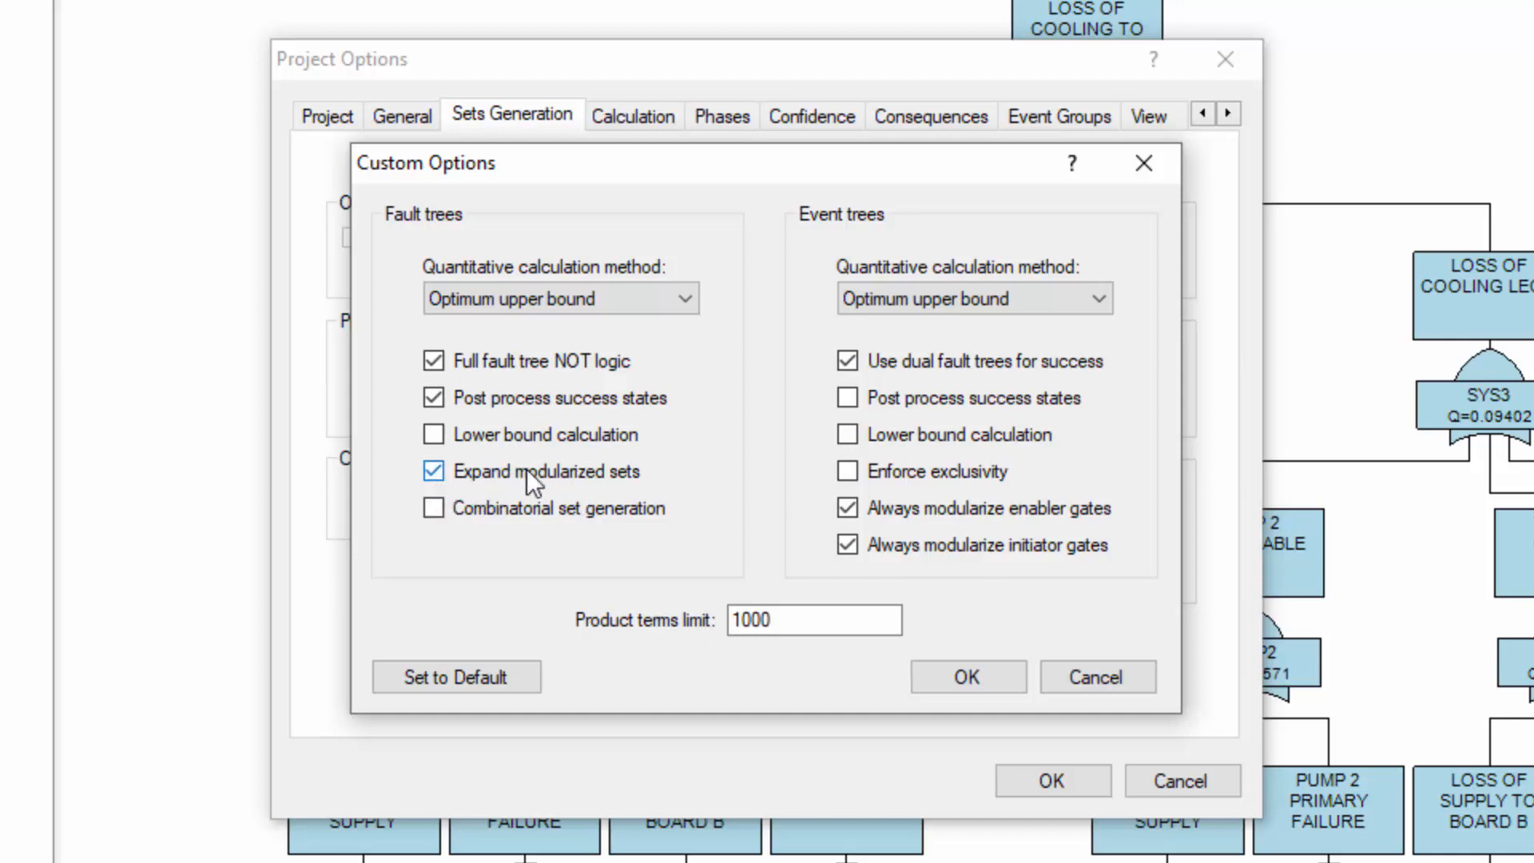
left_click(968, 676)
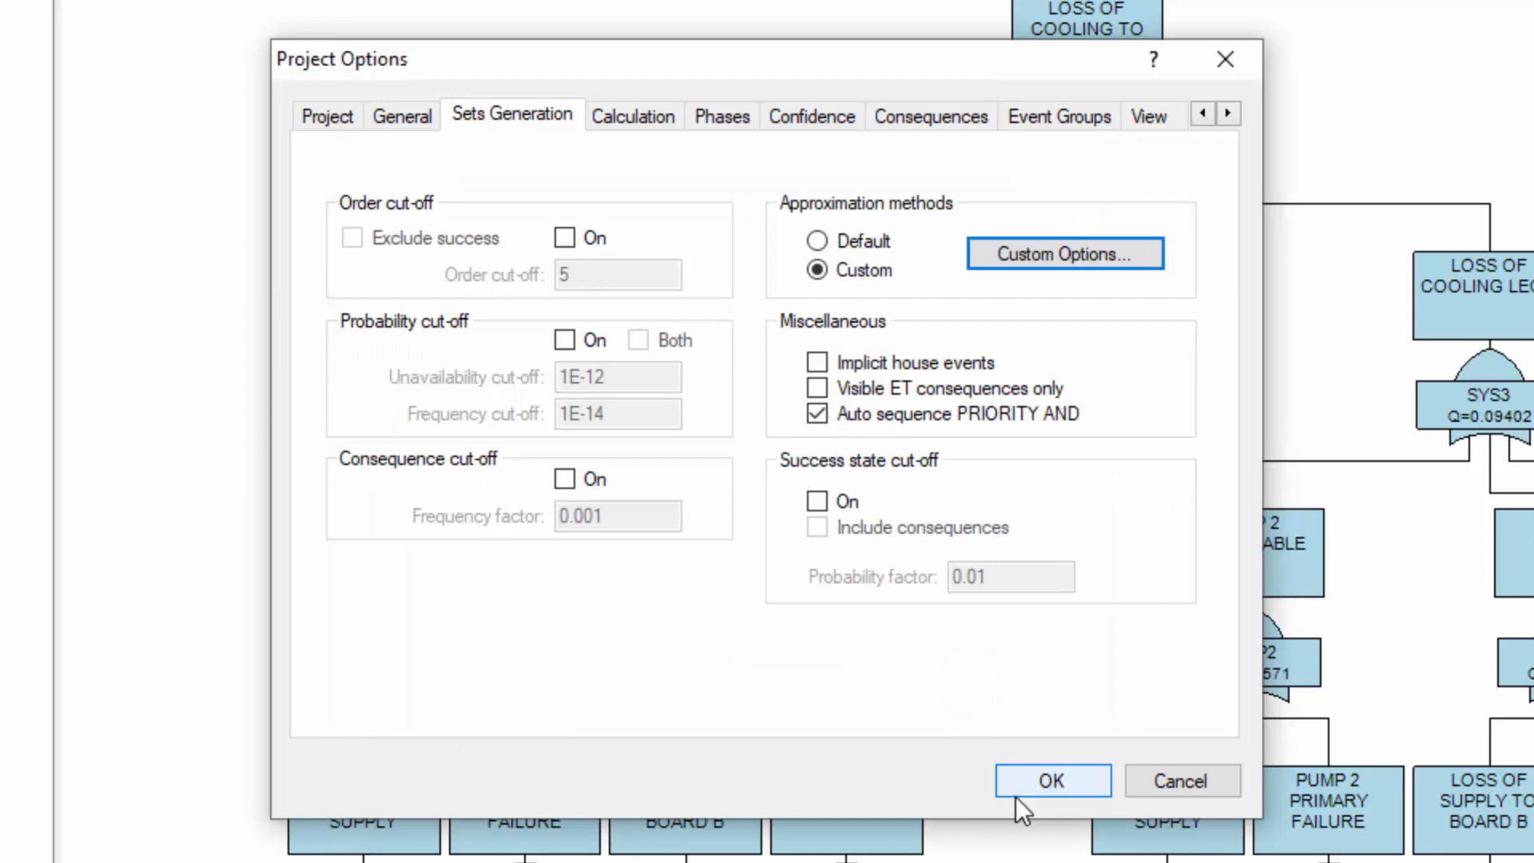
Apply the project options and rerun the analysis, giving COOLING Q=0.001412
left_click(1051, 780)
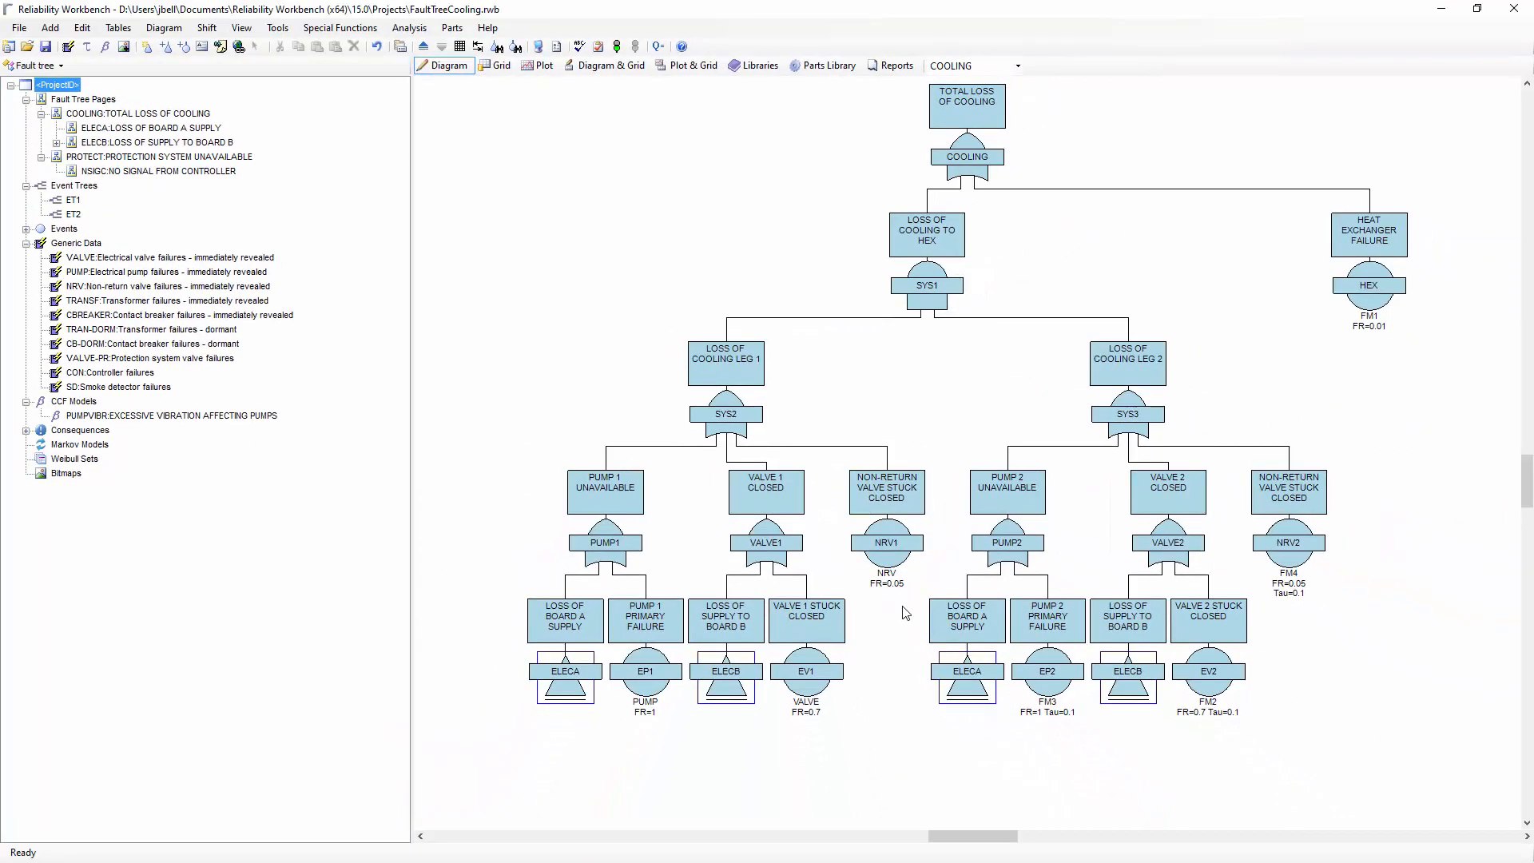
left_click(616, 45)
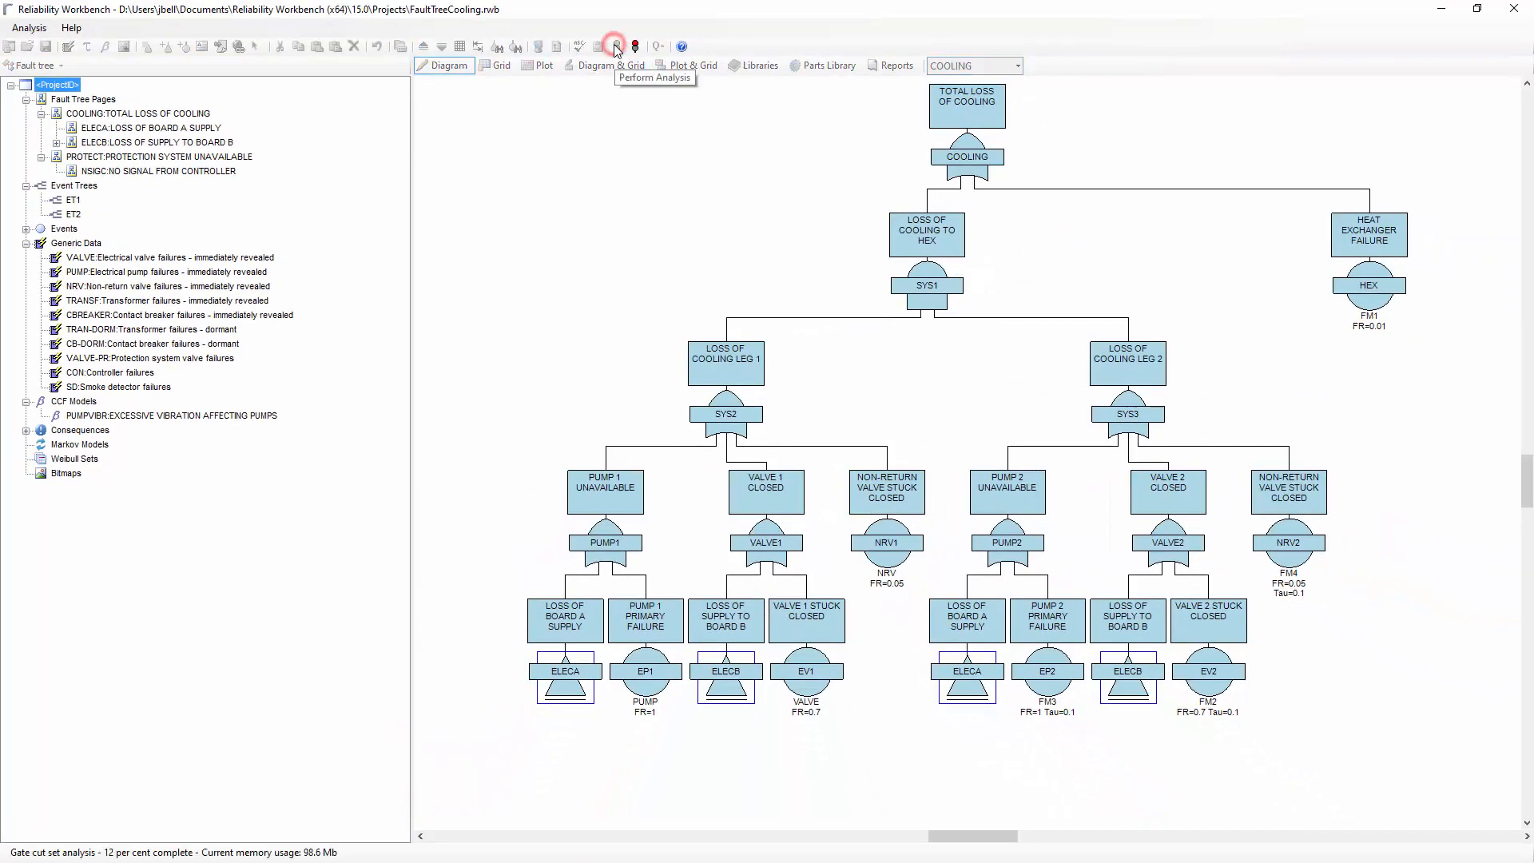
left_click(615, 45)
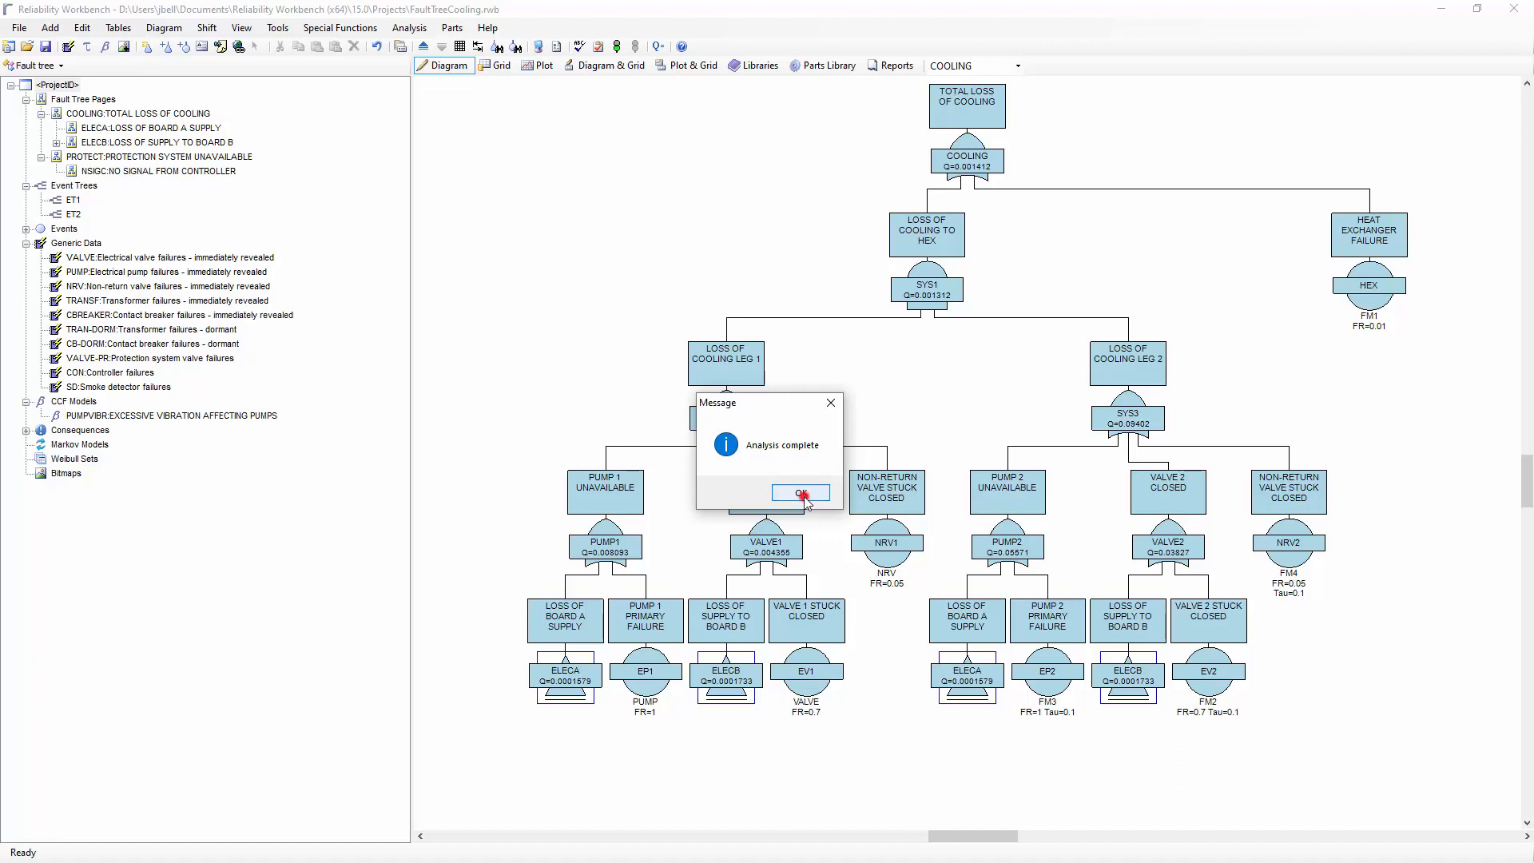
left_click(800, 492)
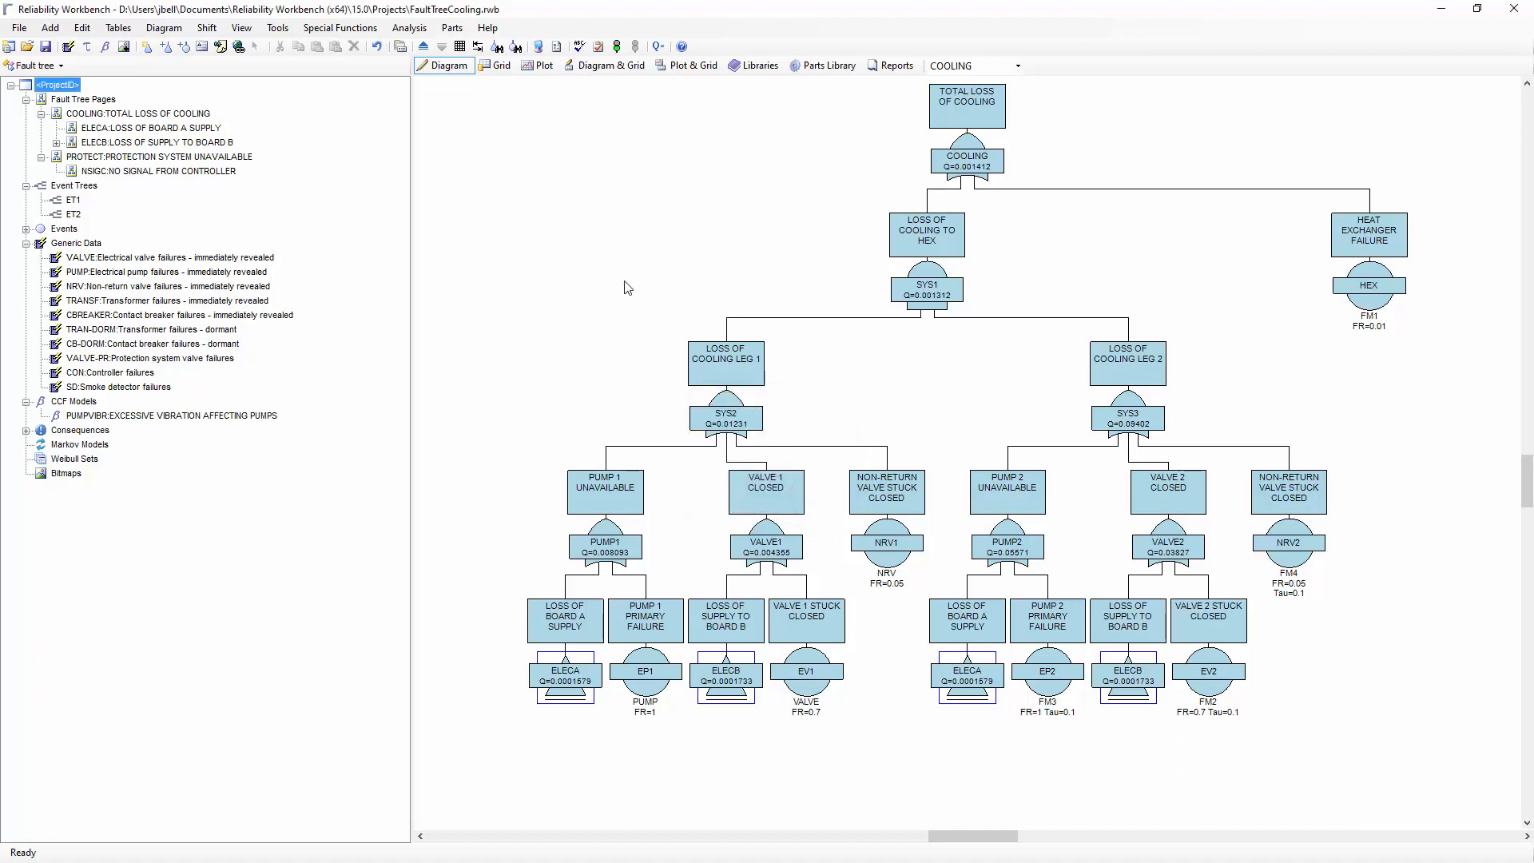
mouse_move(647, 243)
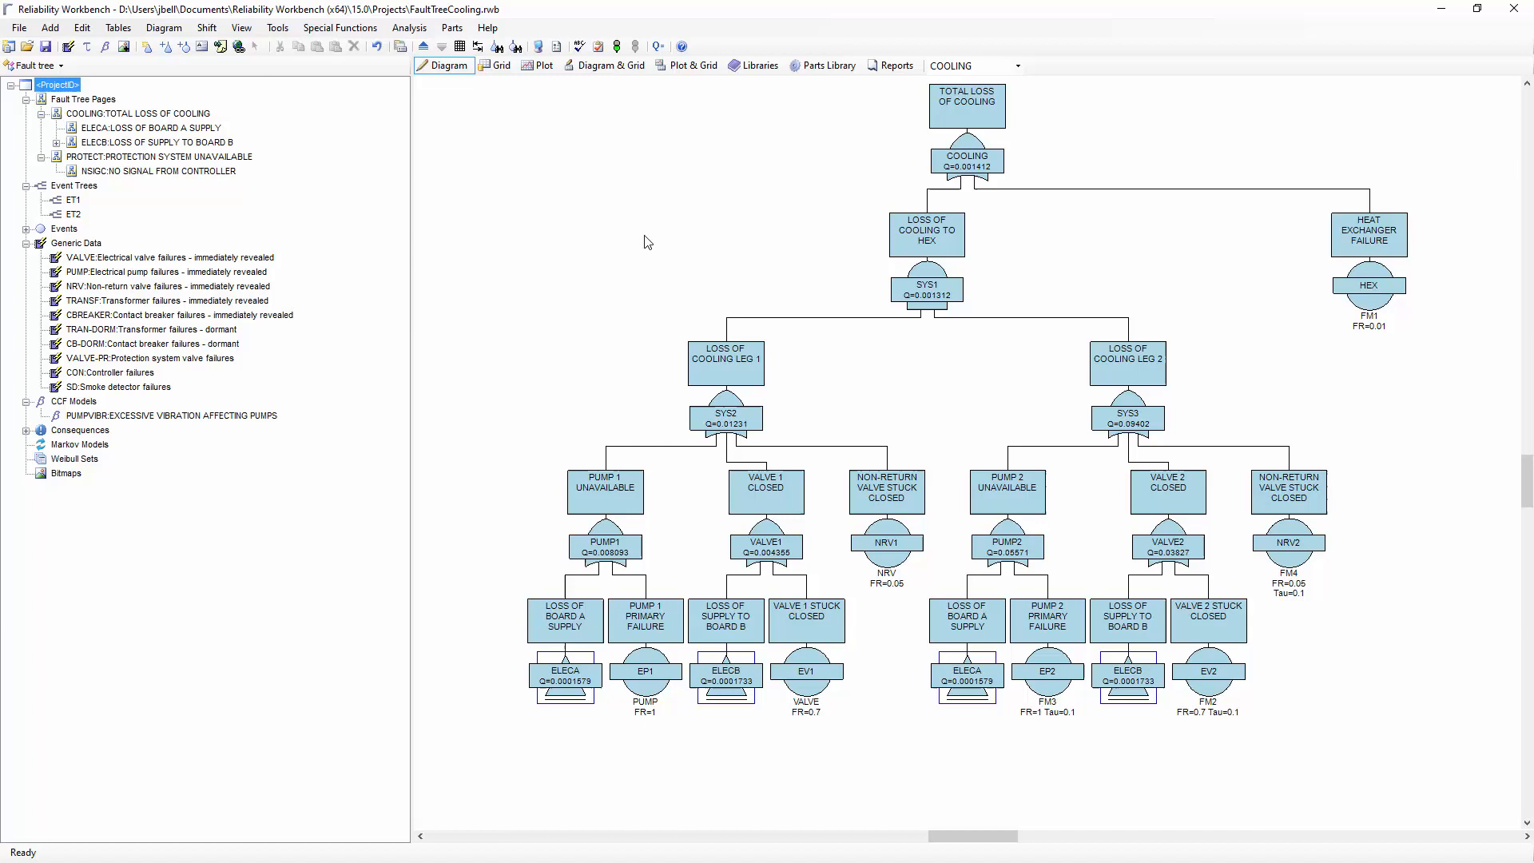
mouse_move(649, 247)
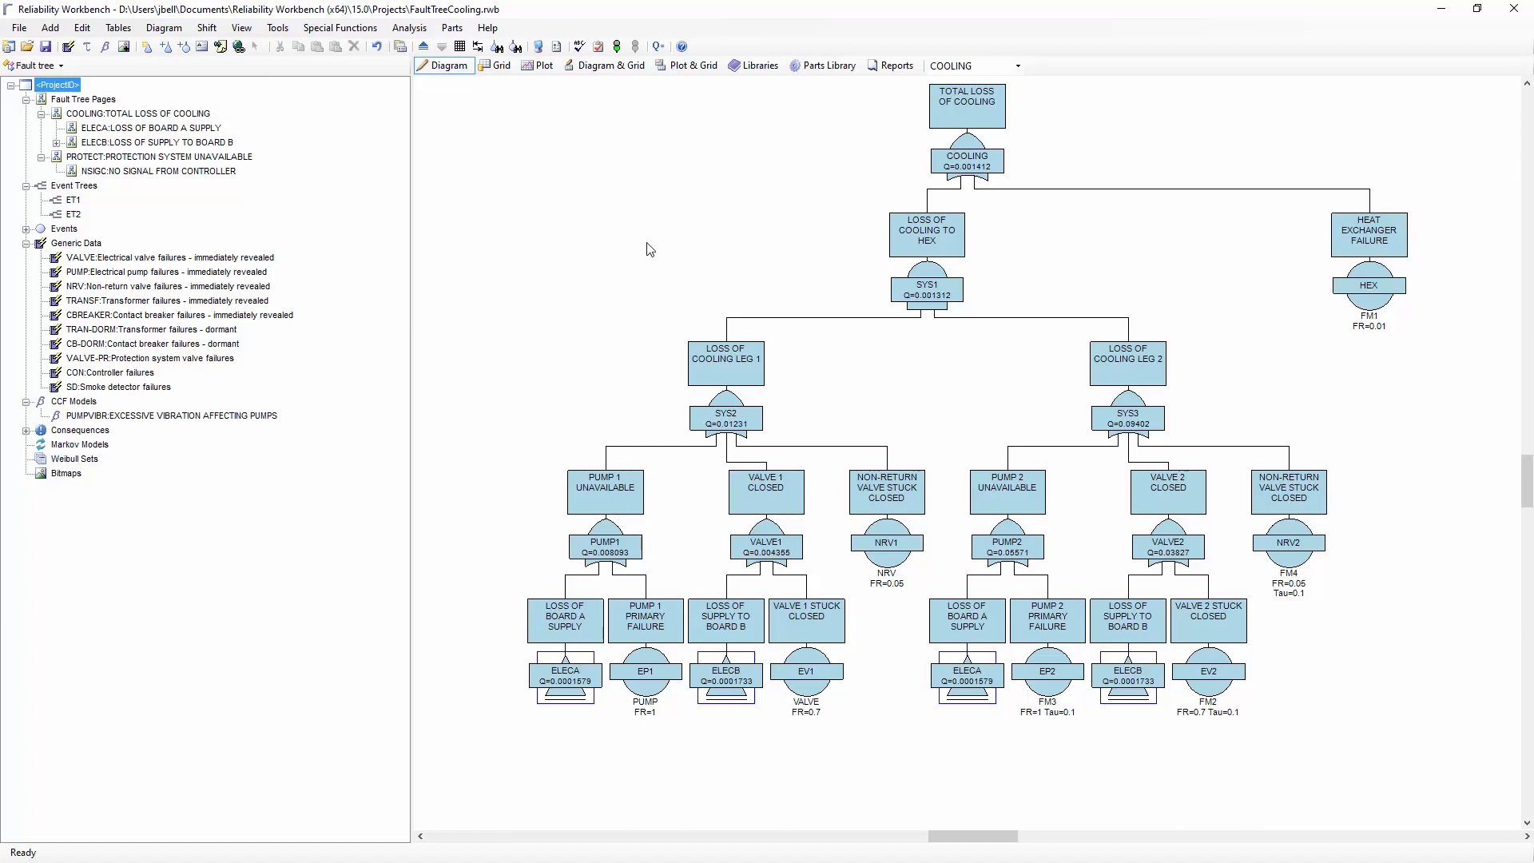
mouse_move(680, 110)
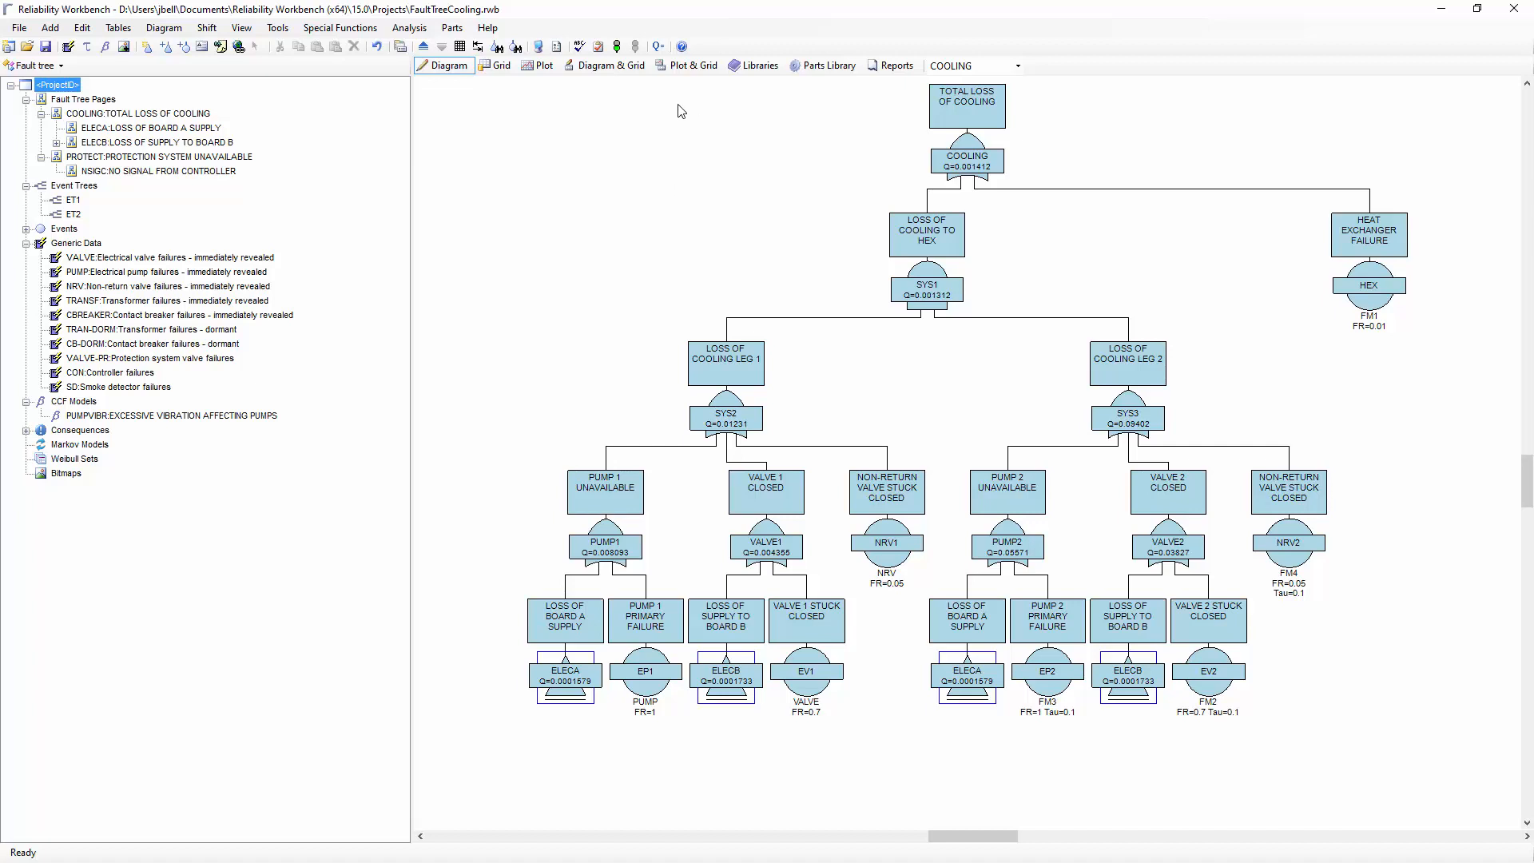
mouse_move(653, 80)
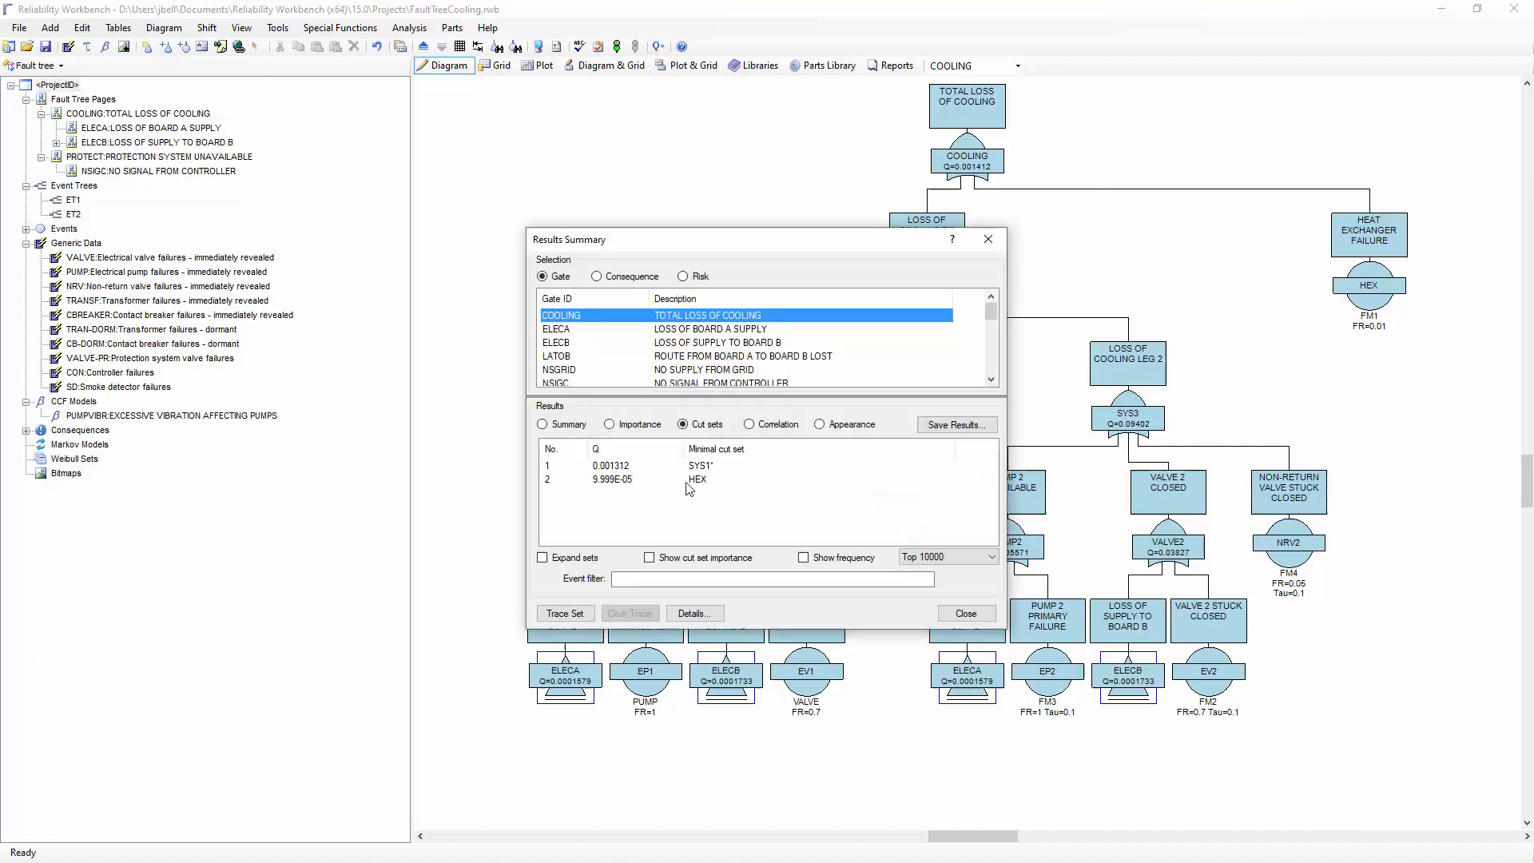
mouse_move(732, 466)
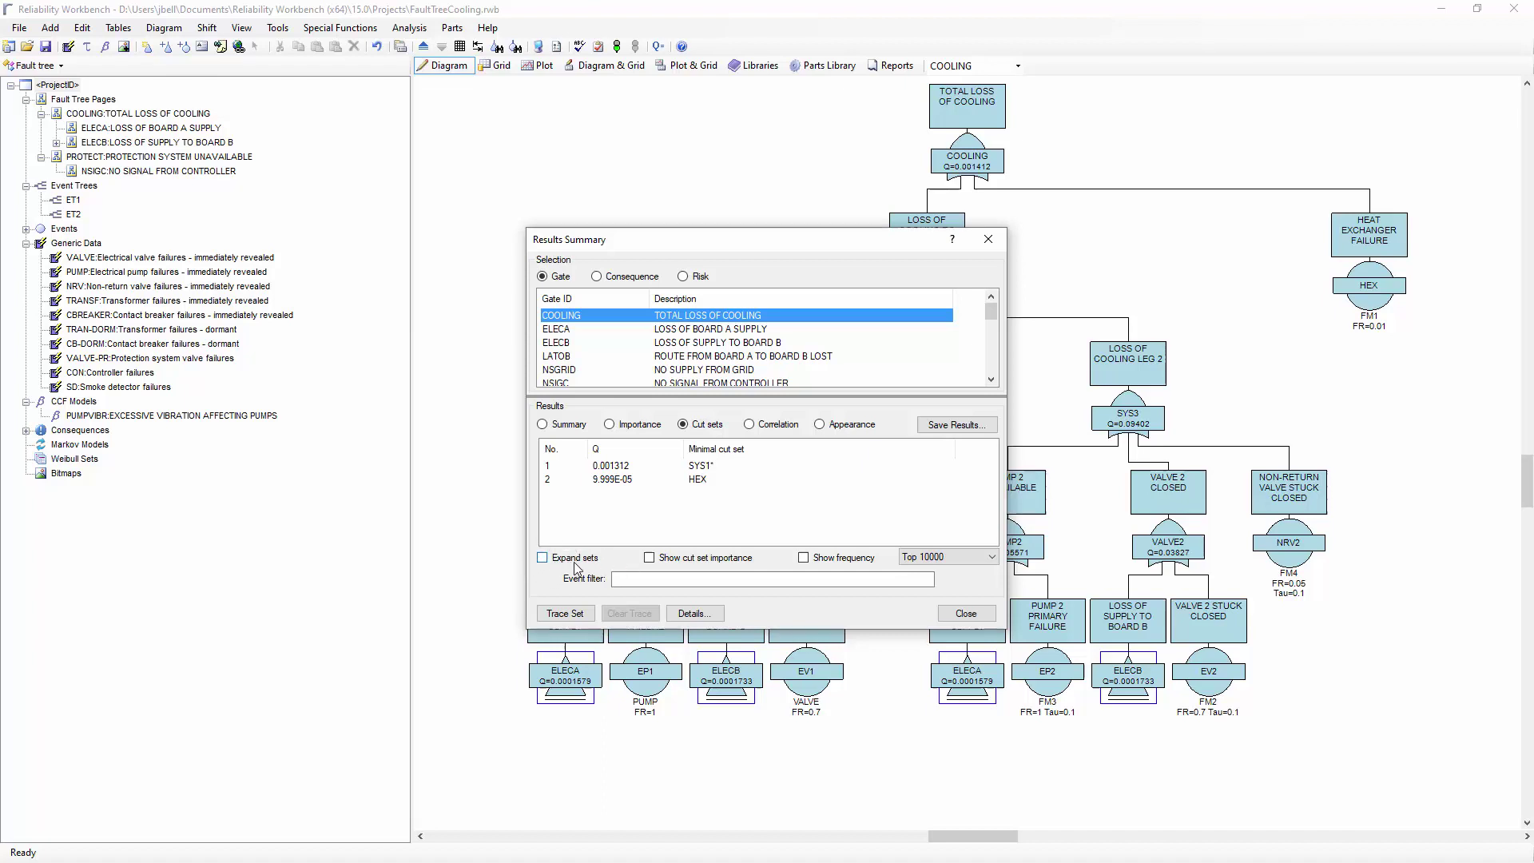
Show COOLING's cut sets expanded into basic-event combinations such as EP1.EP2
left_click(542, 558)
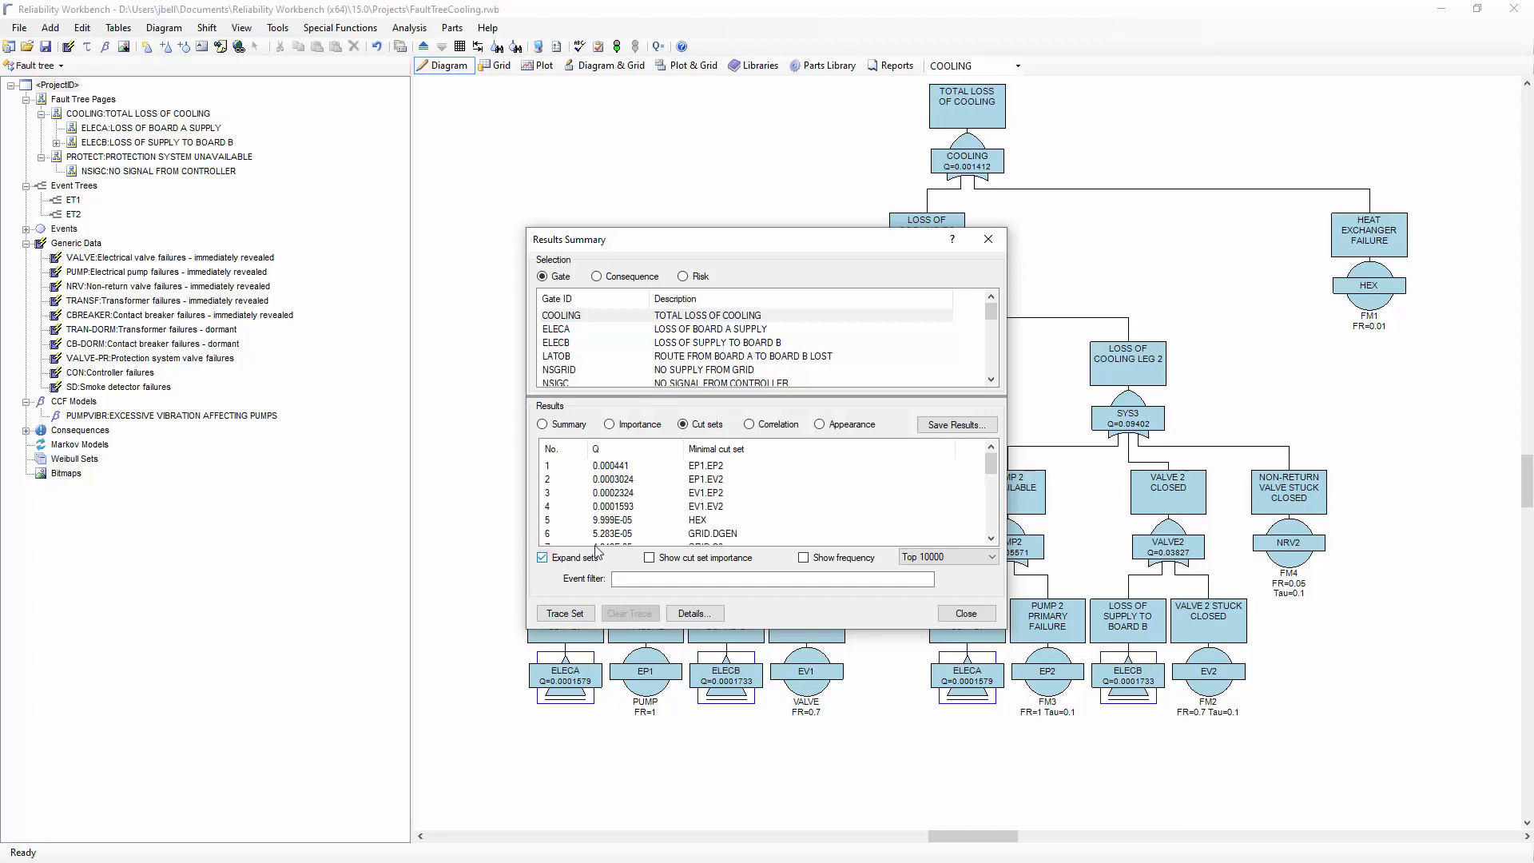
scroll("down", 3)
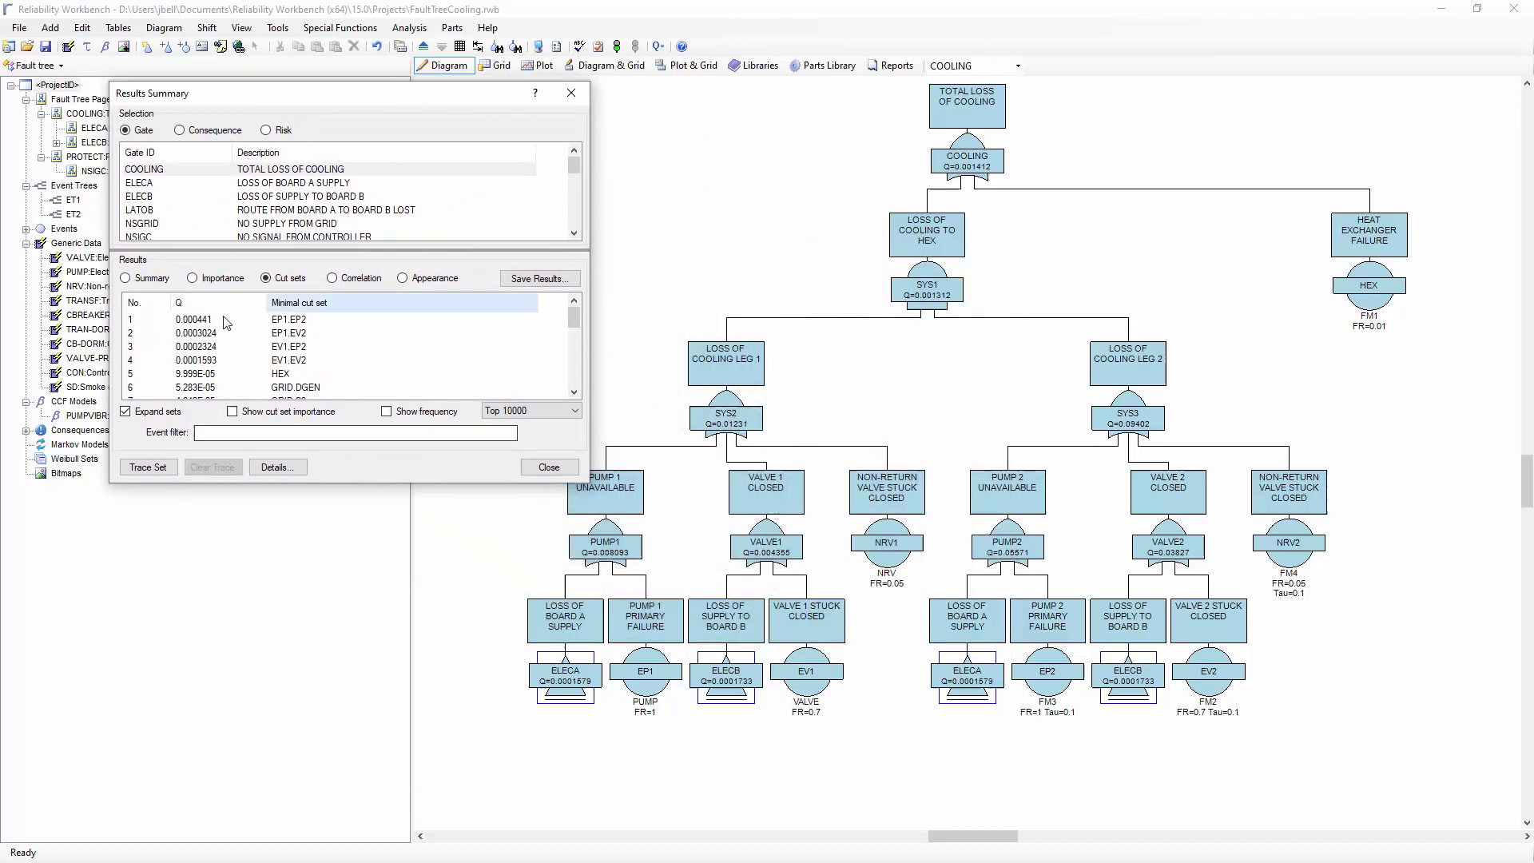
left_click(192, 278)
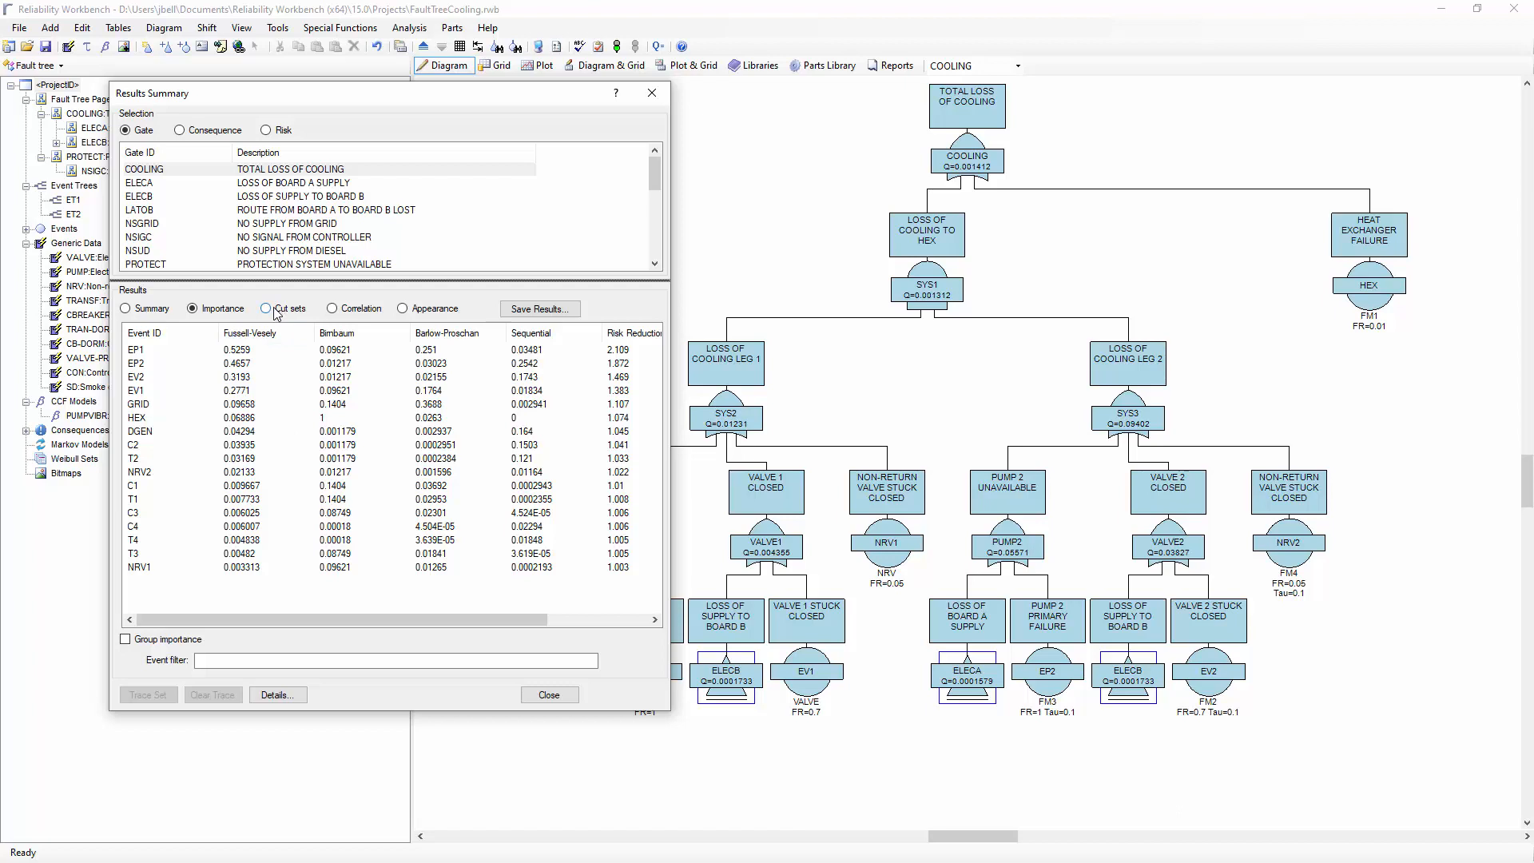
left_click(265, 308)
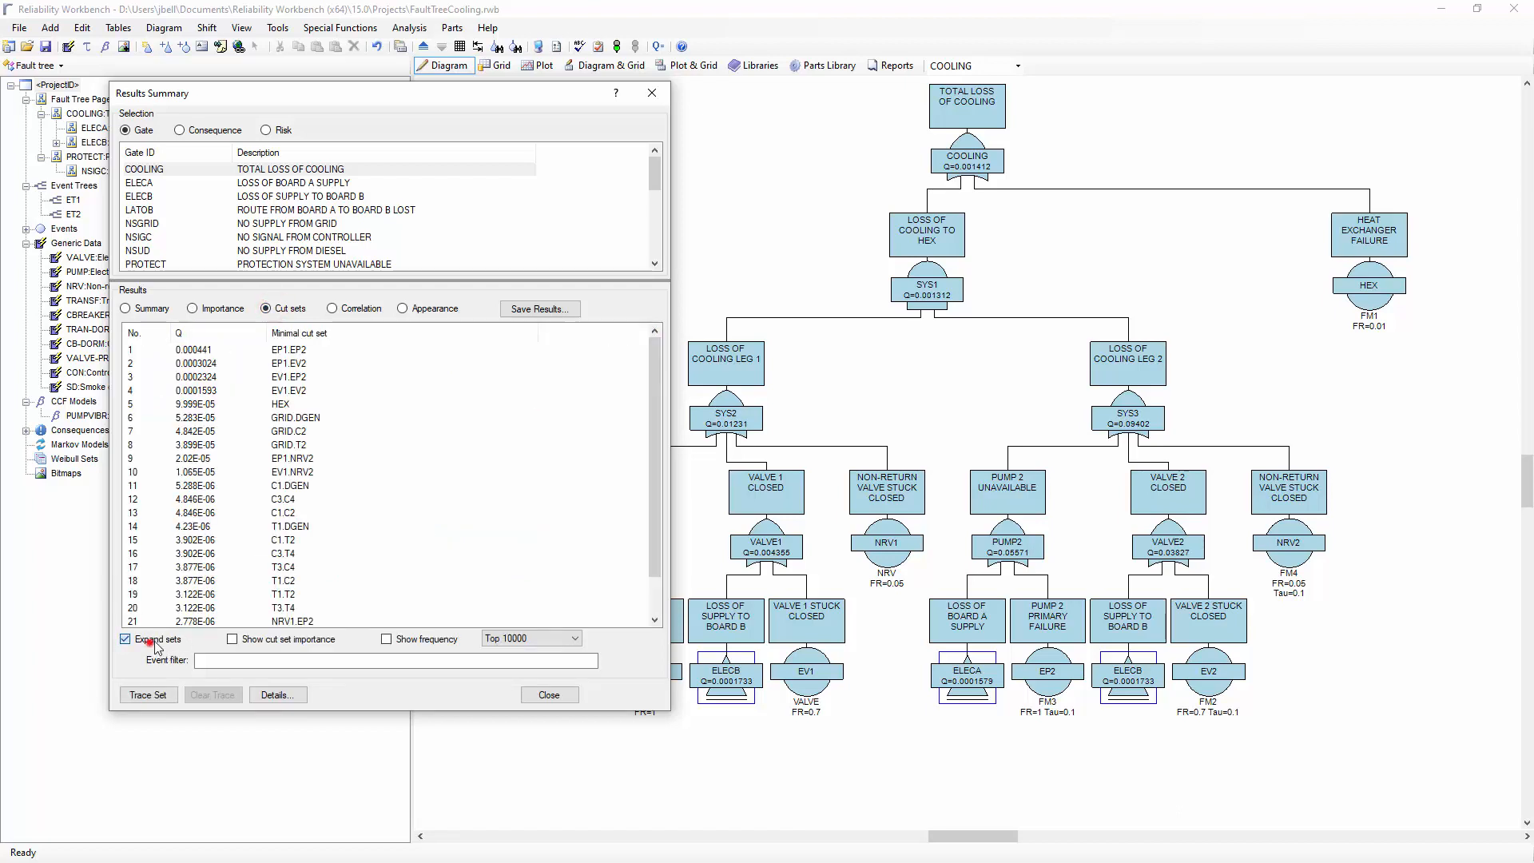
Toggle expansion off and on, then show importance measures for basic events like EP1
left_click(192, 309)
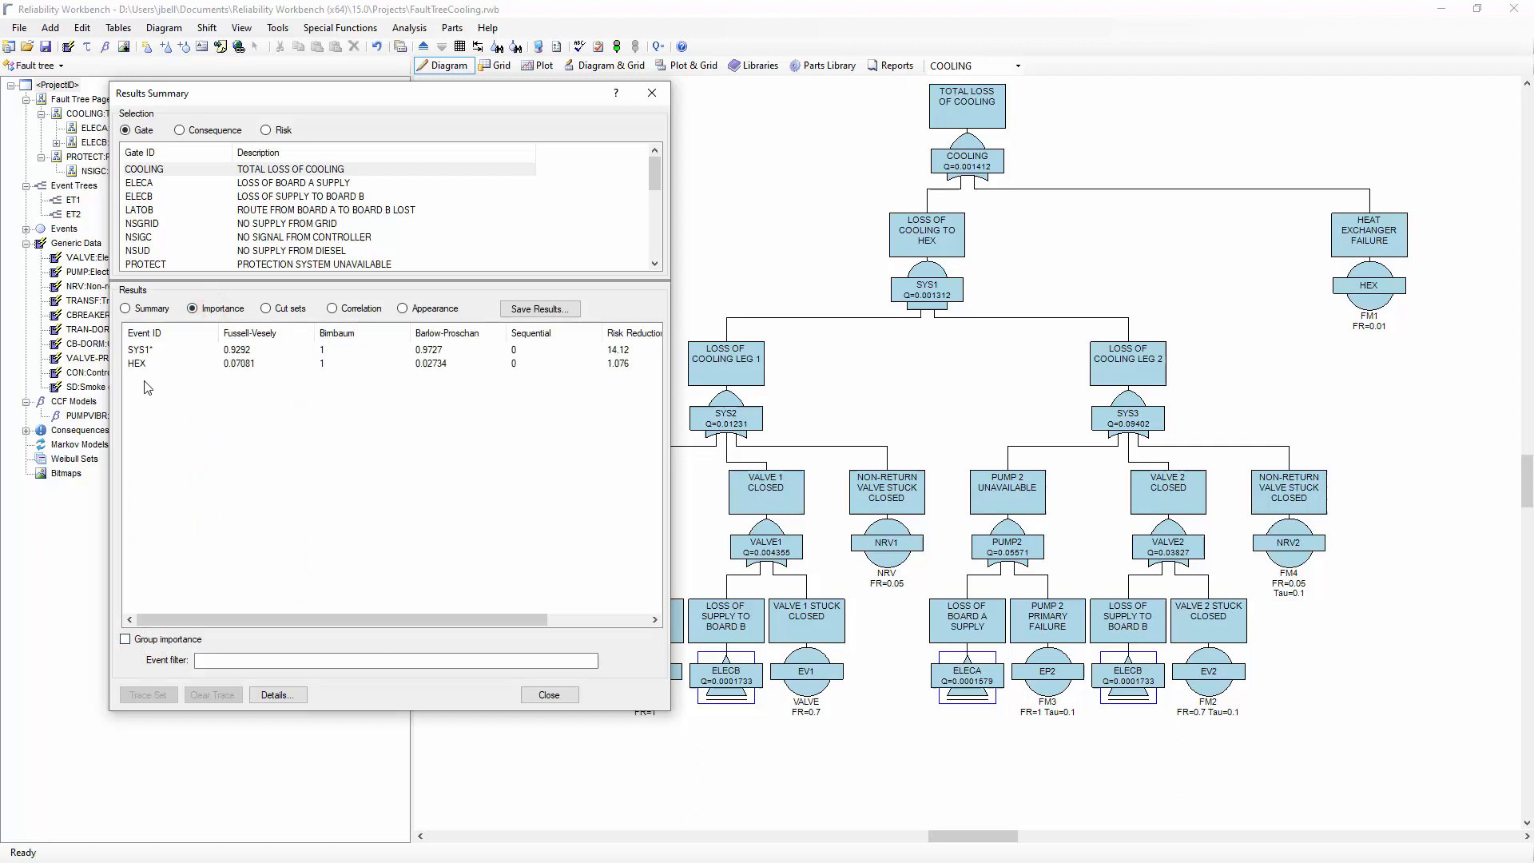
left_click(265, 308)
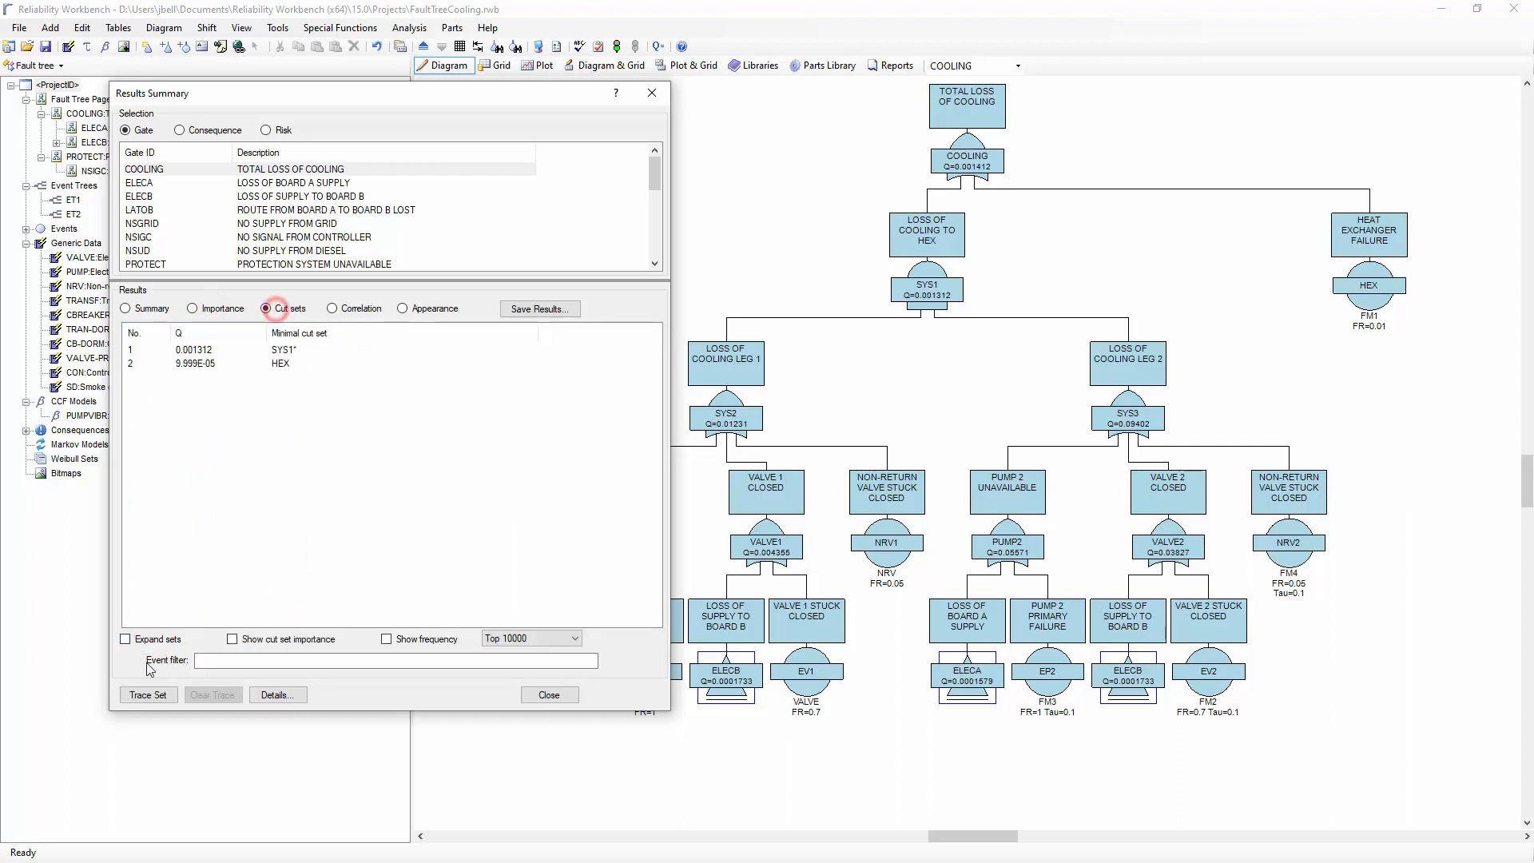
left_click(124, 639)
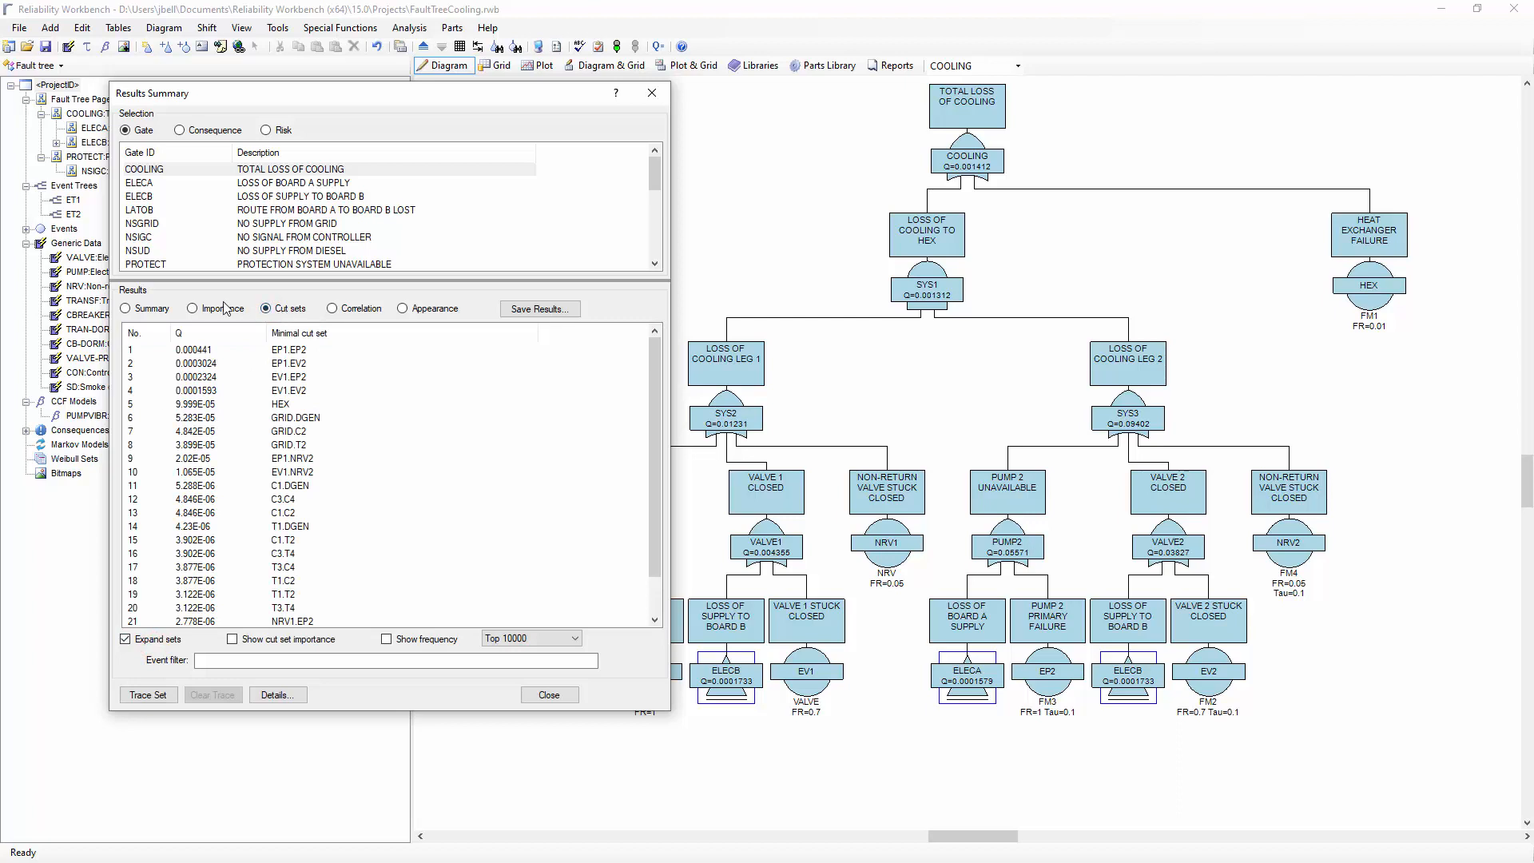
left_click(191, 308)
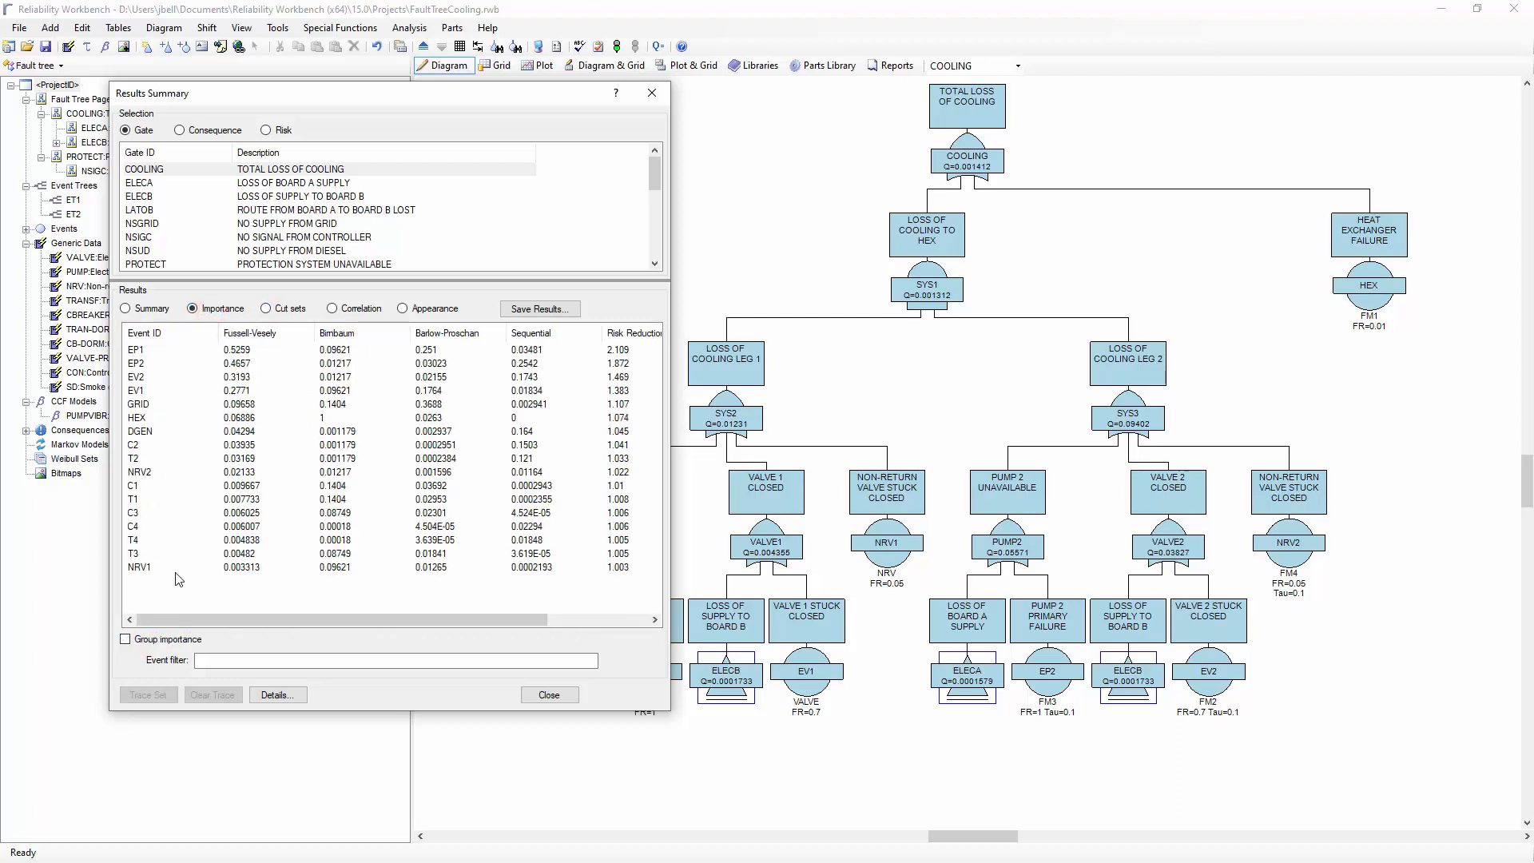
mouse_move(372, 321)
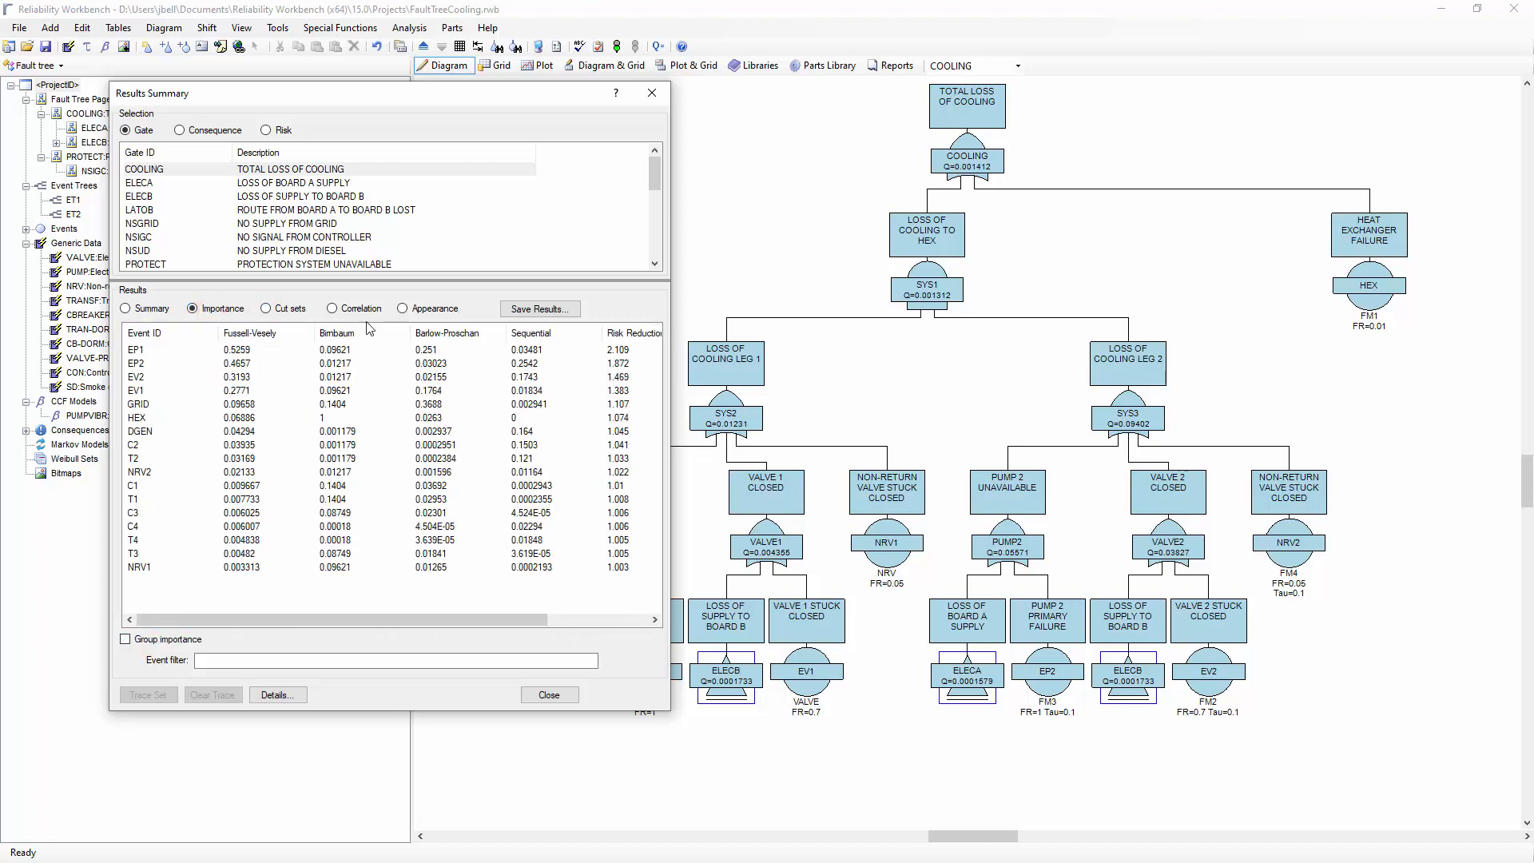
Show the COOLING summary reporting 2 compact and 23 expanded cut sets
left_click(125, 309)
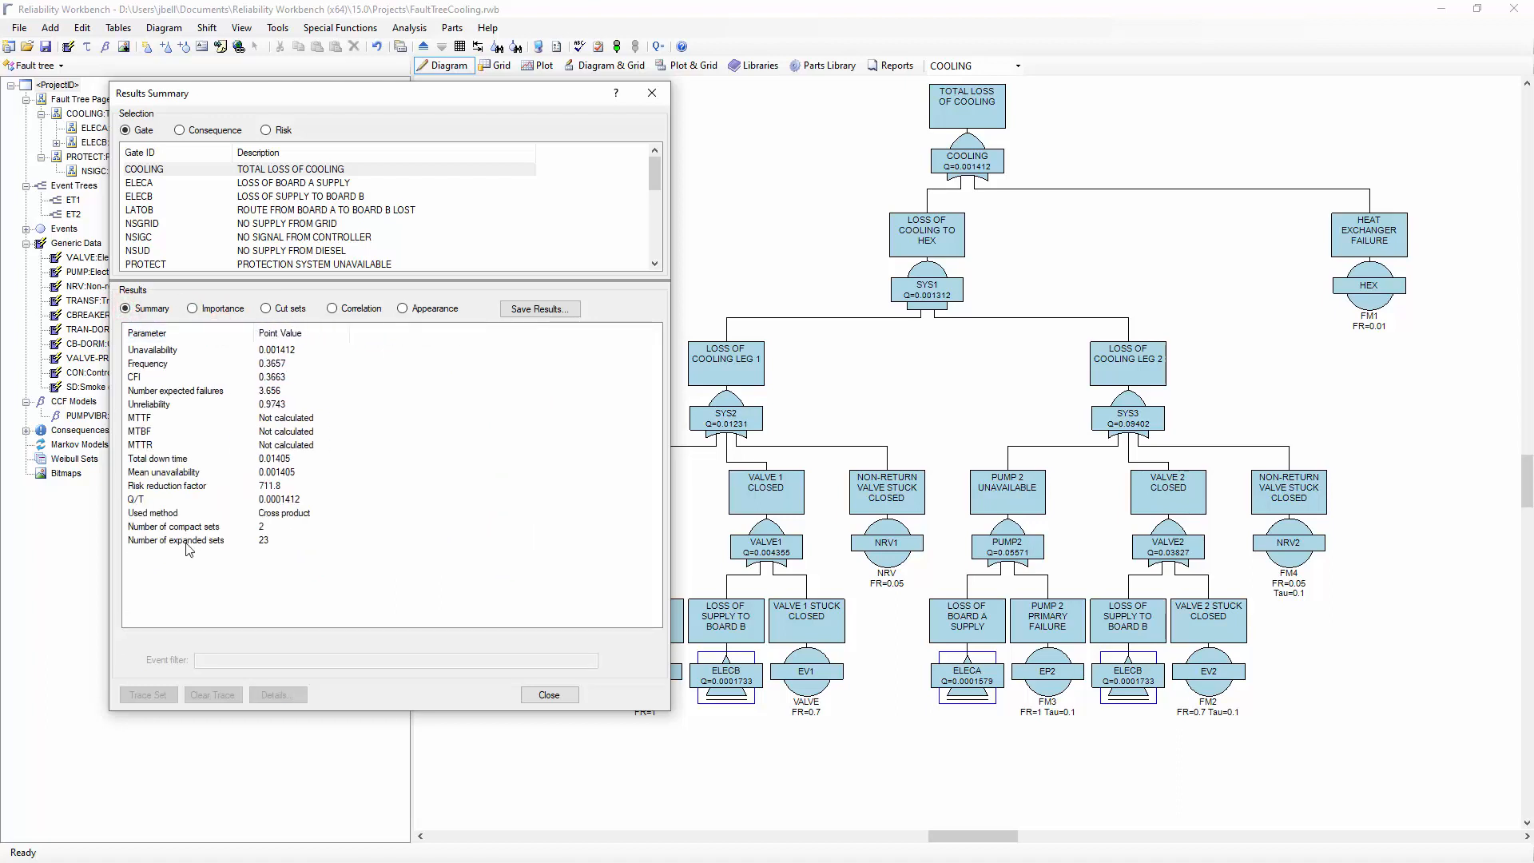
mouse_move(275, 547)
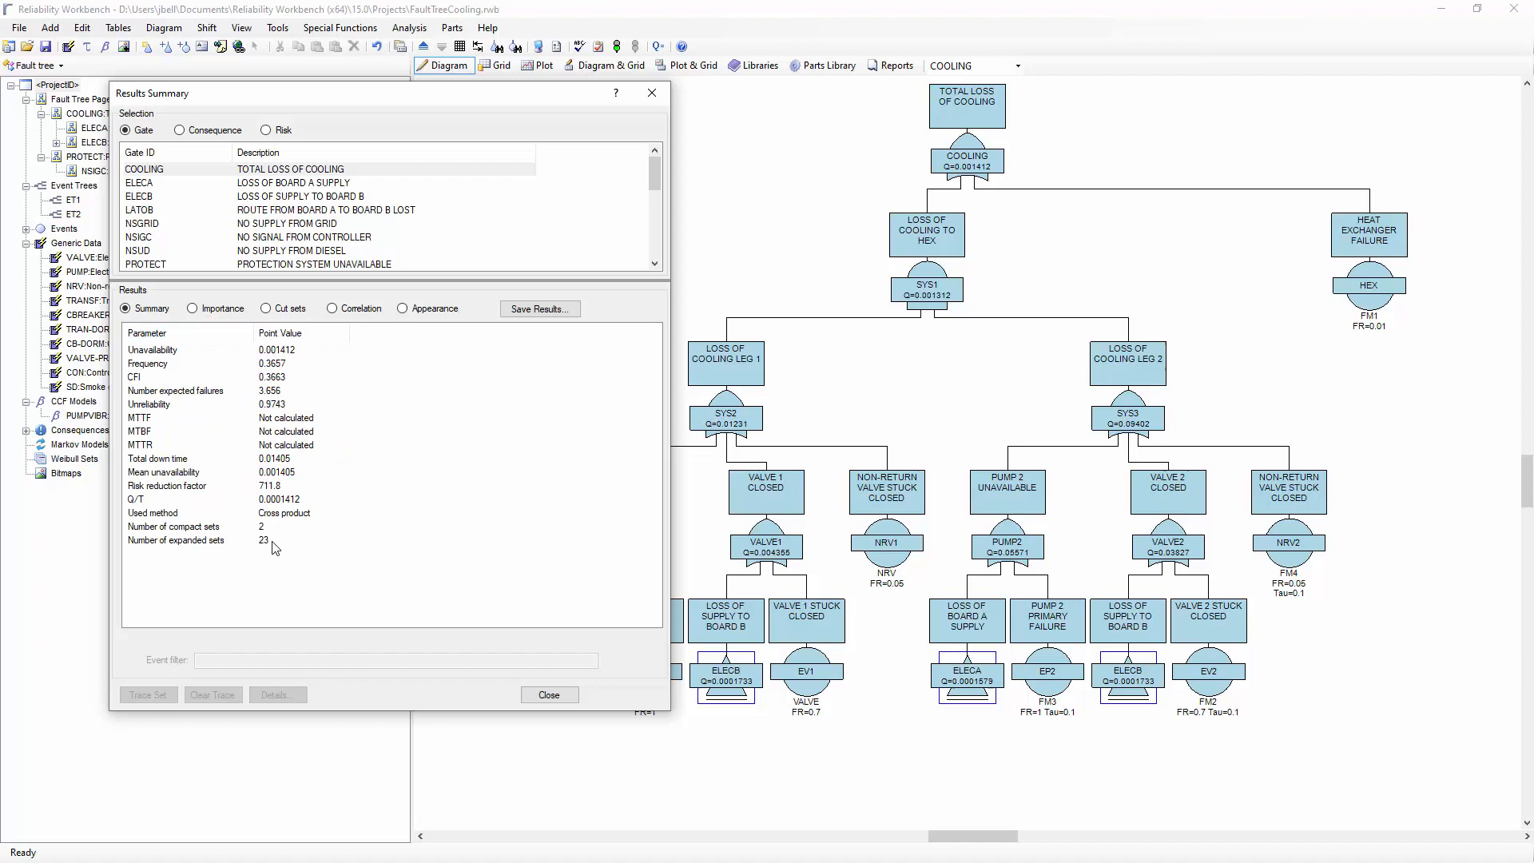
mouse_move(252, 526)
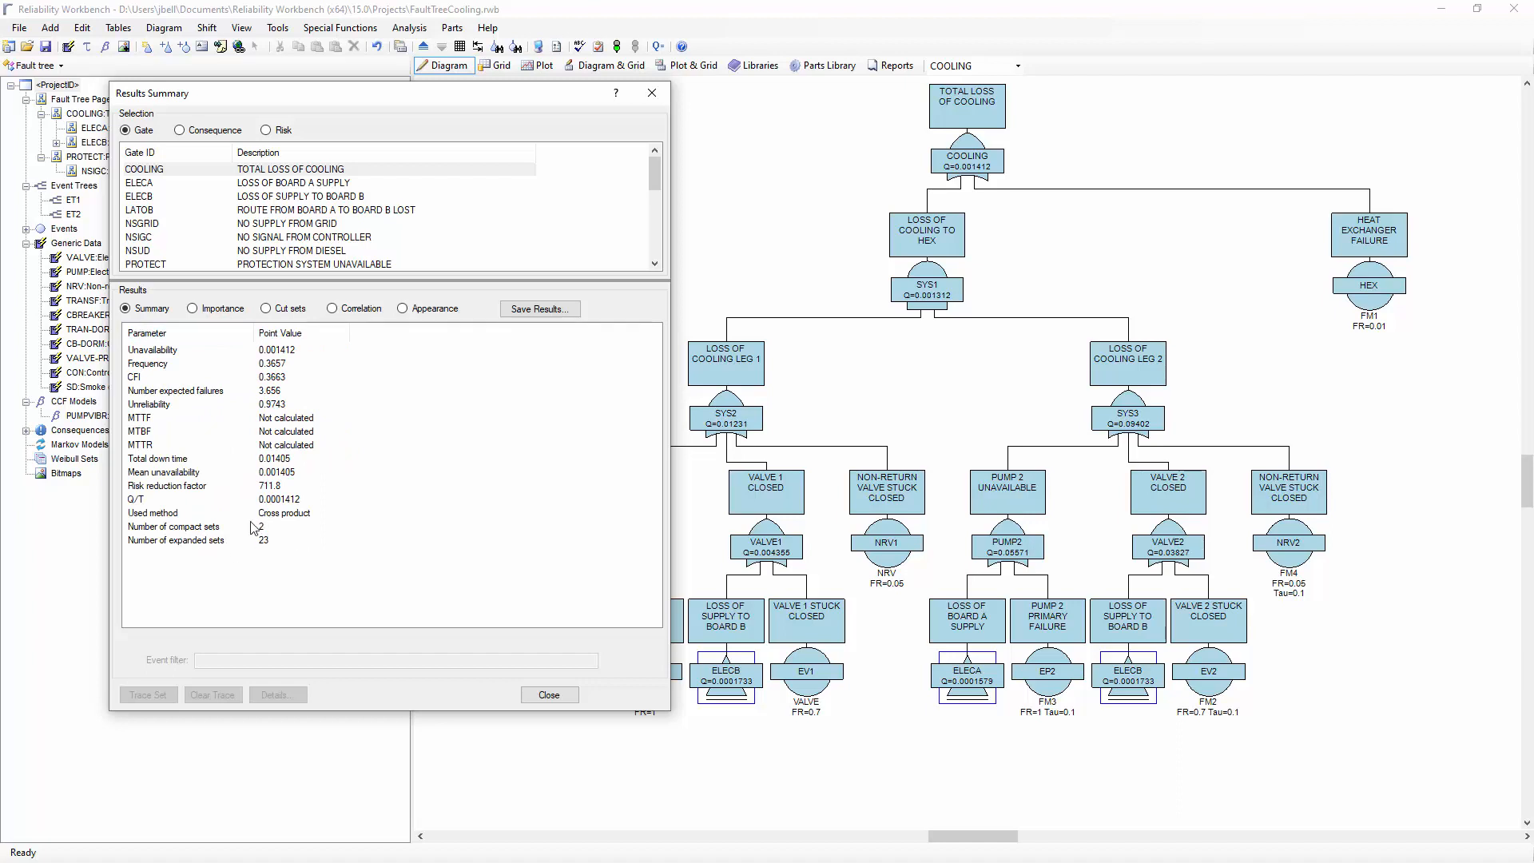
mouse_move(285, 562)
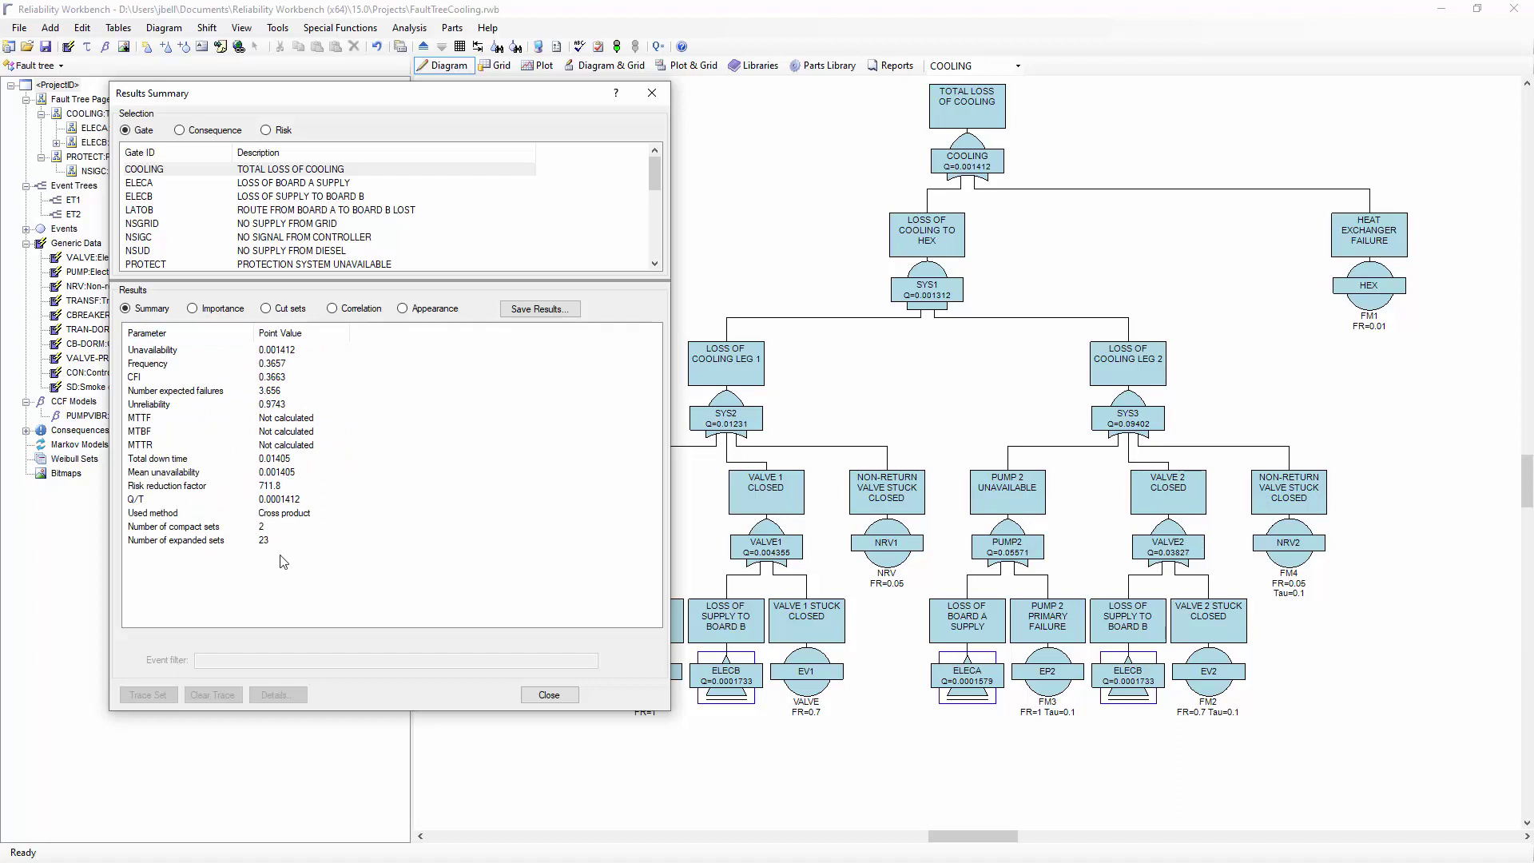
mouse_move(288, 545)
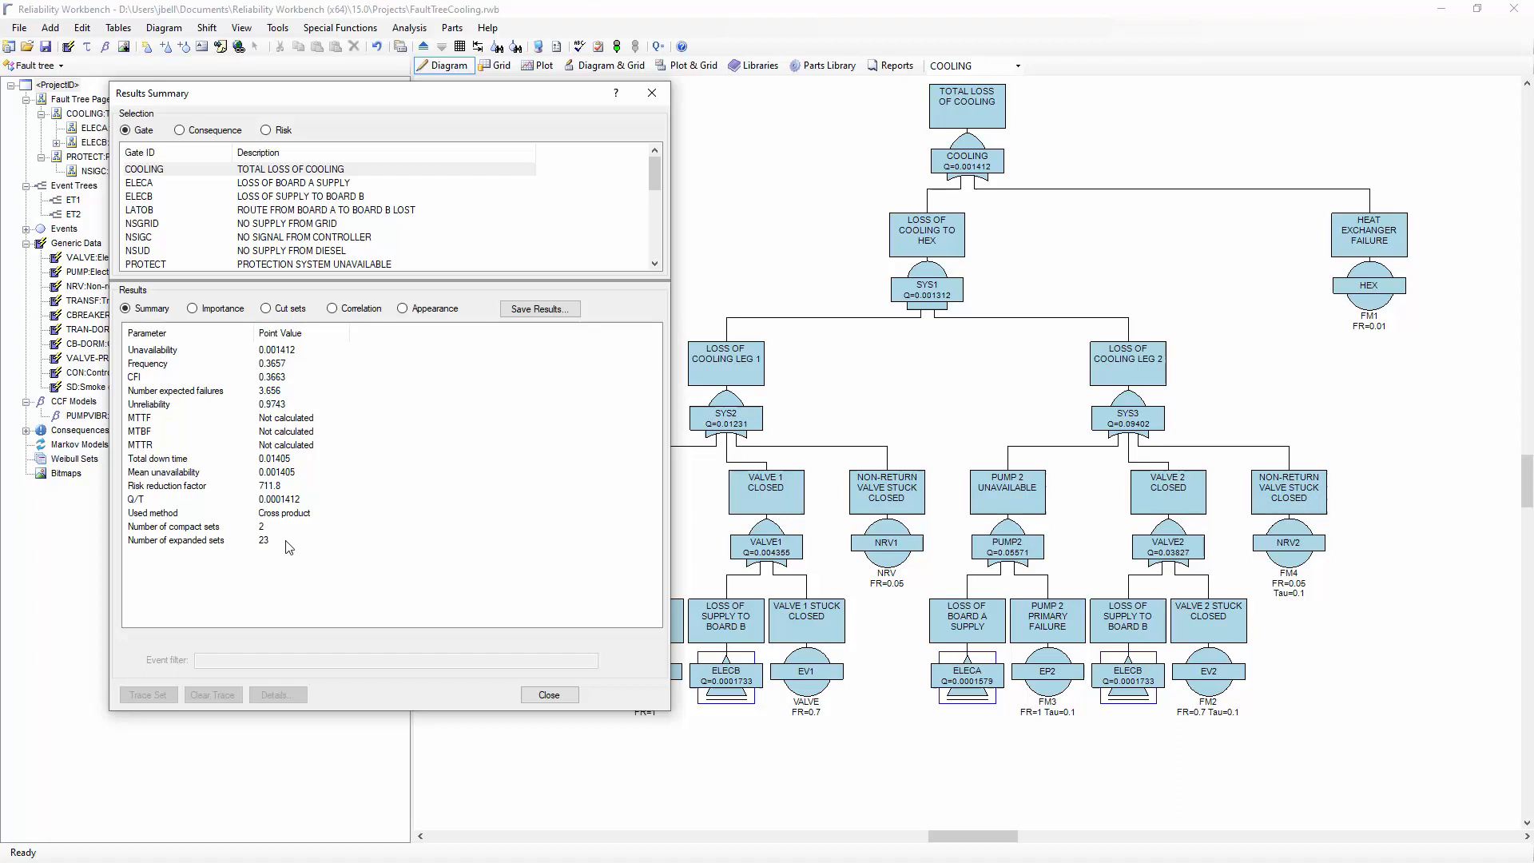
mouse_move(273, 553)
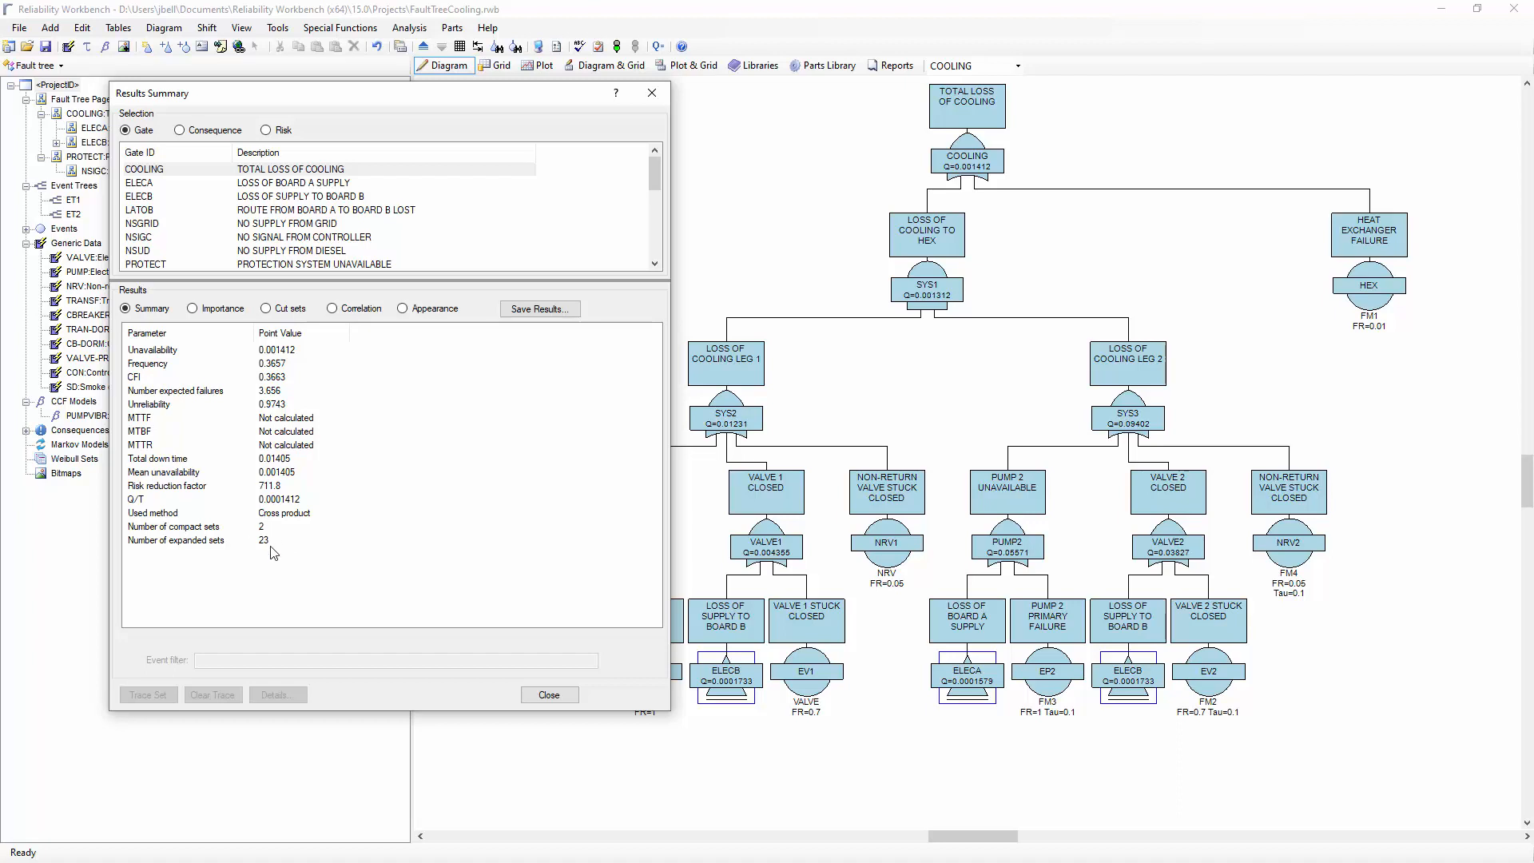
mouse_move(252, 537)
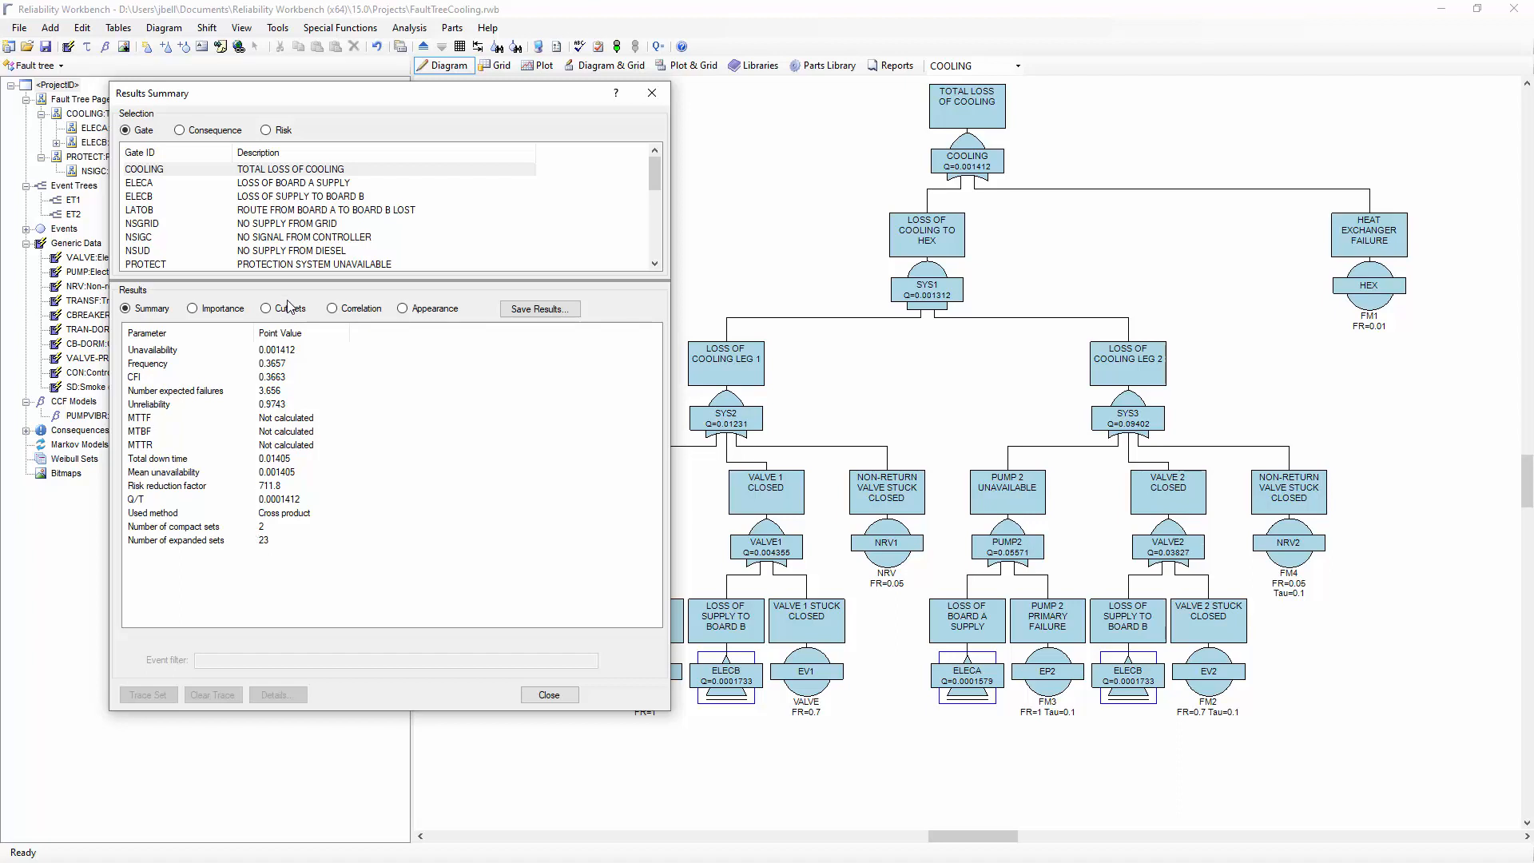
Trace expanded cut set EP1.EP2 through the tree, reopen the results, then close them
left_click(266, 308)
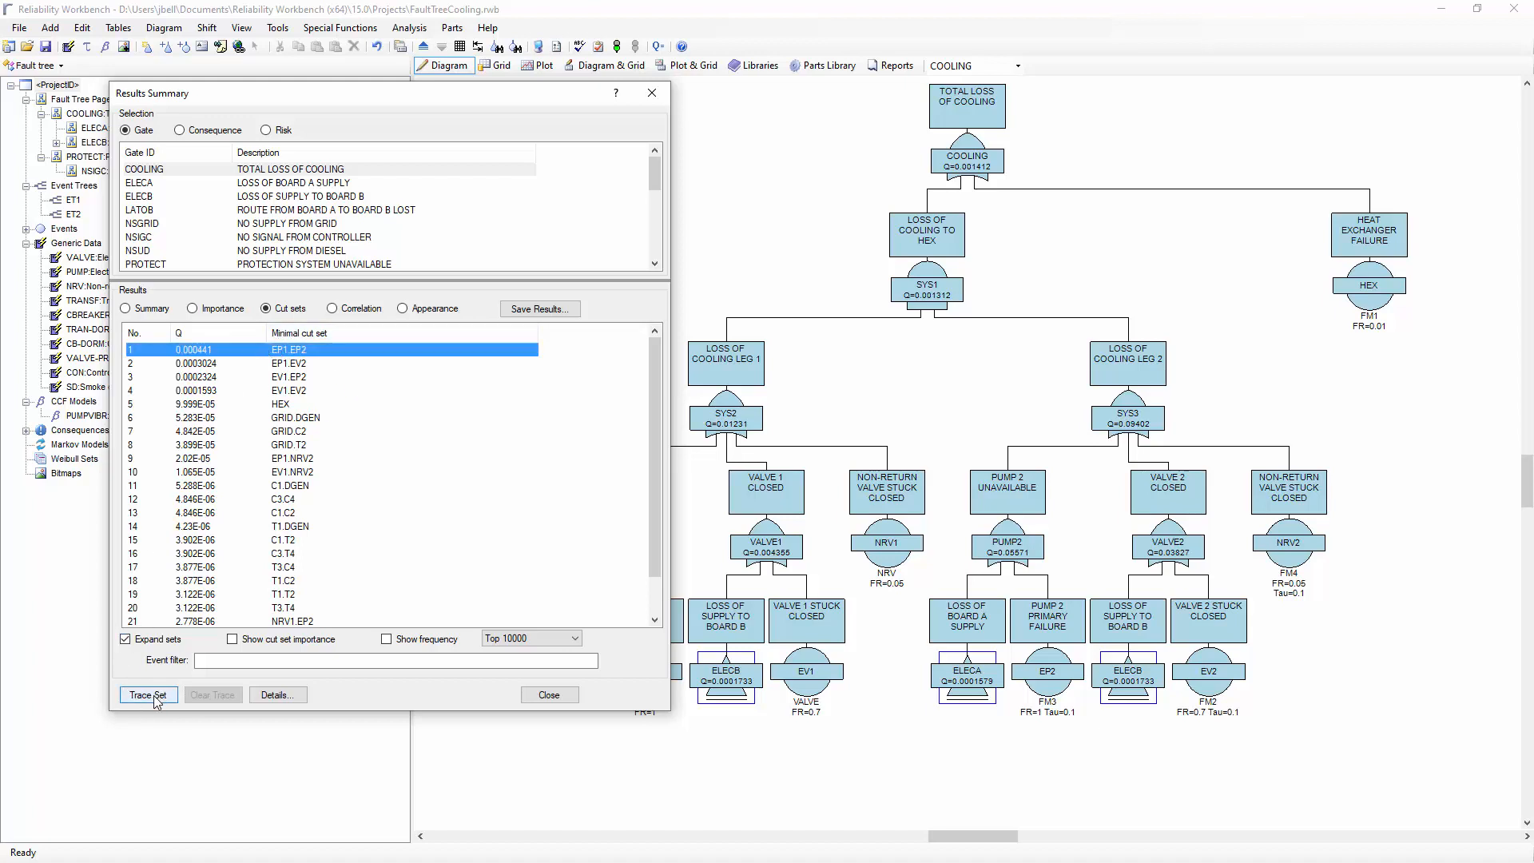
left_click(147, 693)
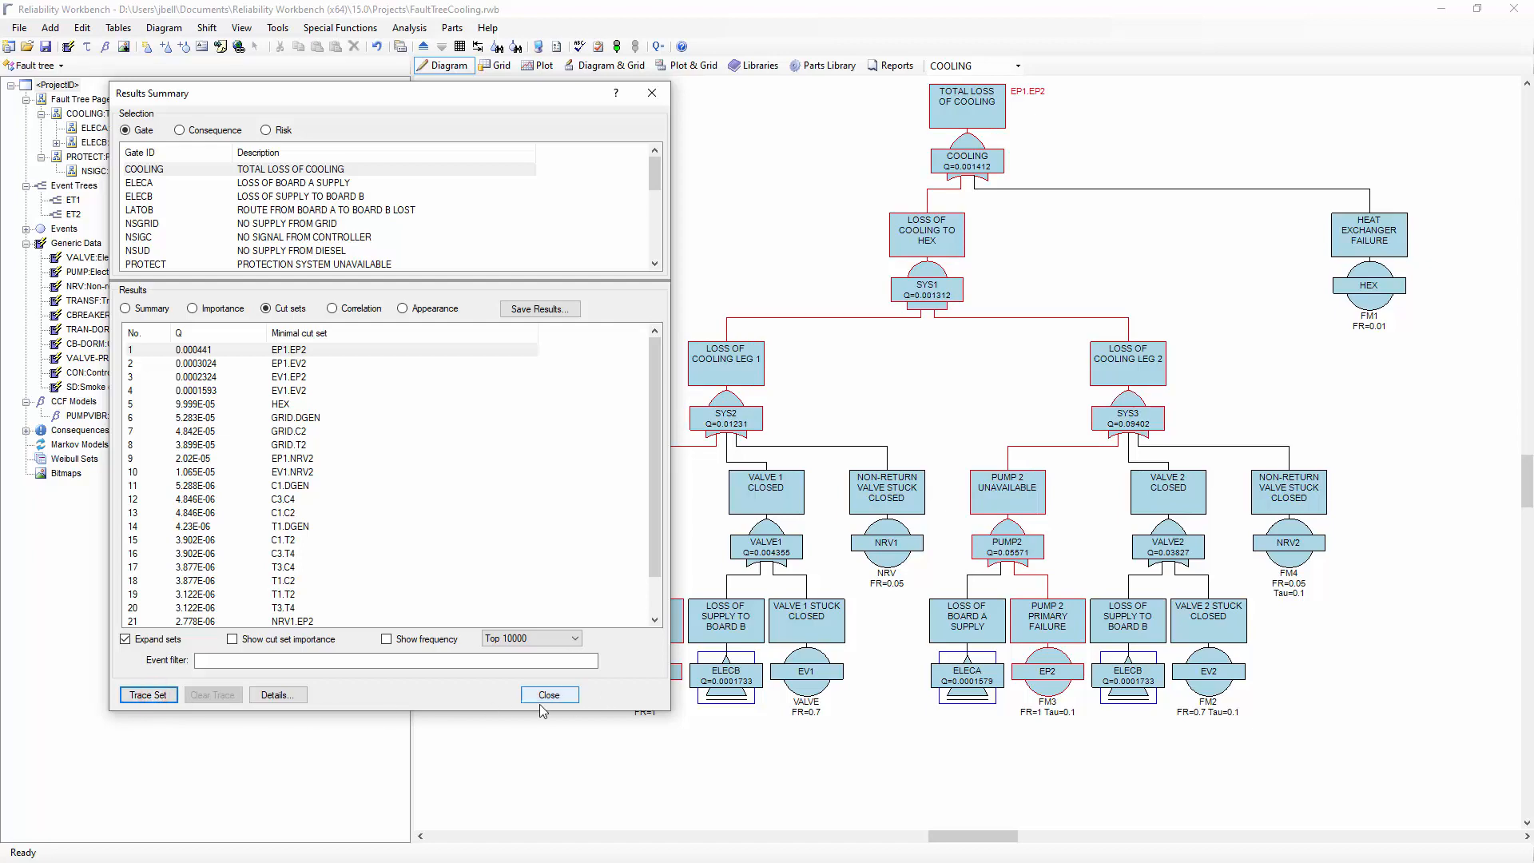
left_click(550, 693)
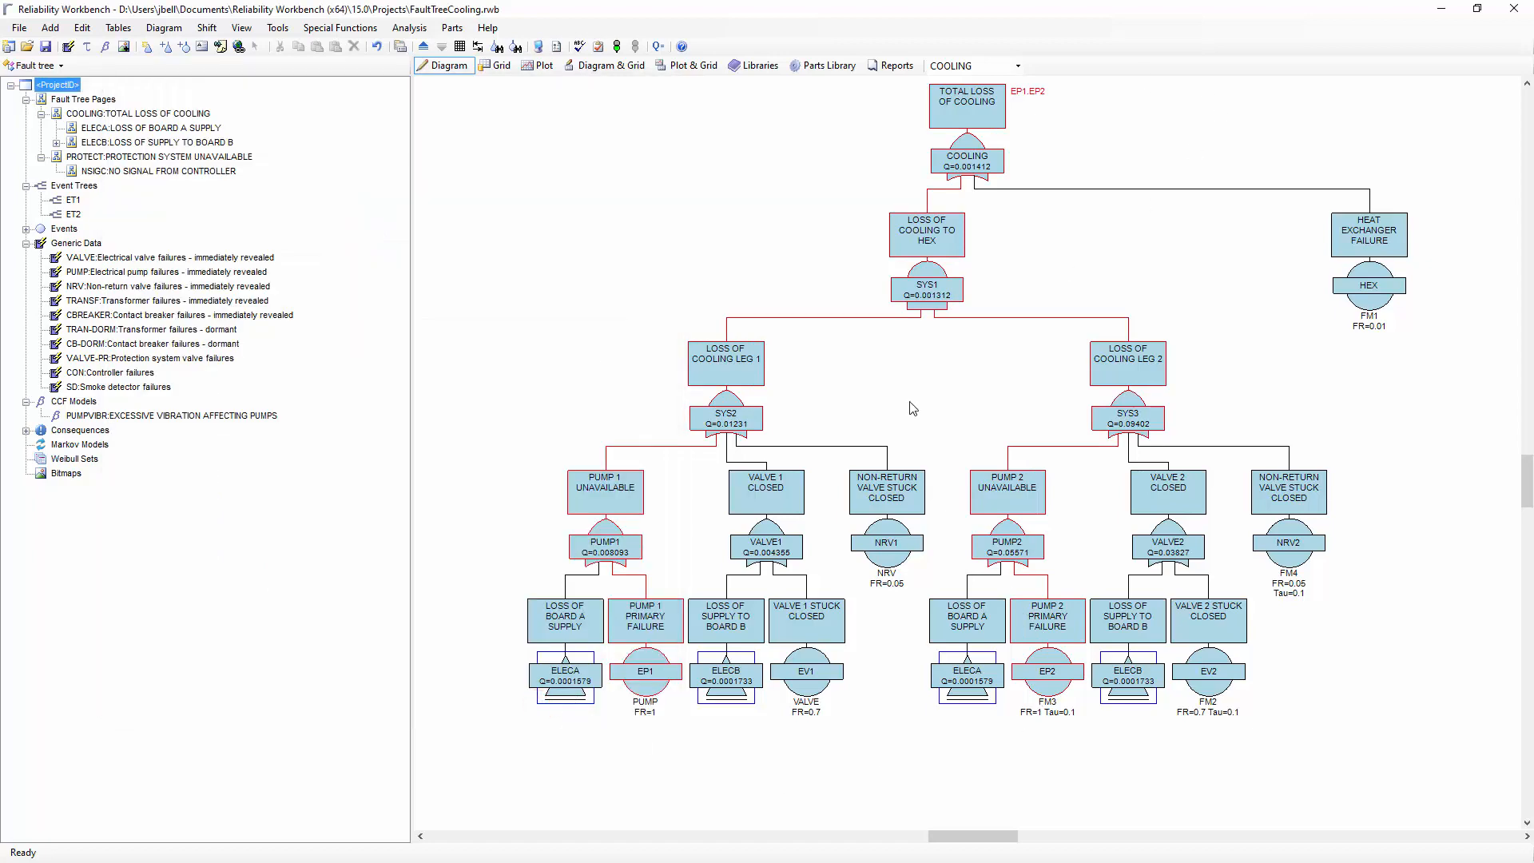
left_click(658, 45)
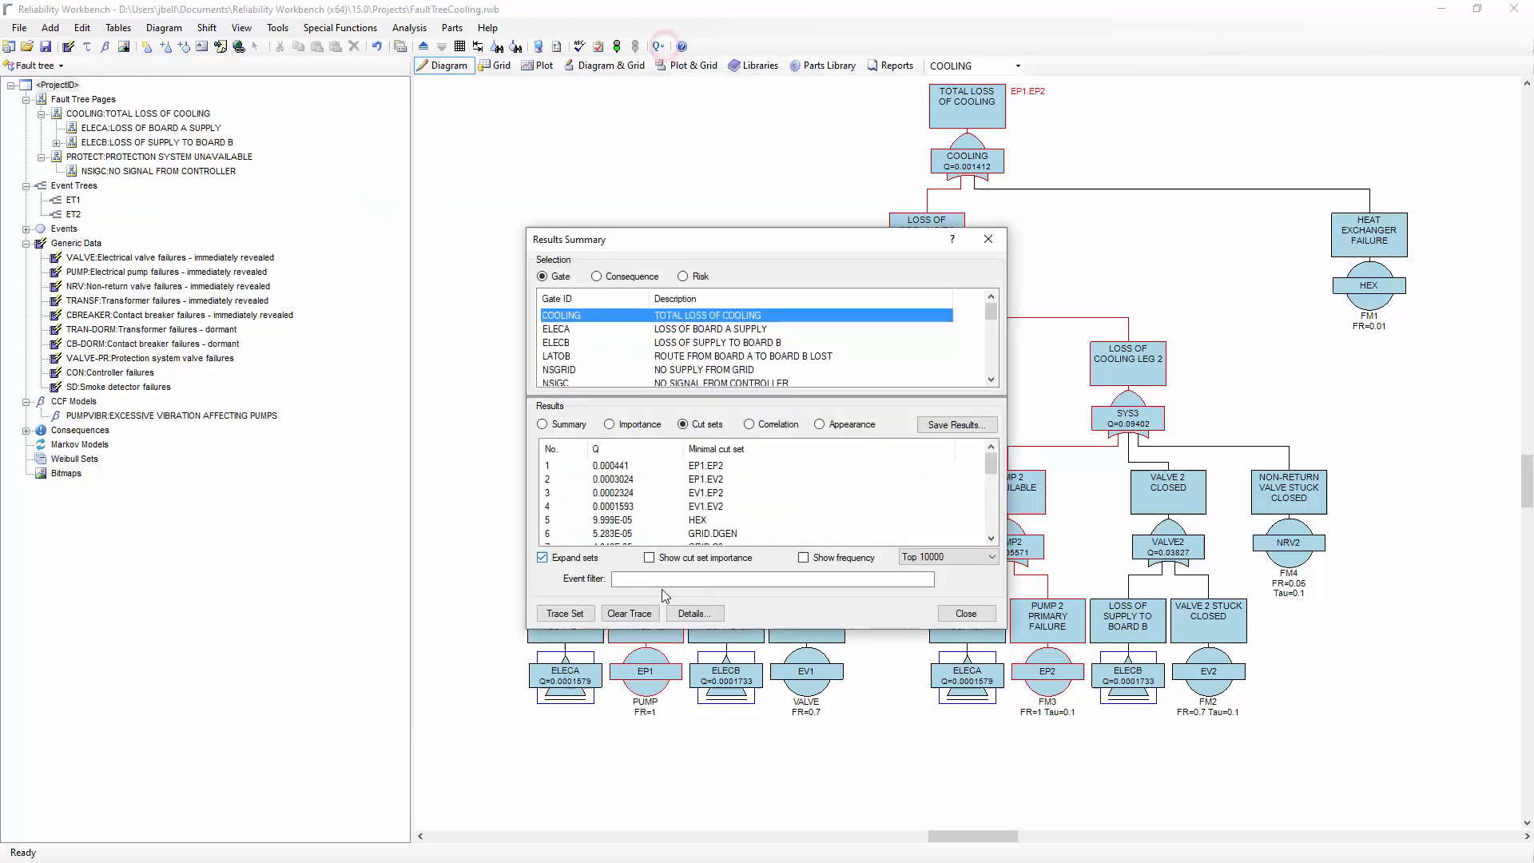
mouse_move(966, 613)
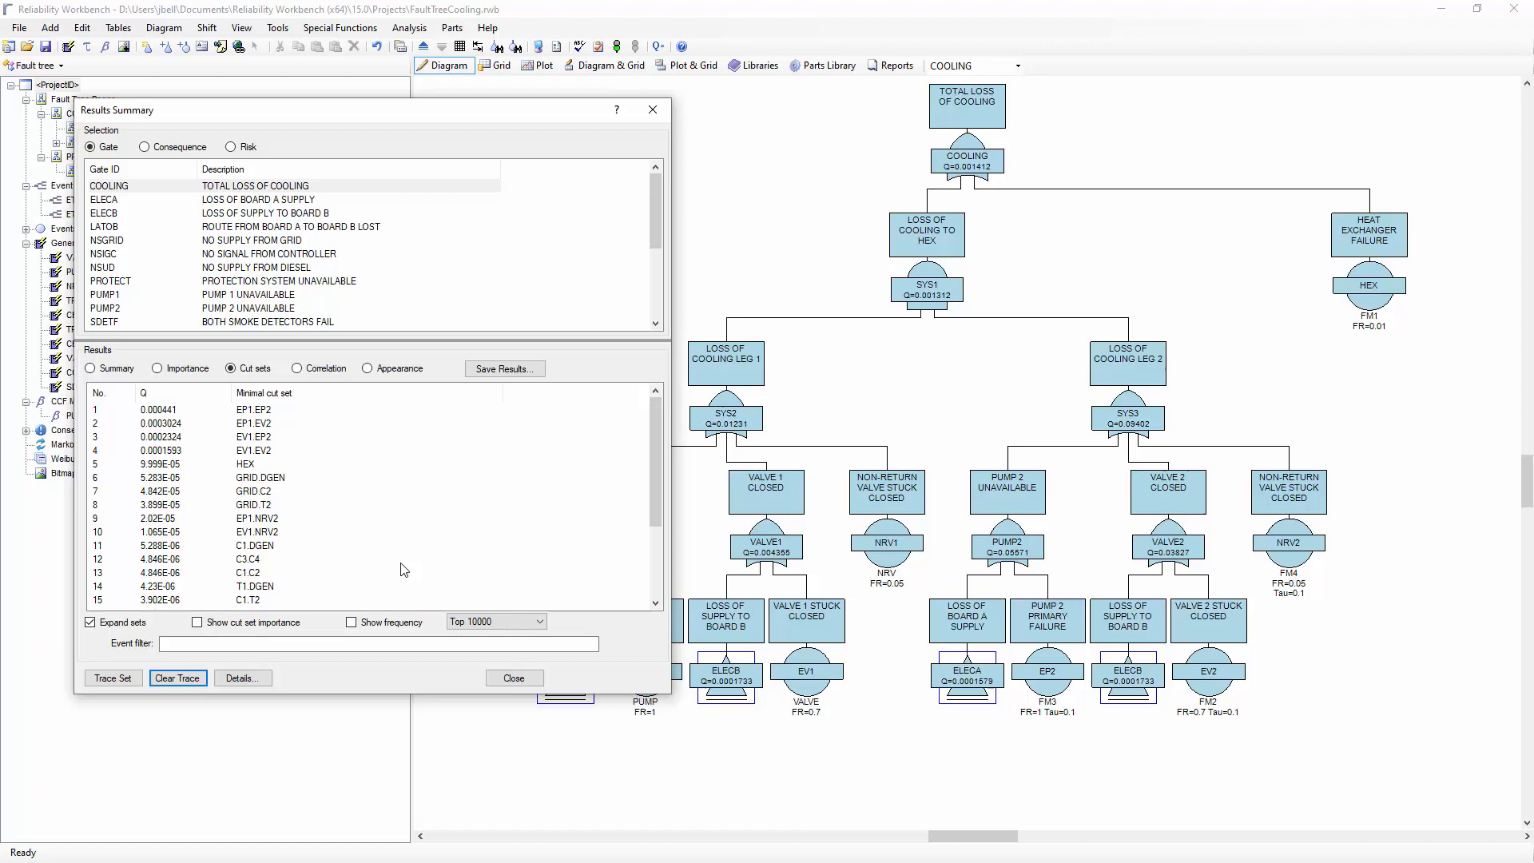
mouse_move(441, 622)
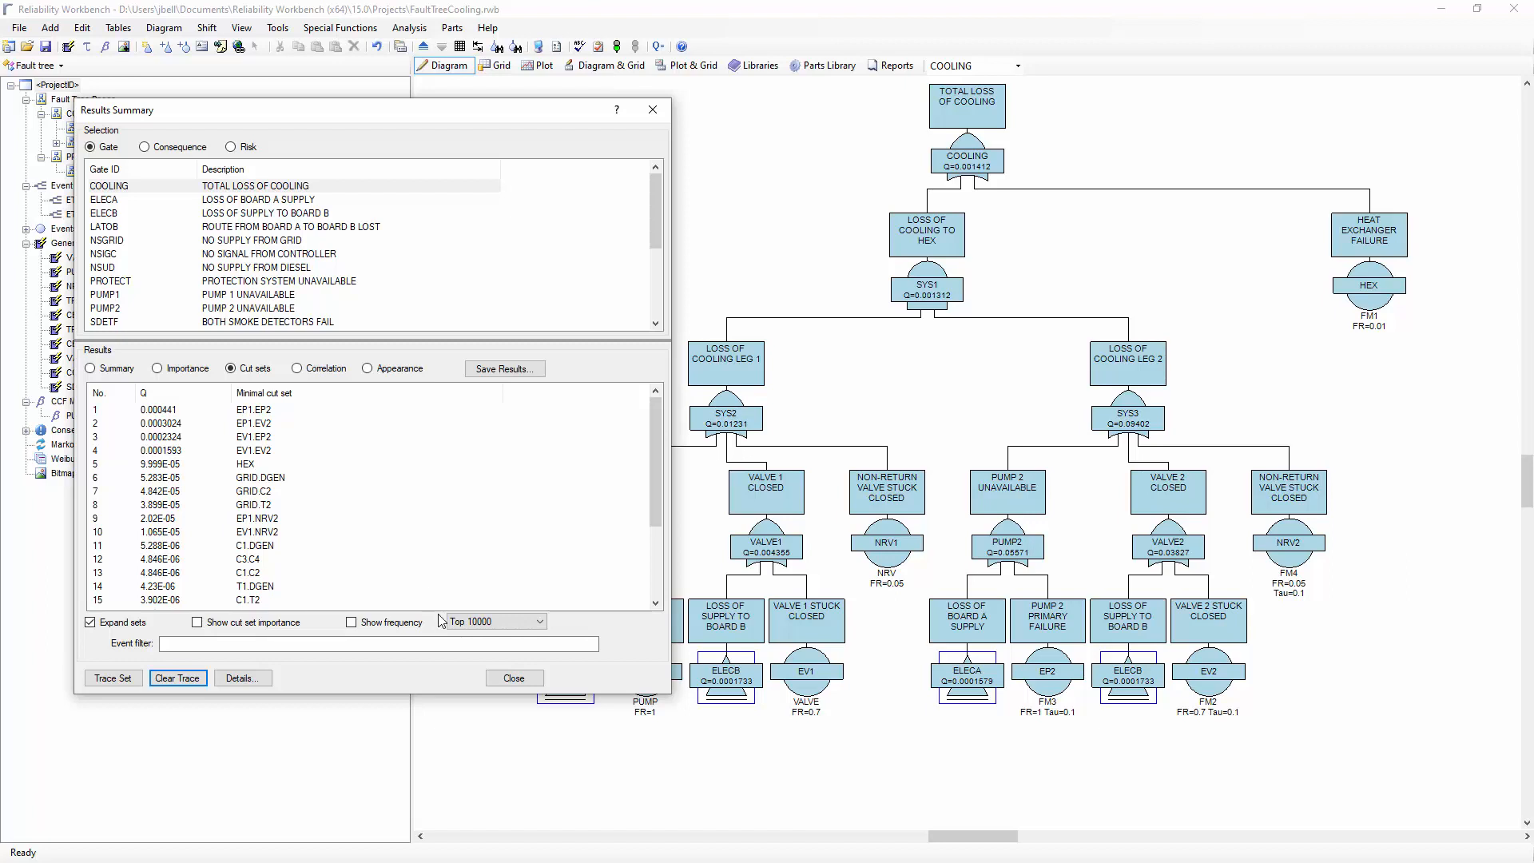
left_click(514, 677)
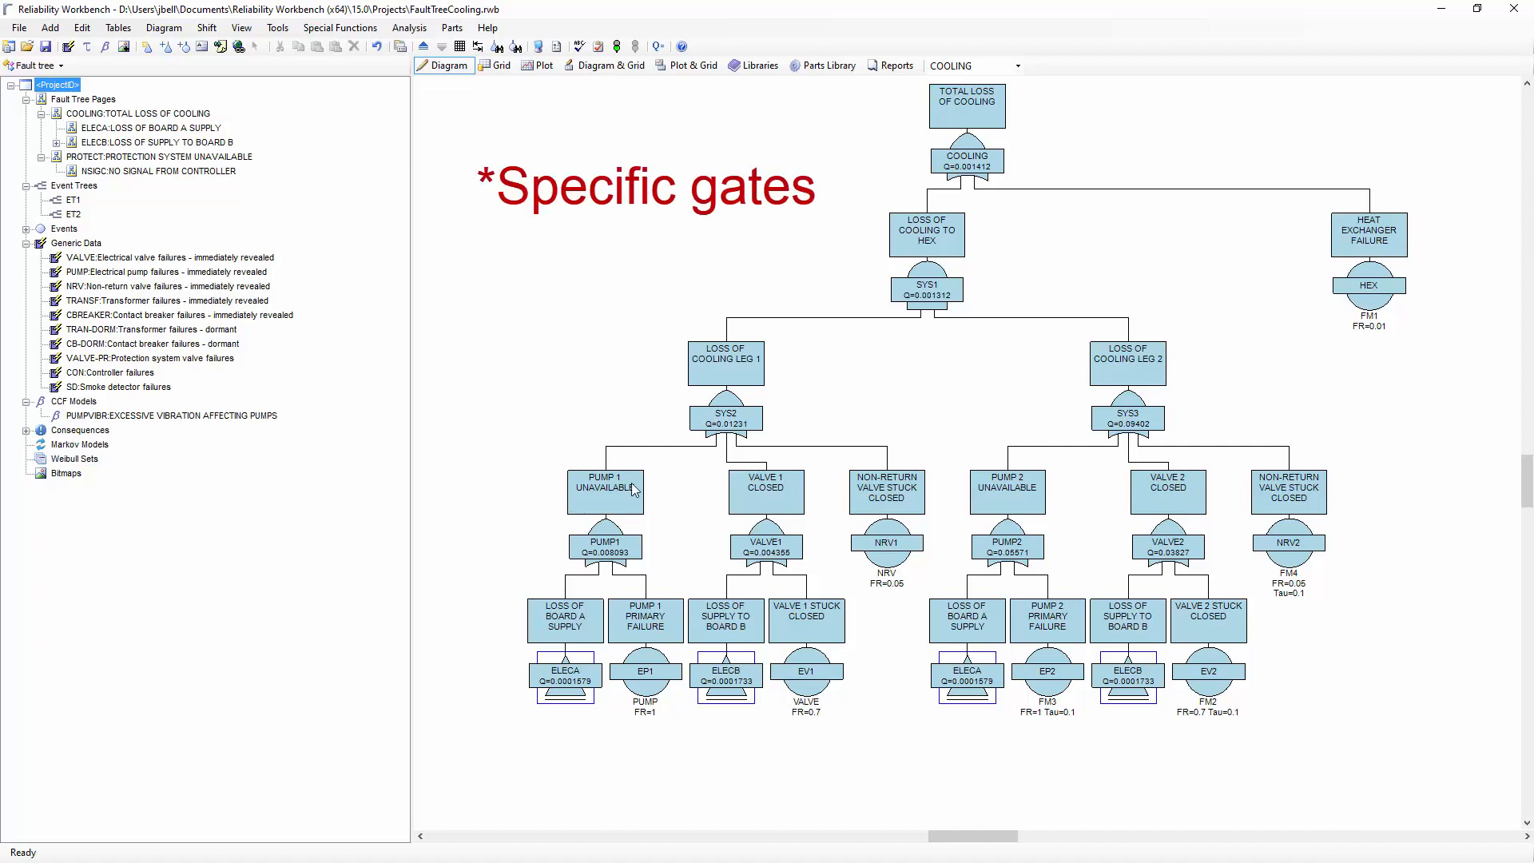
Set the SYS2 gate's modularization to Forced on and apply
double_click(725, 419)
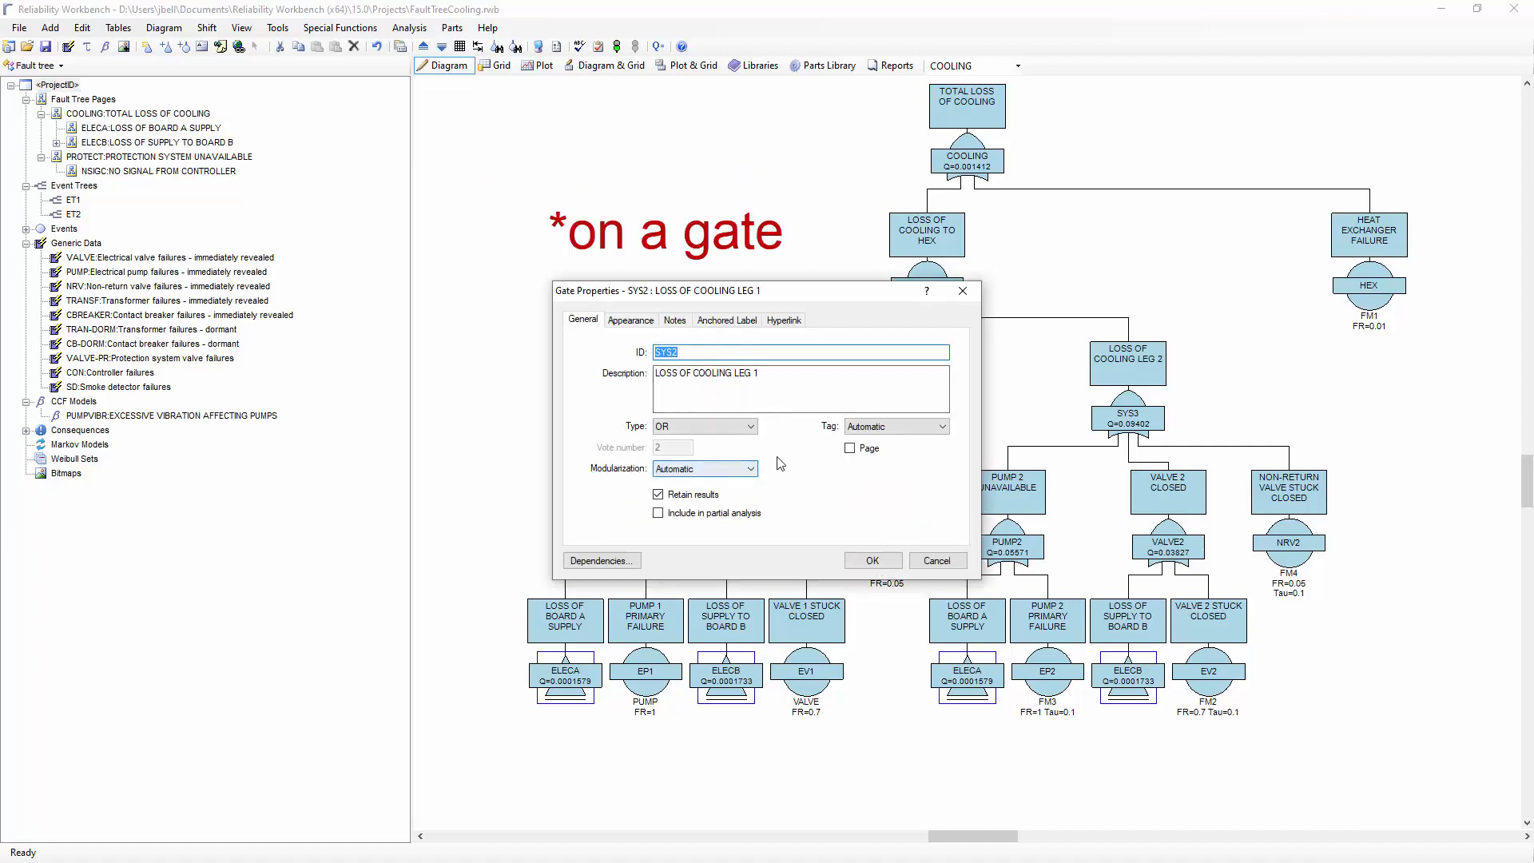
left_click(705, 469)
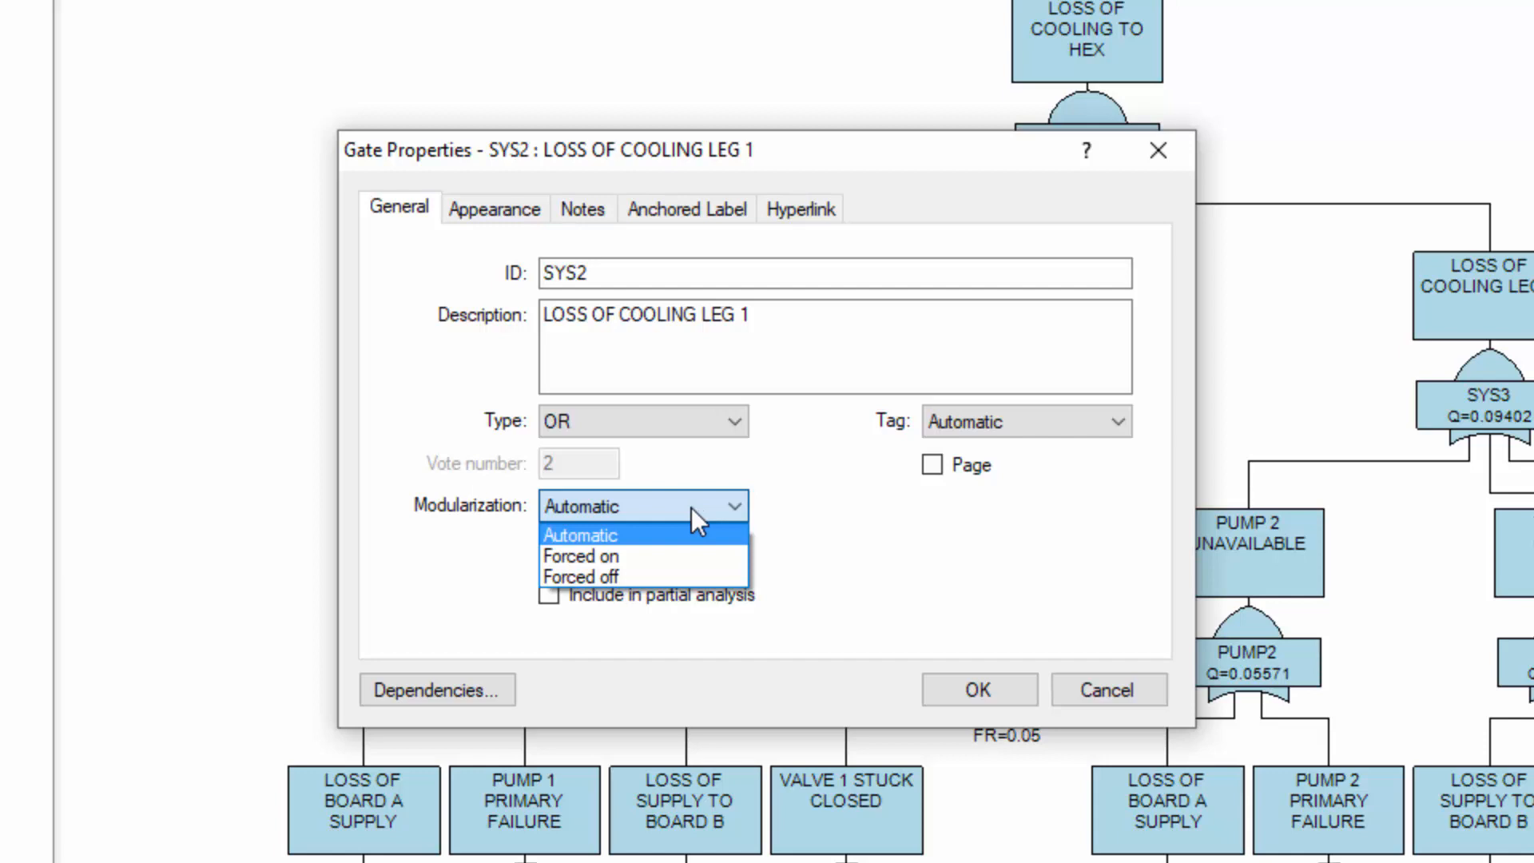
mouse_move(683, 577)
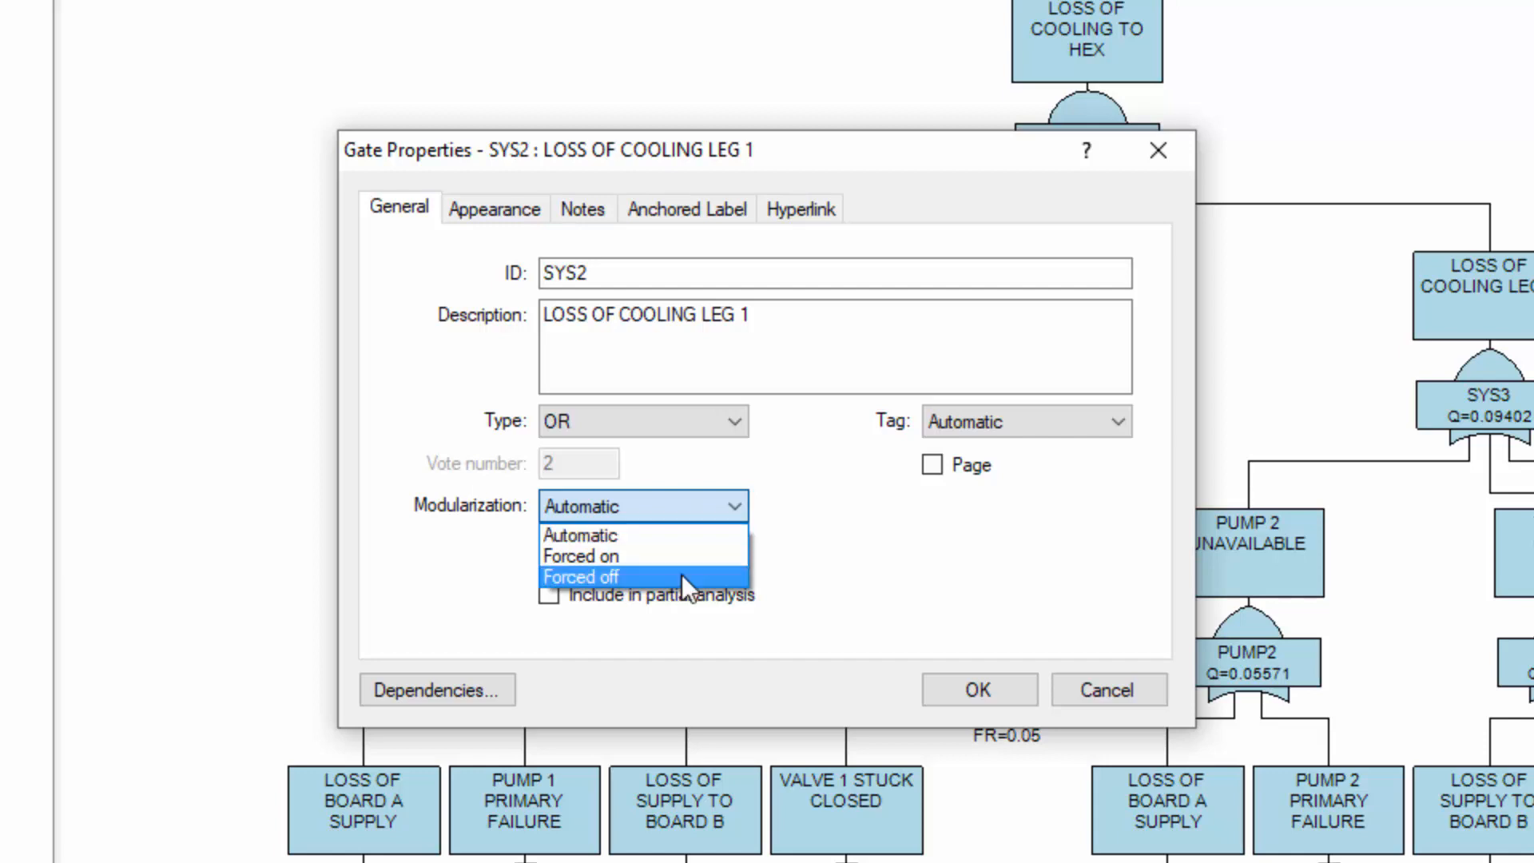
left_click(582, 556)
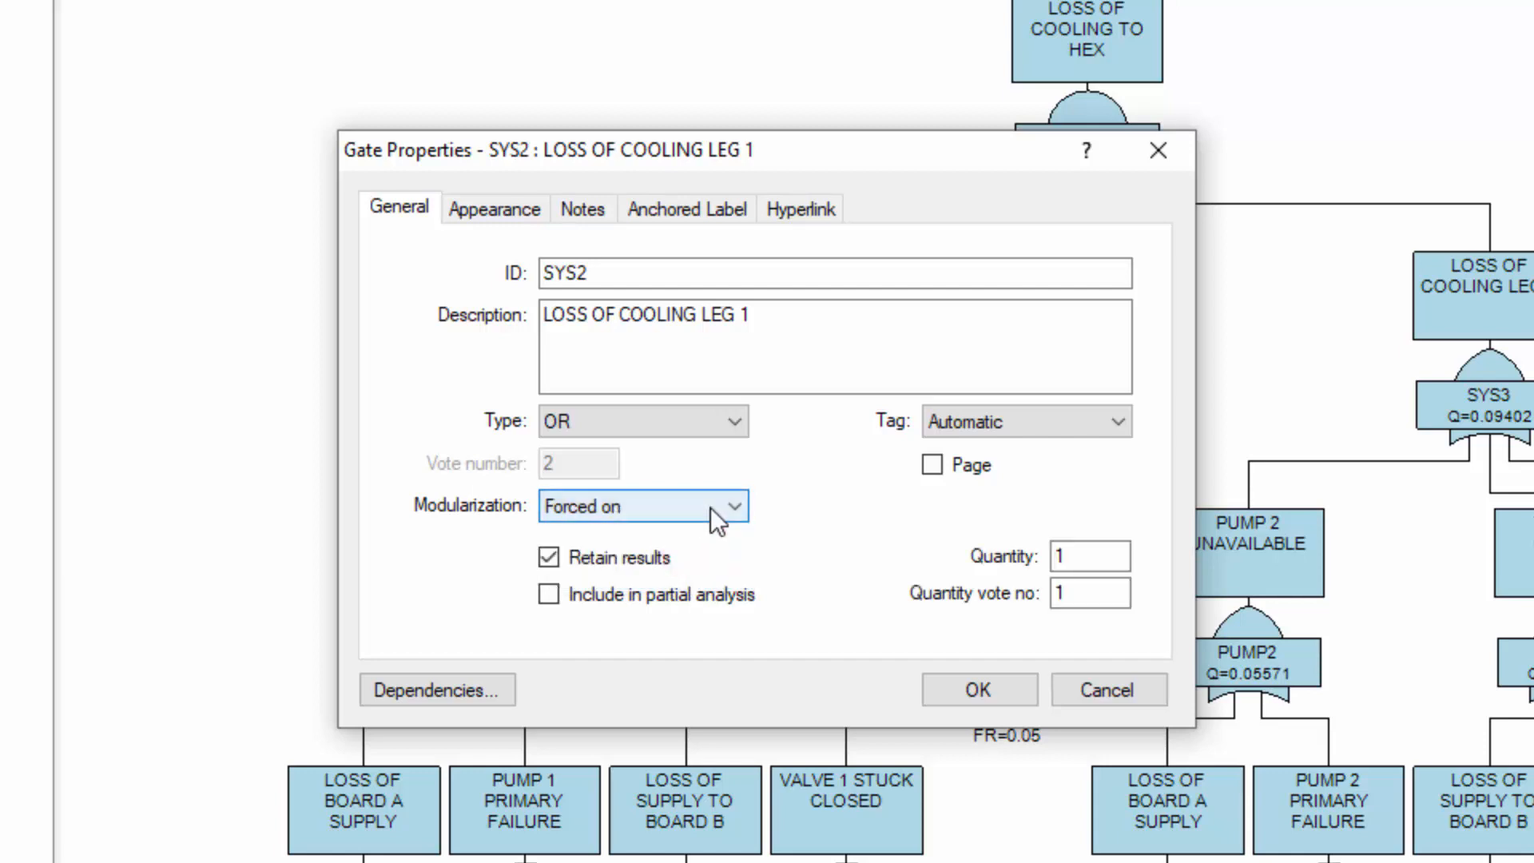
mouse_move(665, 533)
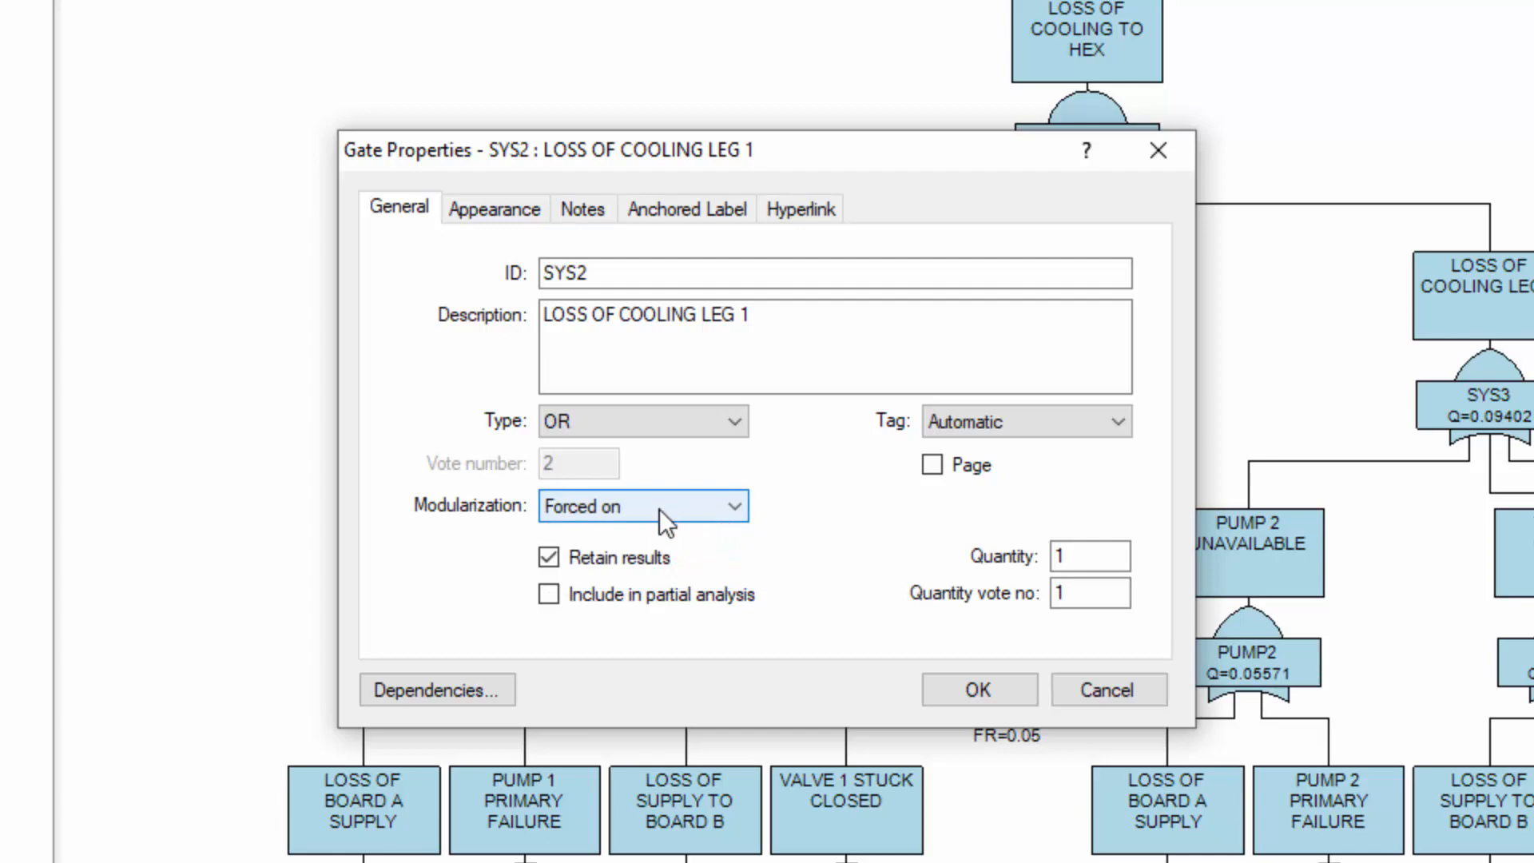
mouse_move(651, 513)
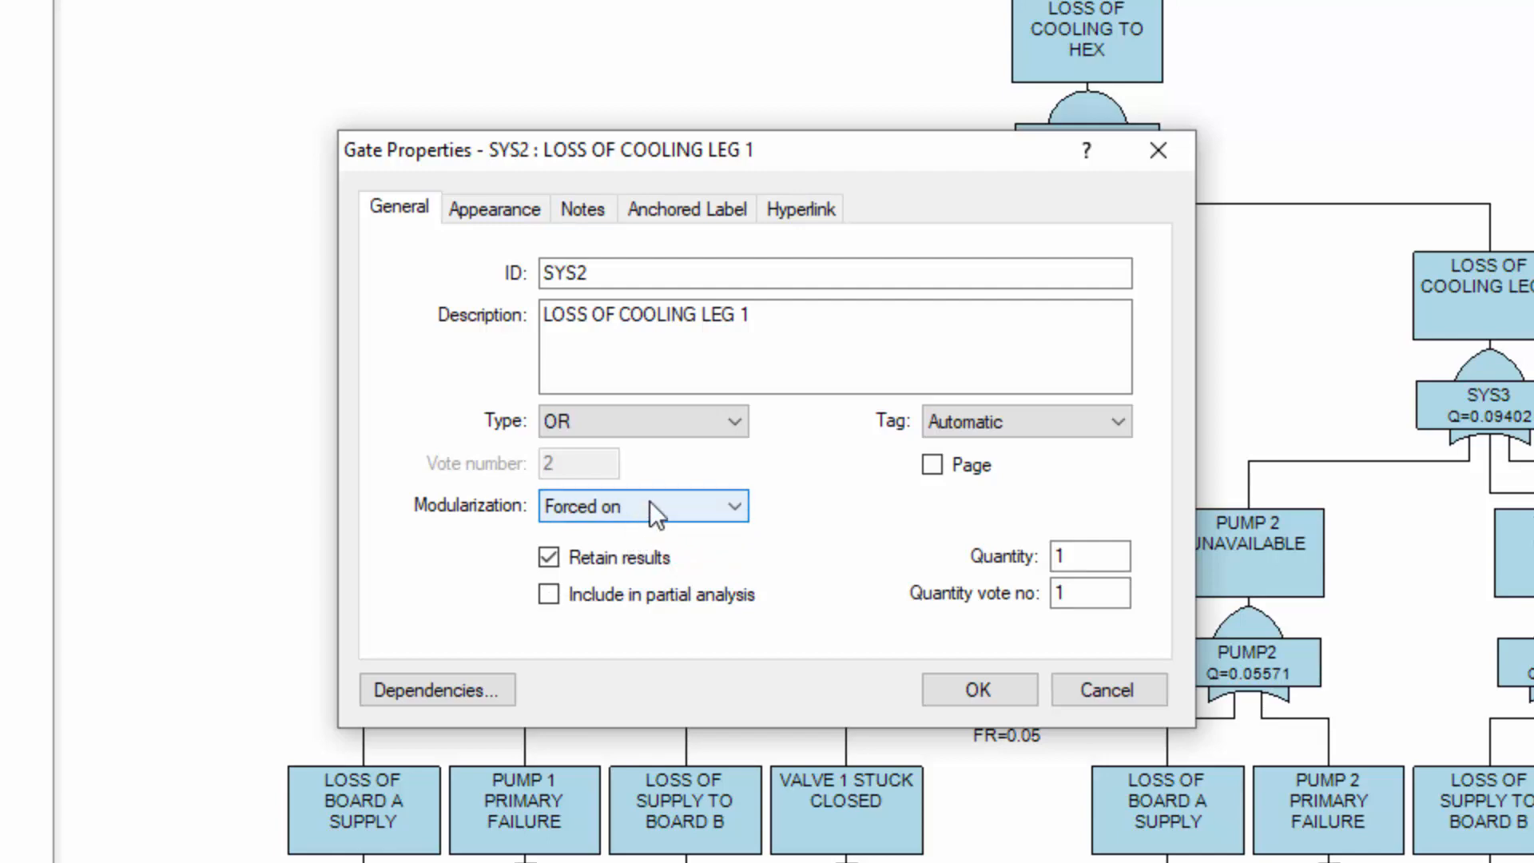
left_click(978, 689)
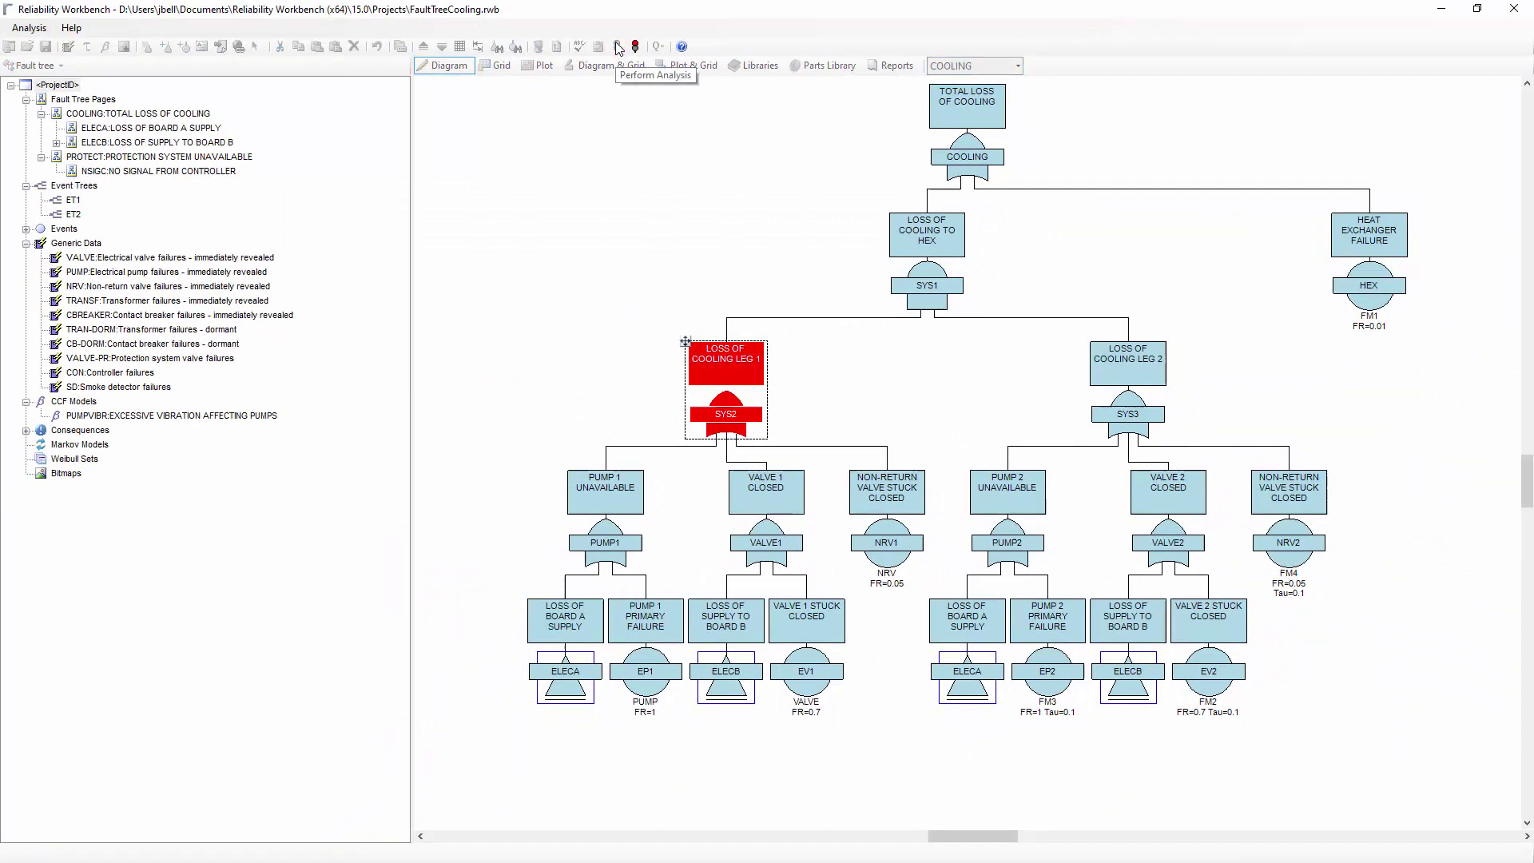
Run the fault tree analysis and show the Results Summary listing cut sets such as SYS2*EP2 and HEX
left_click(617, 45)
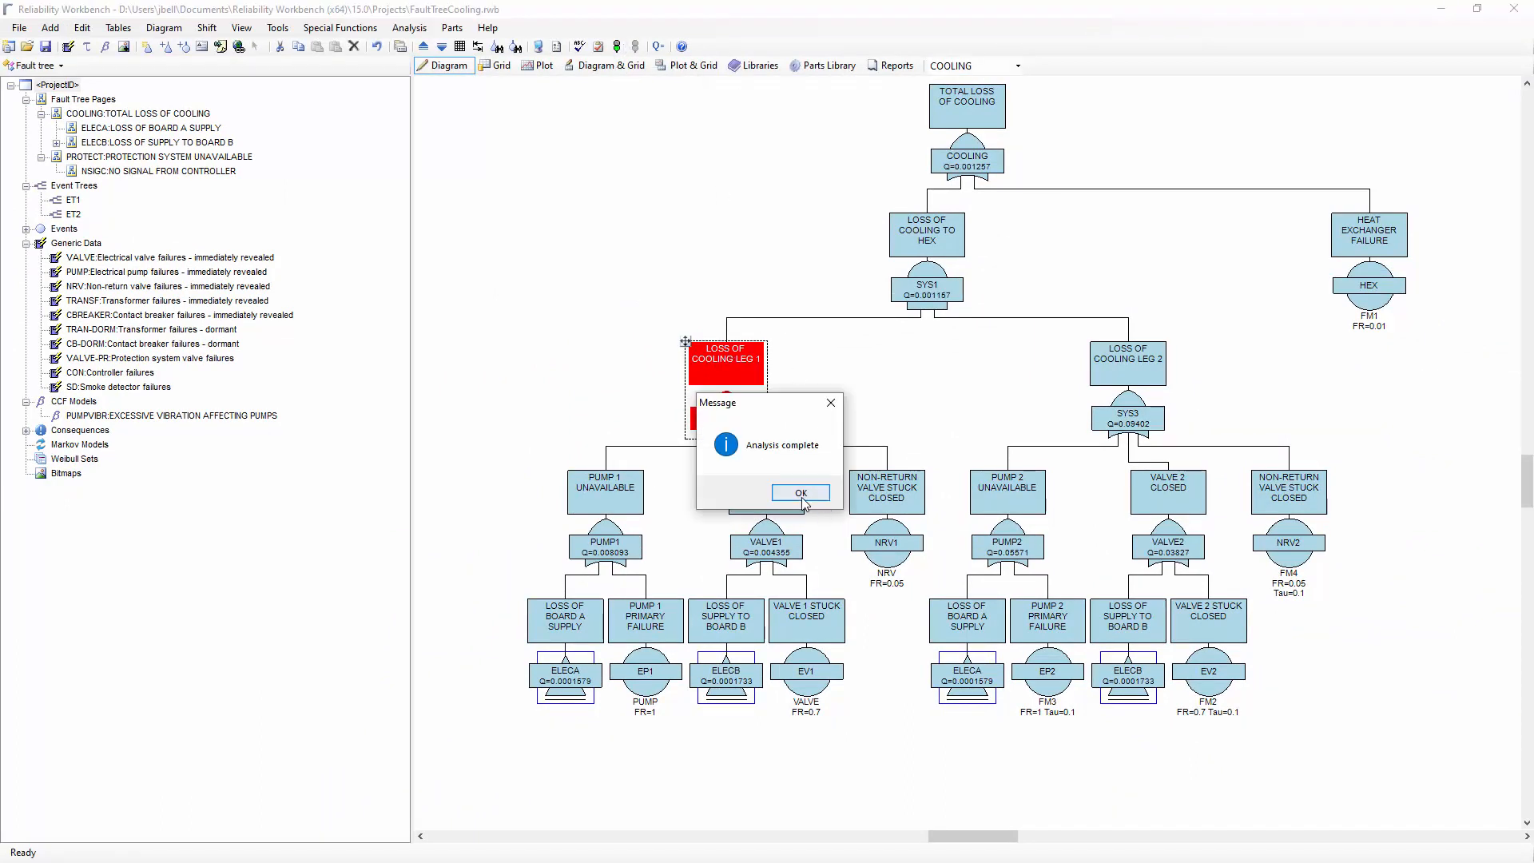
left_click(798, 492)
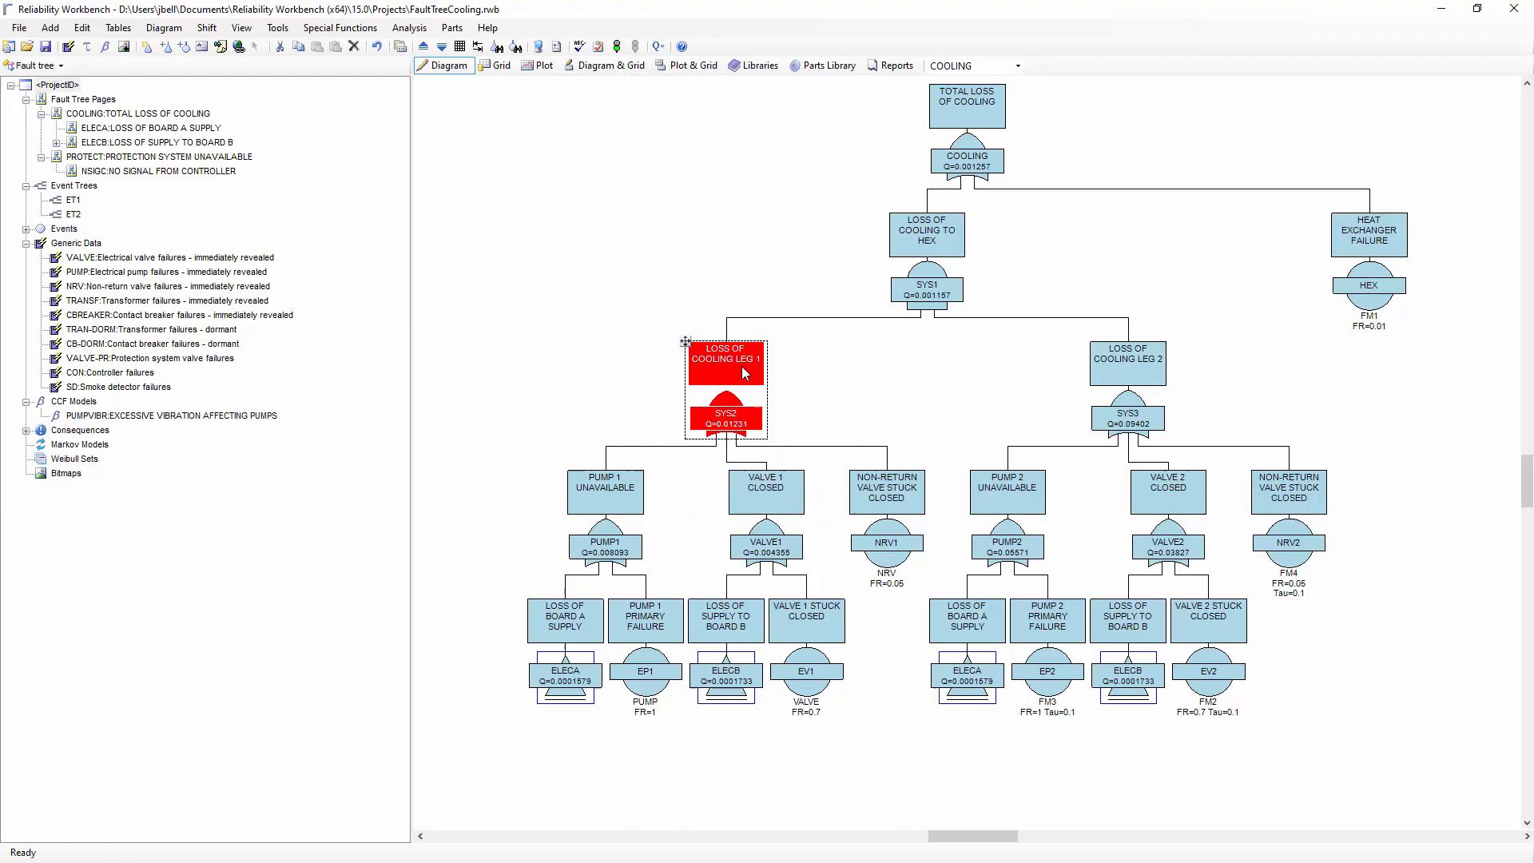
left_click(967, 106)
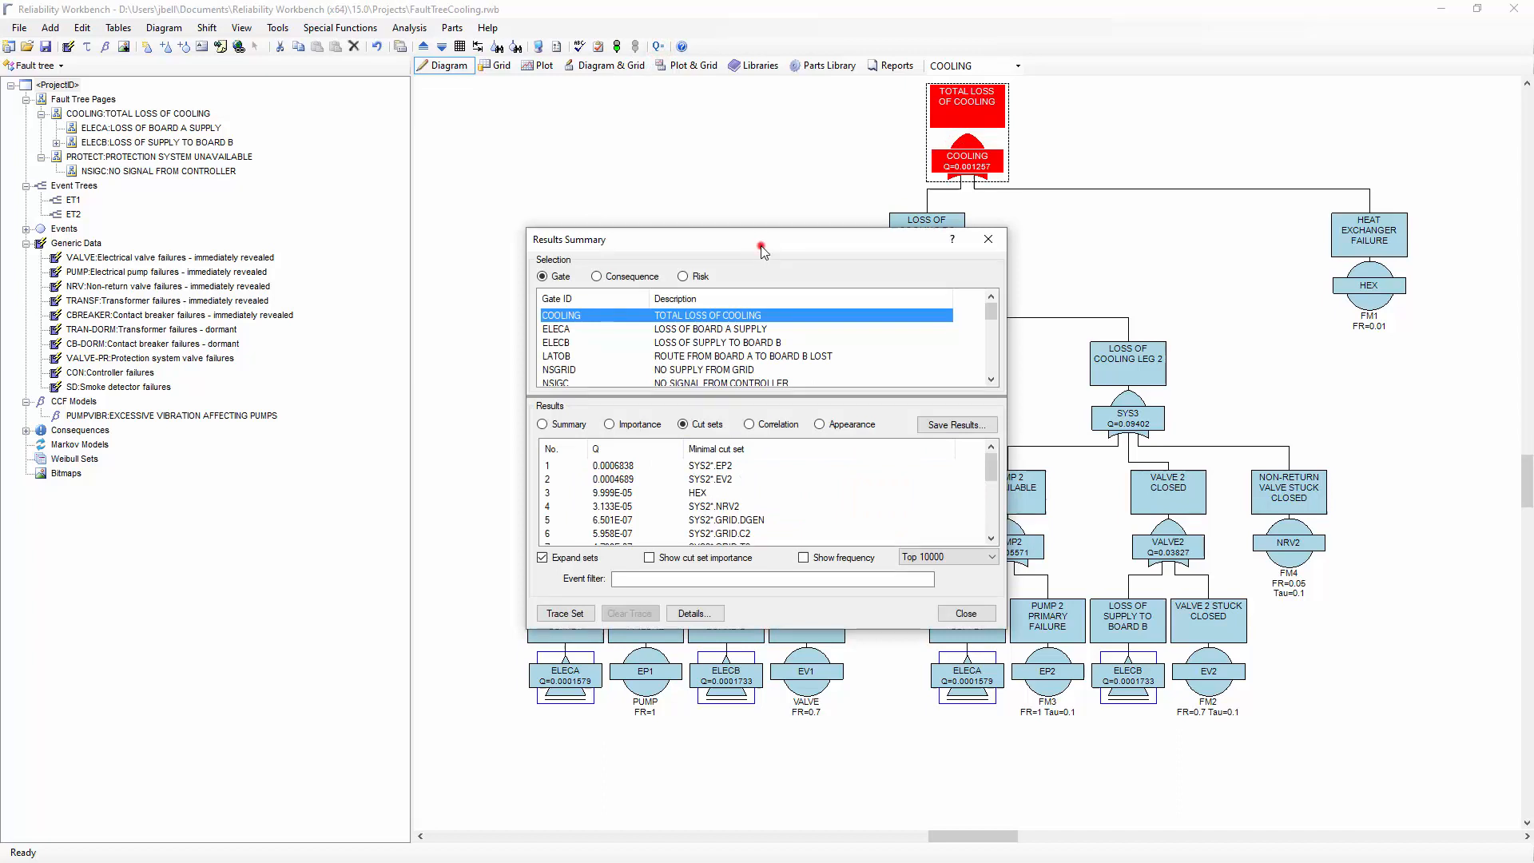
left_click_drag(763, 239, 382, 137)
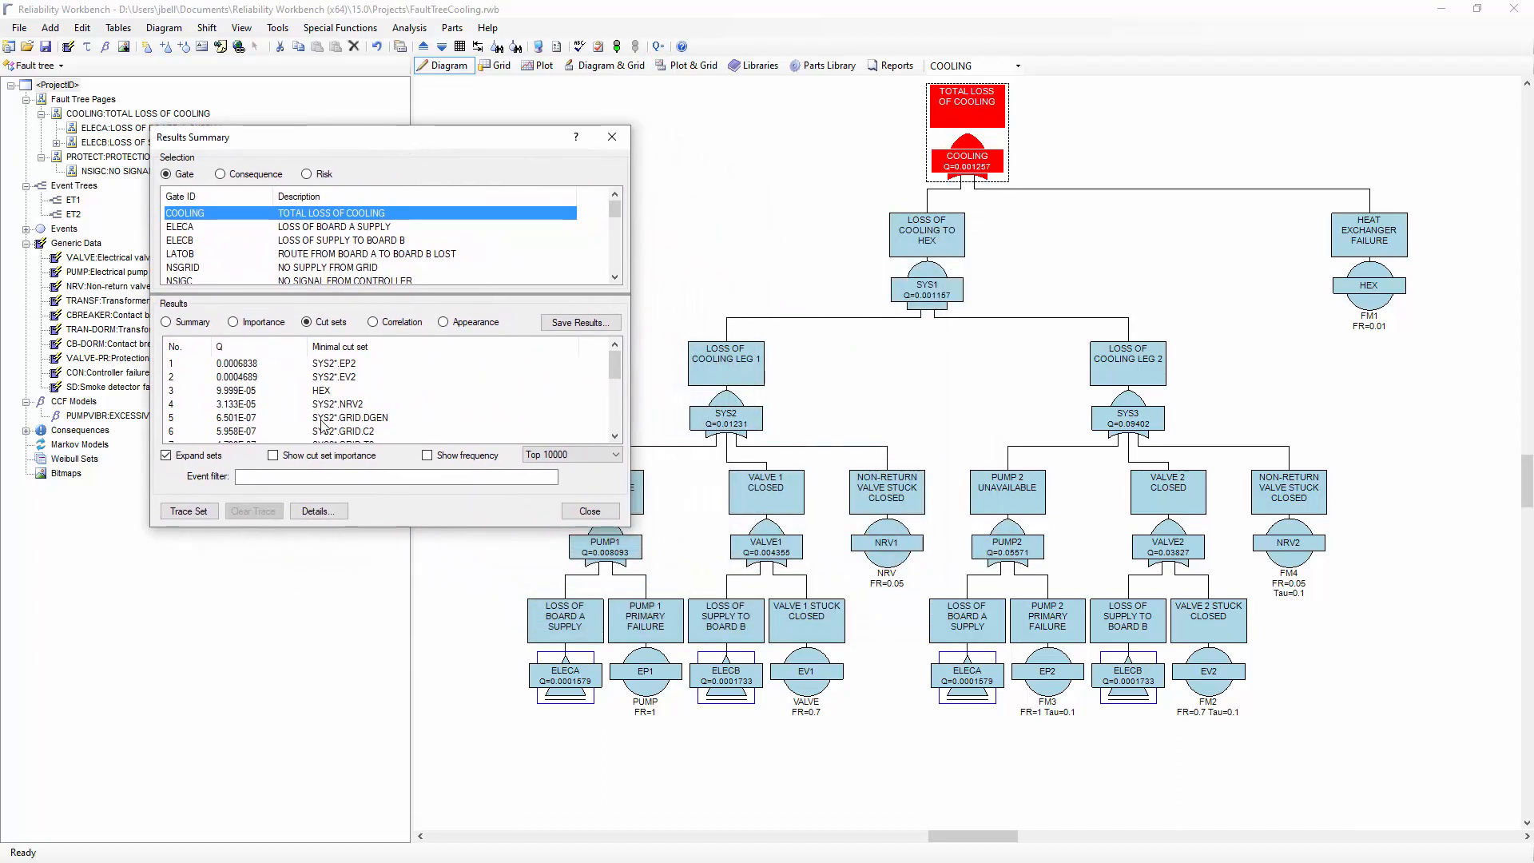
mouse_move(340, 444)
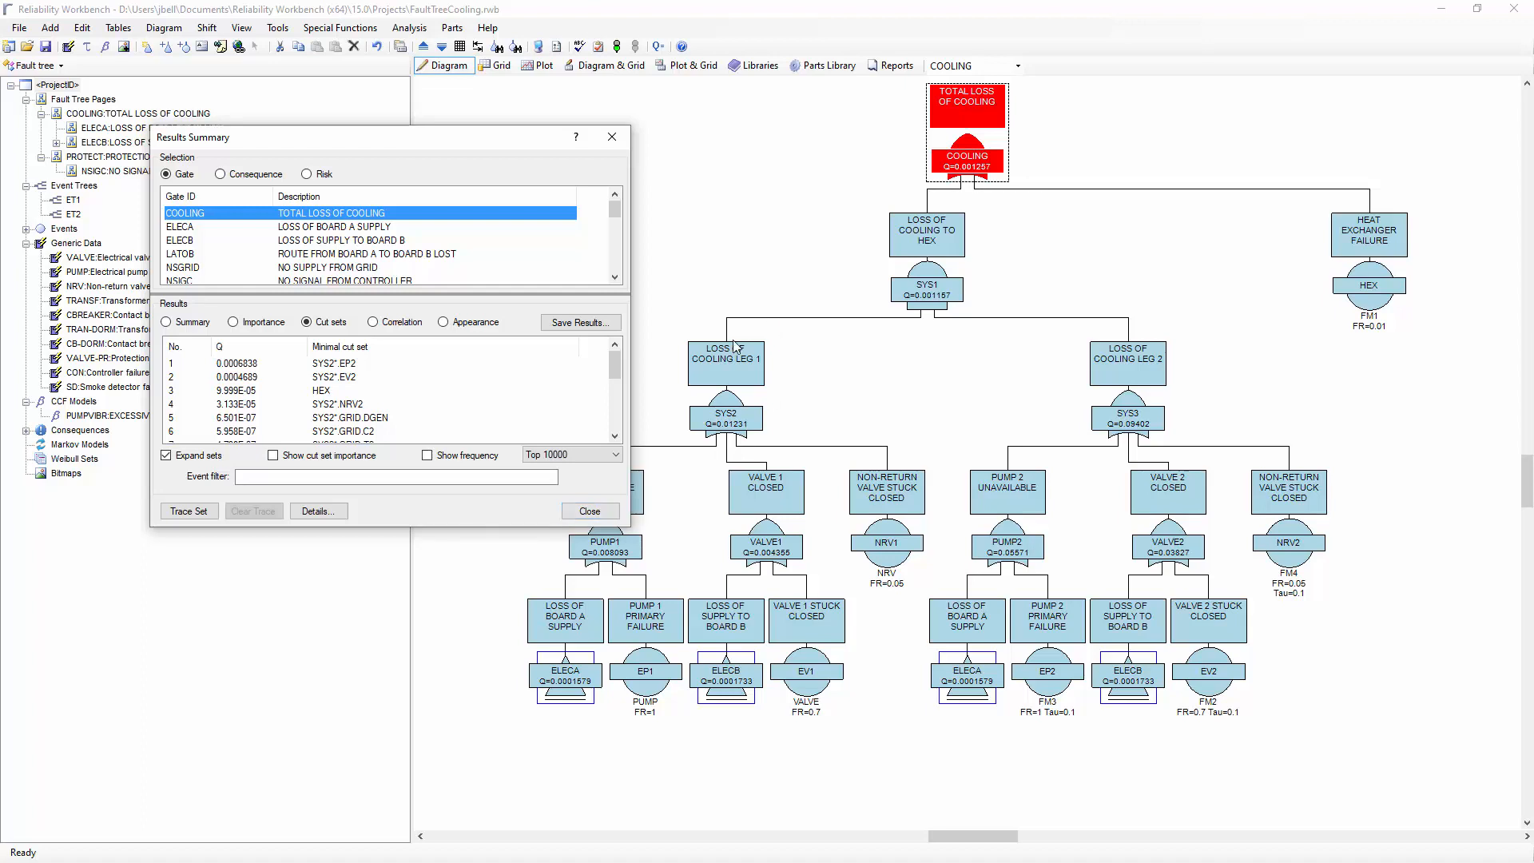
mouse_move(754, 402)
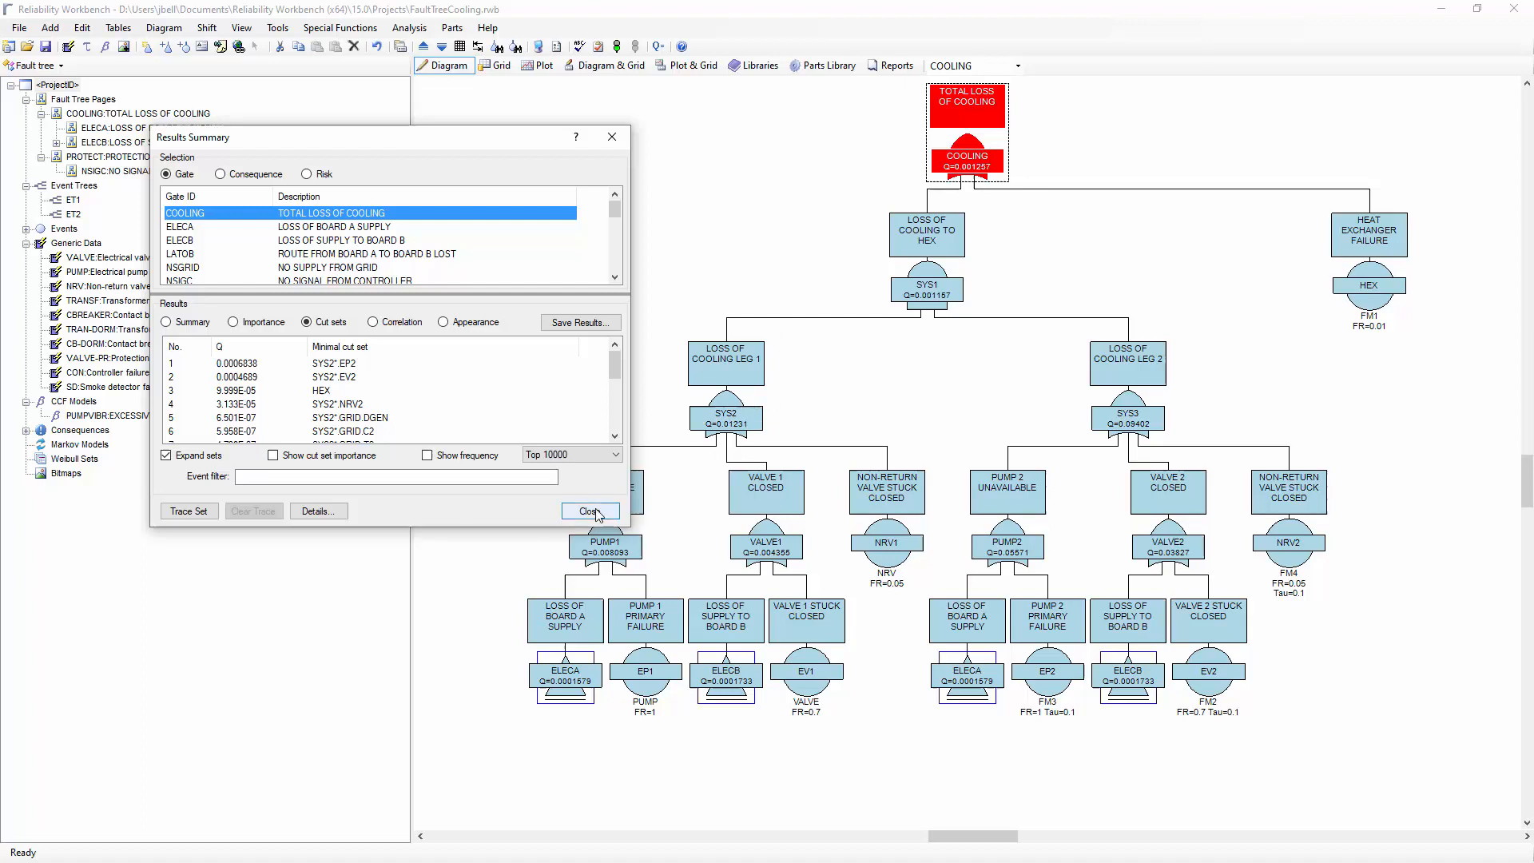
Dismiss the Results Summary and apply Automatic modularization to the SYS2 gate
left_click(588, 511)
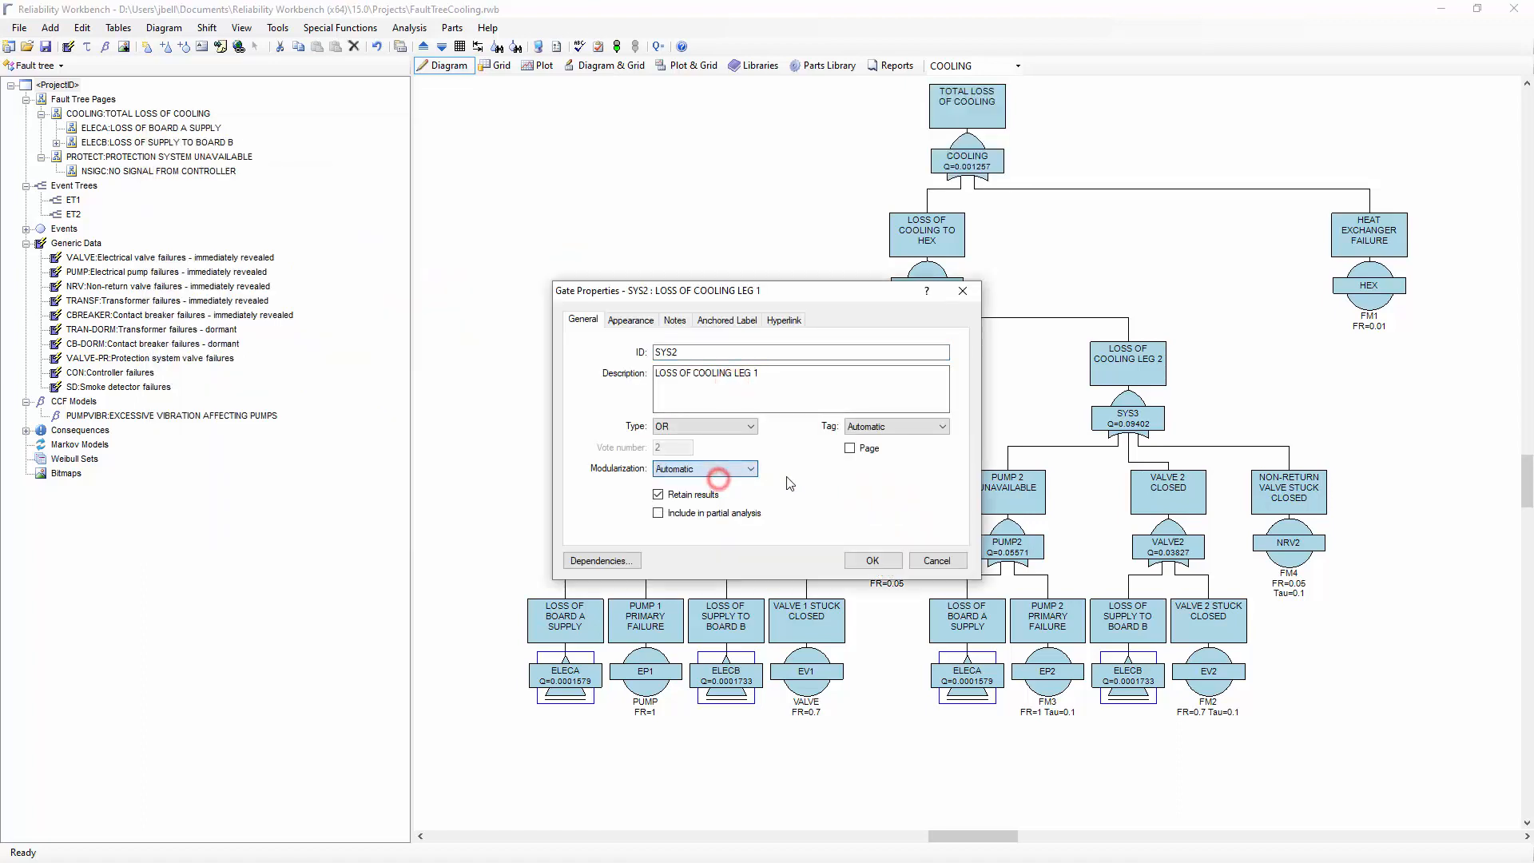
left_click(873, 561)
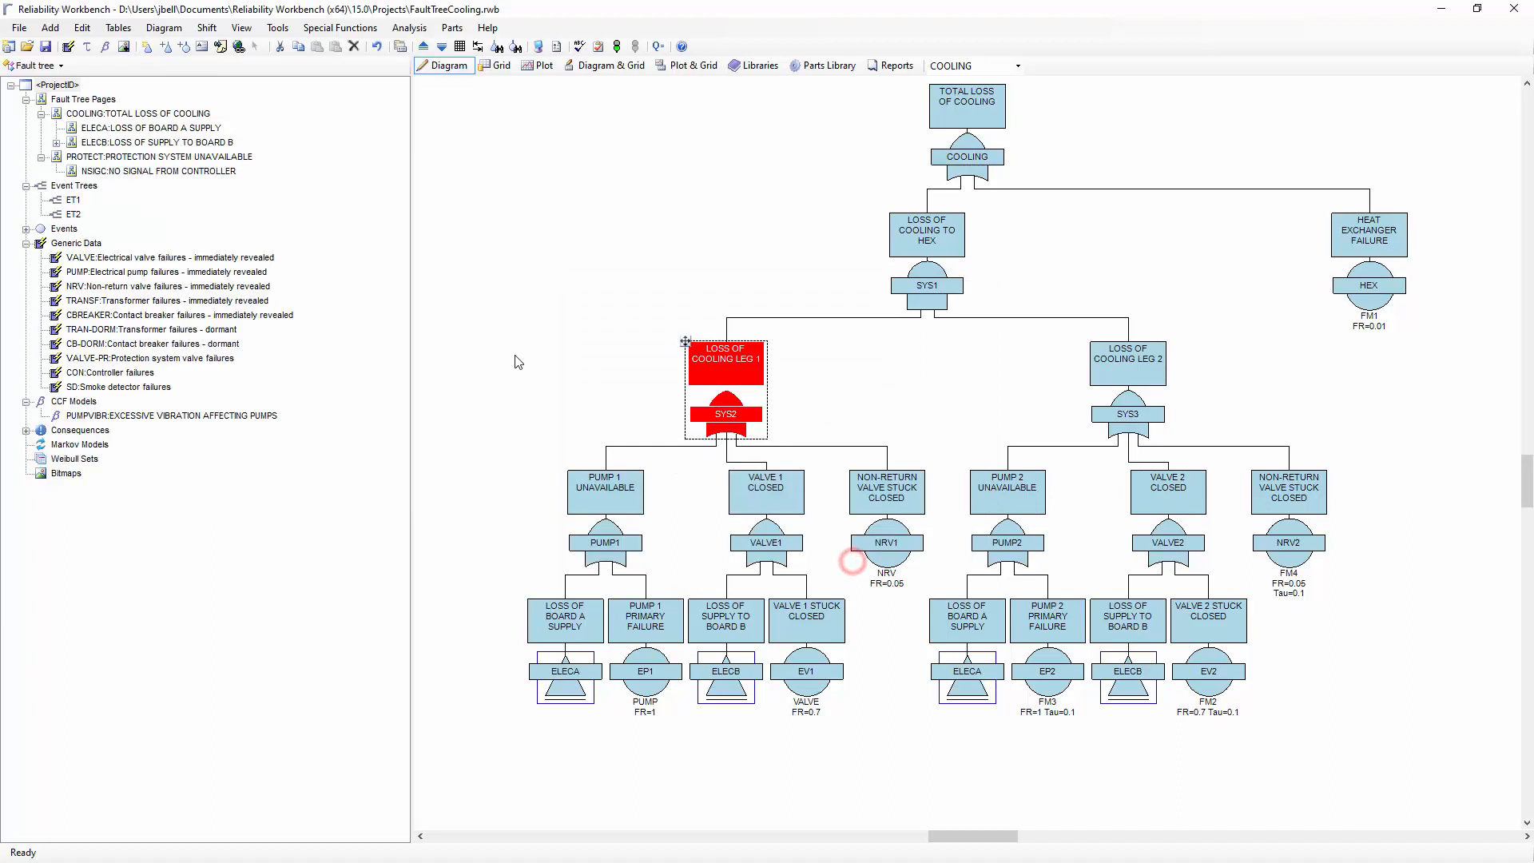
mouse_move(642, 388)
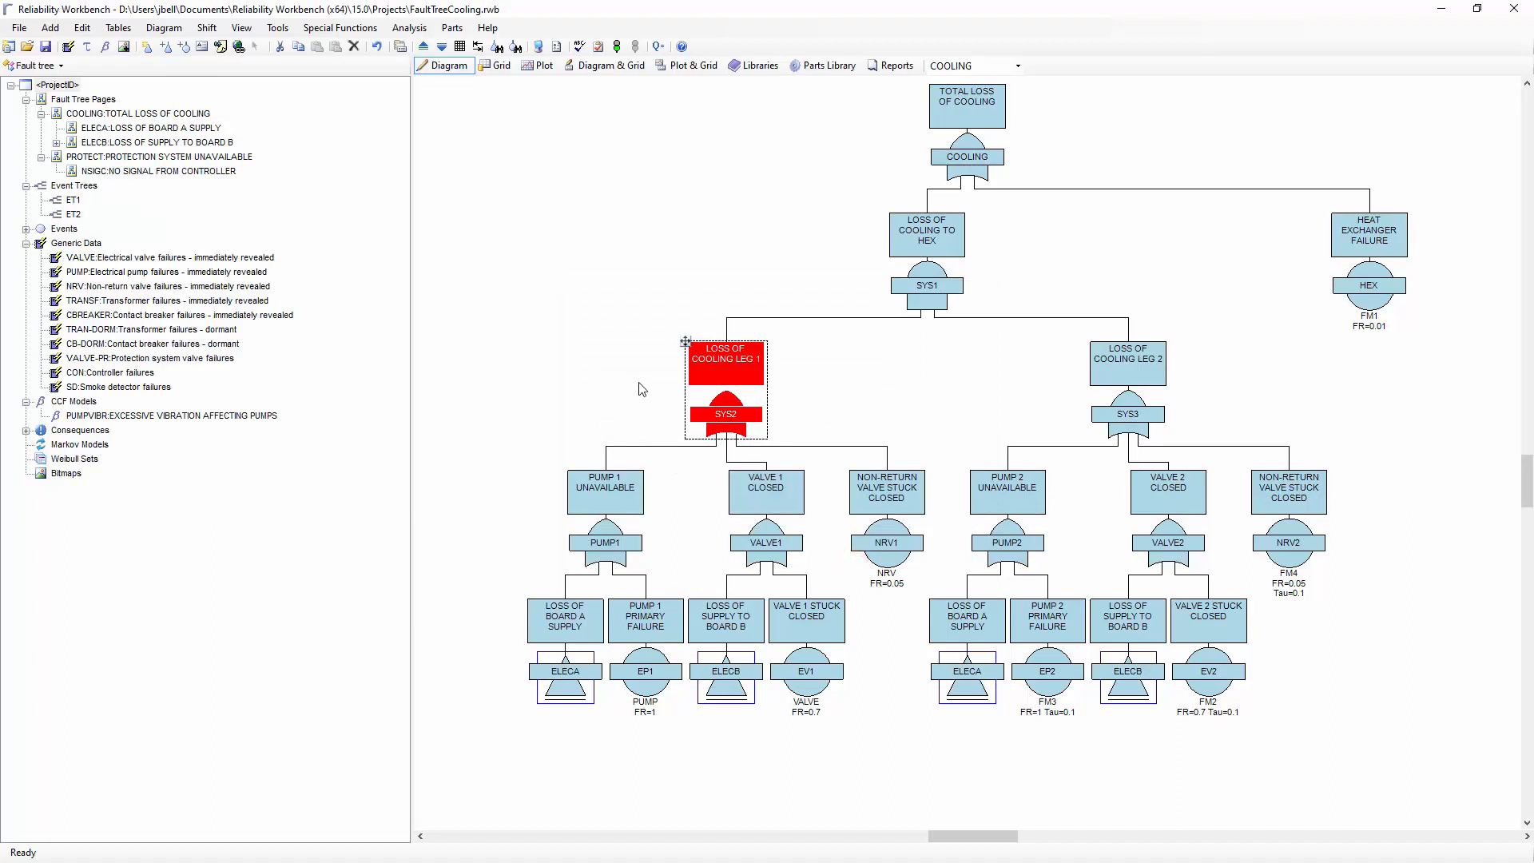
mouse_move(732, 388)
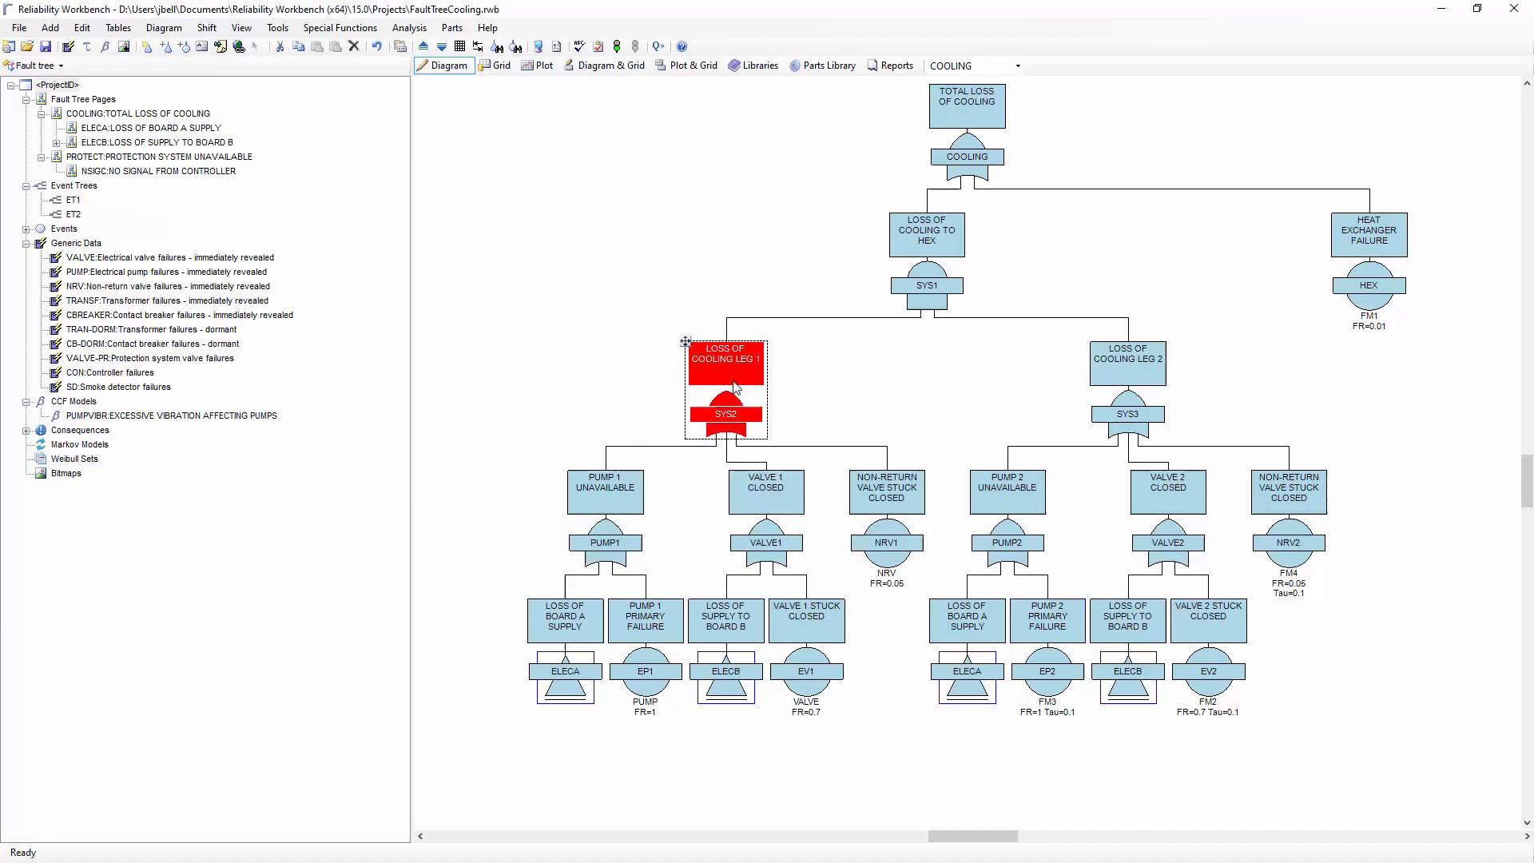
Make SYS2 a PRIORITY AND gate with Forced on modularization in its Gate Properties
double_click(729, 414)
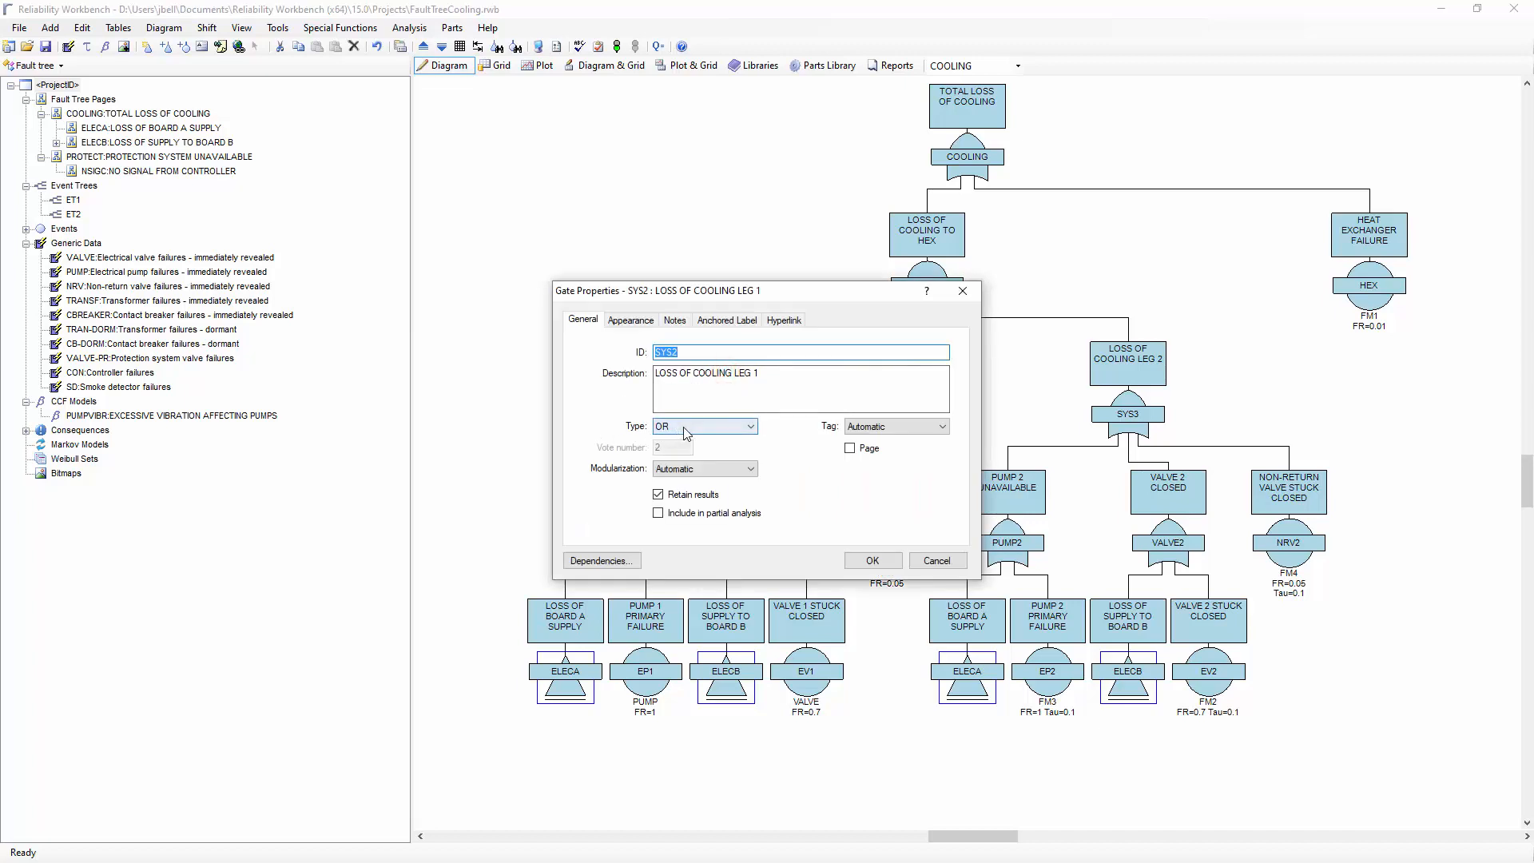
left_click(747, 425)
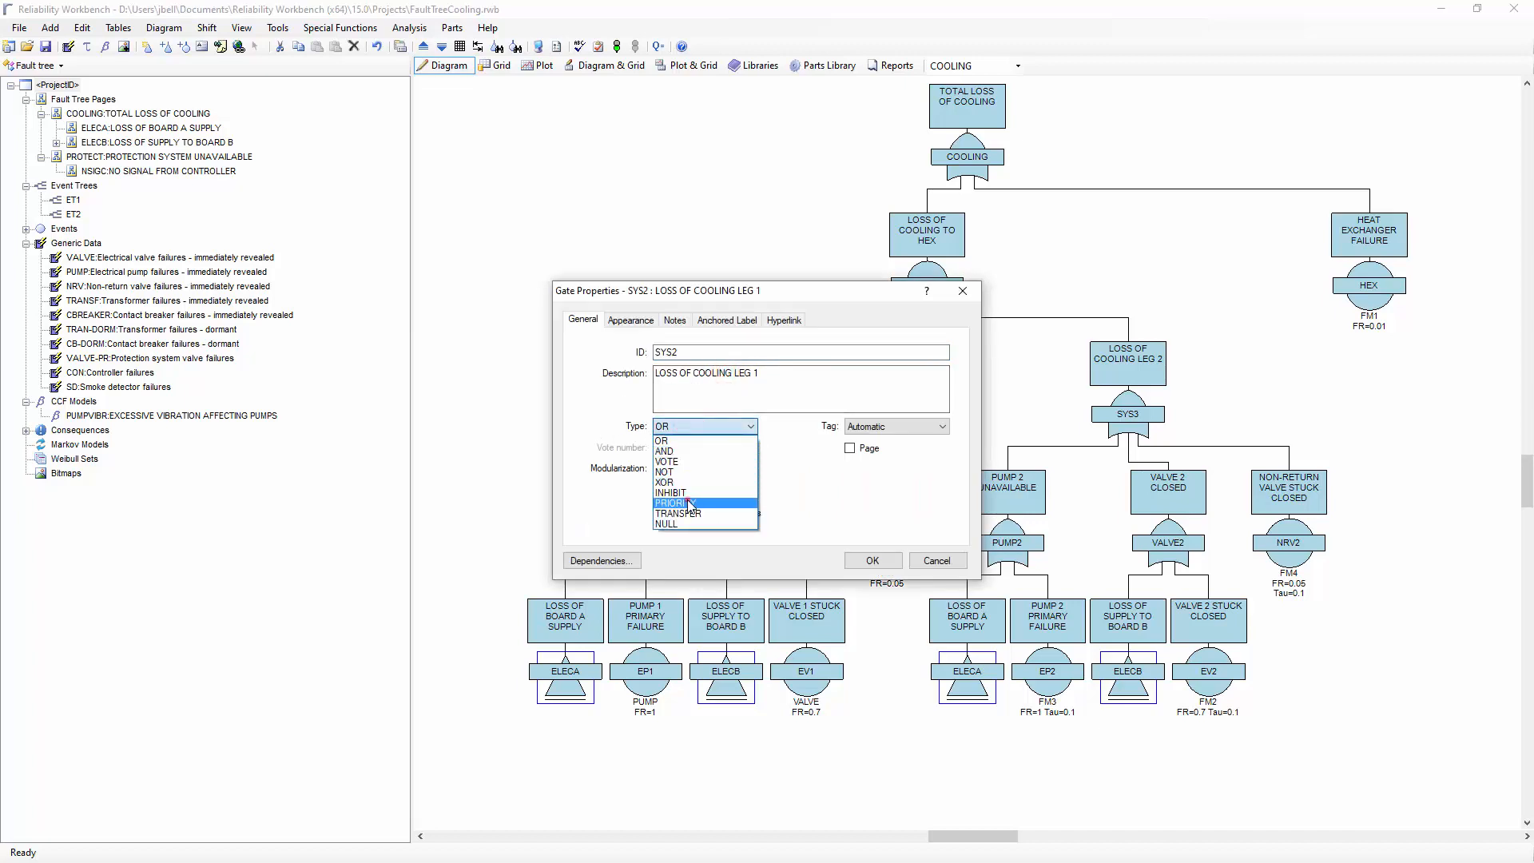
left_click(677, 502)
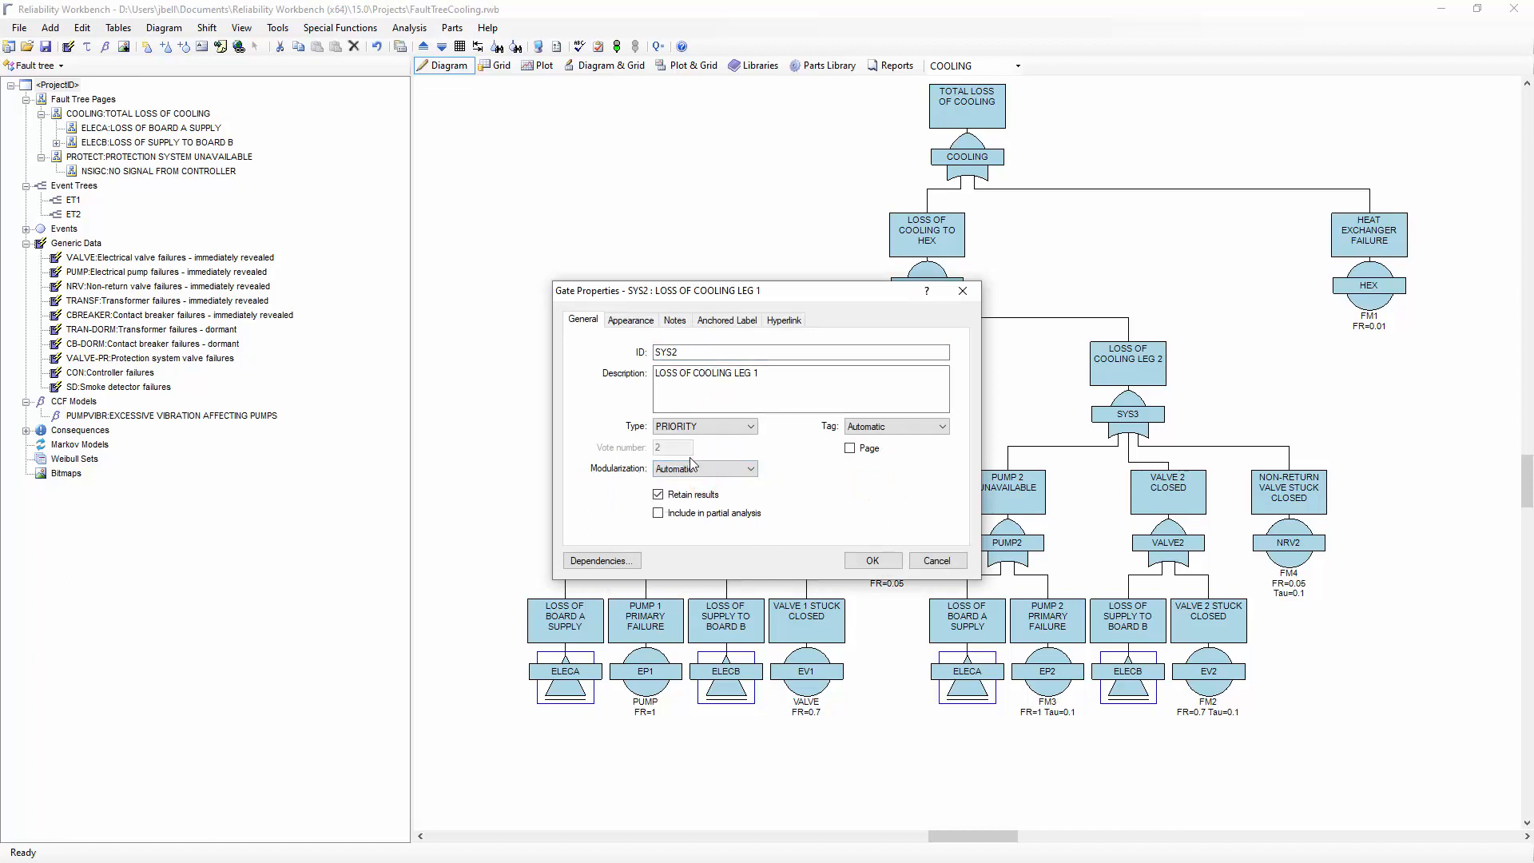
left_click(748, 469)
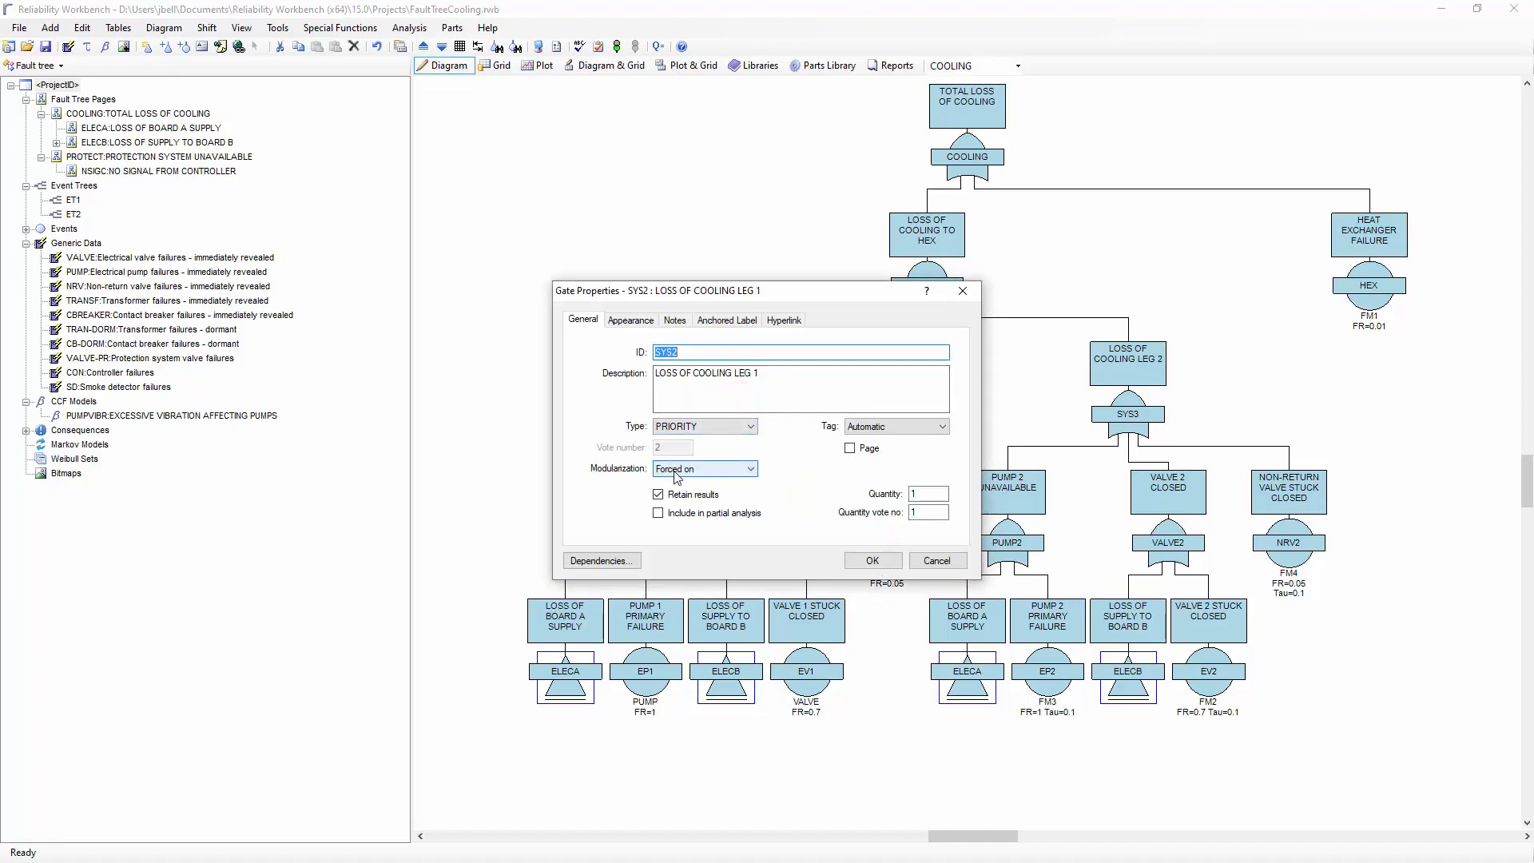
mouse_move(777, 462)
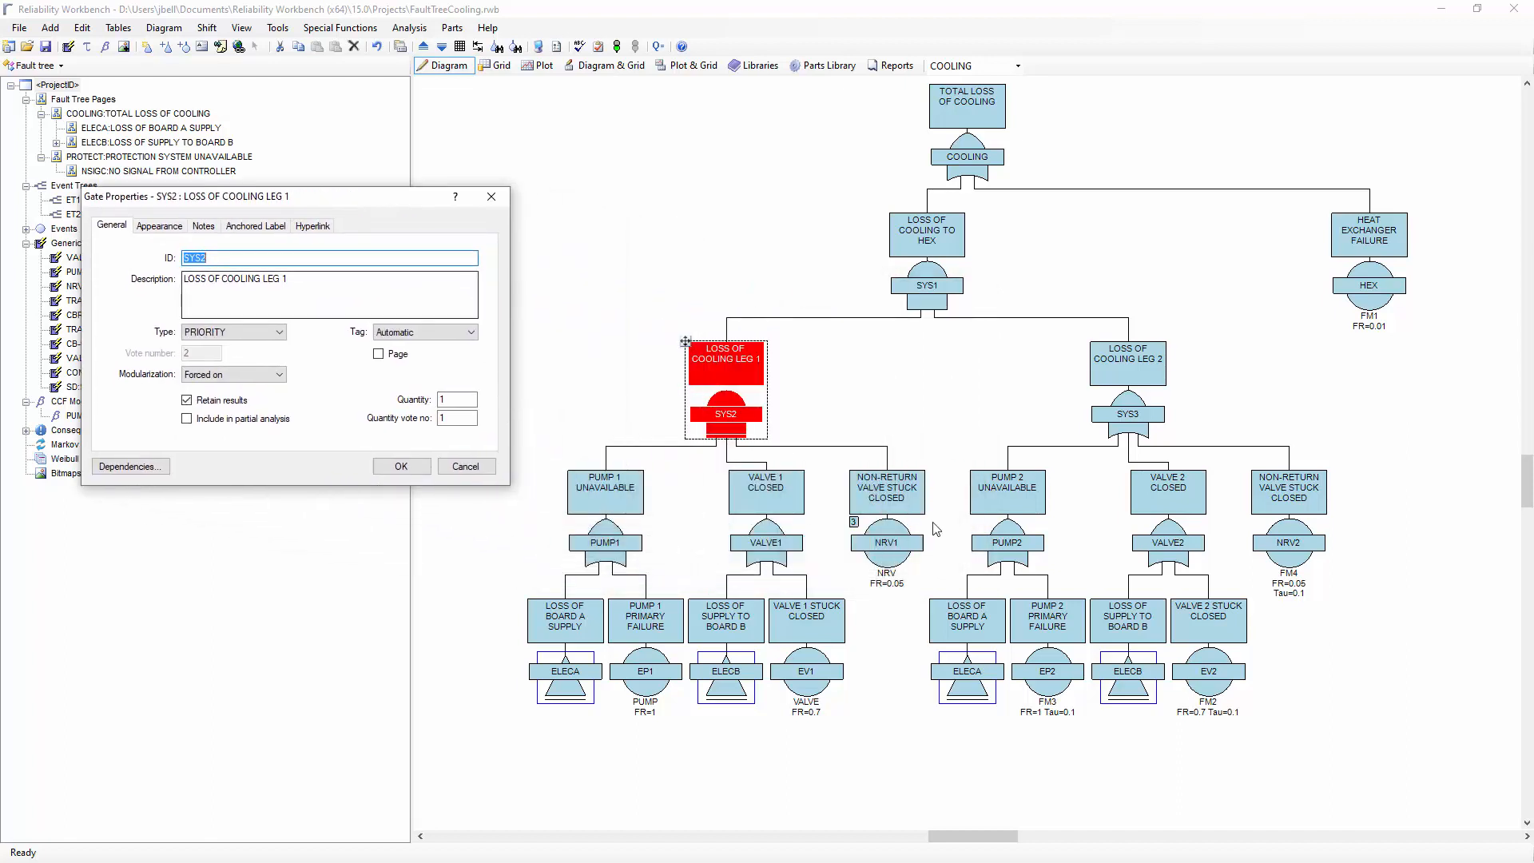
mouse_move(774, 401)
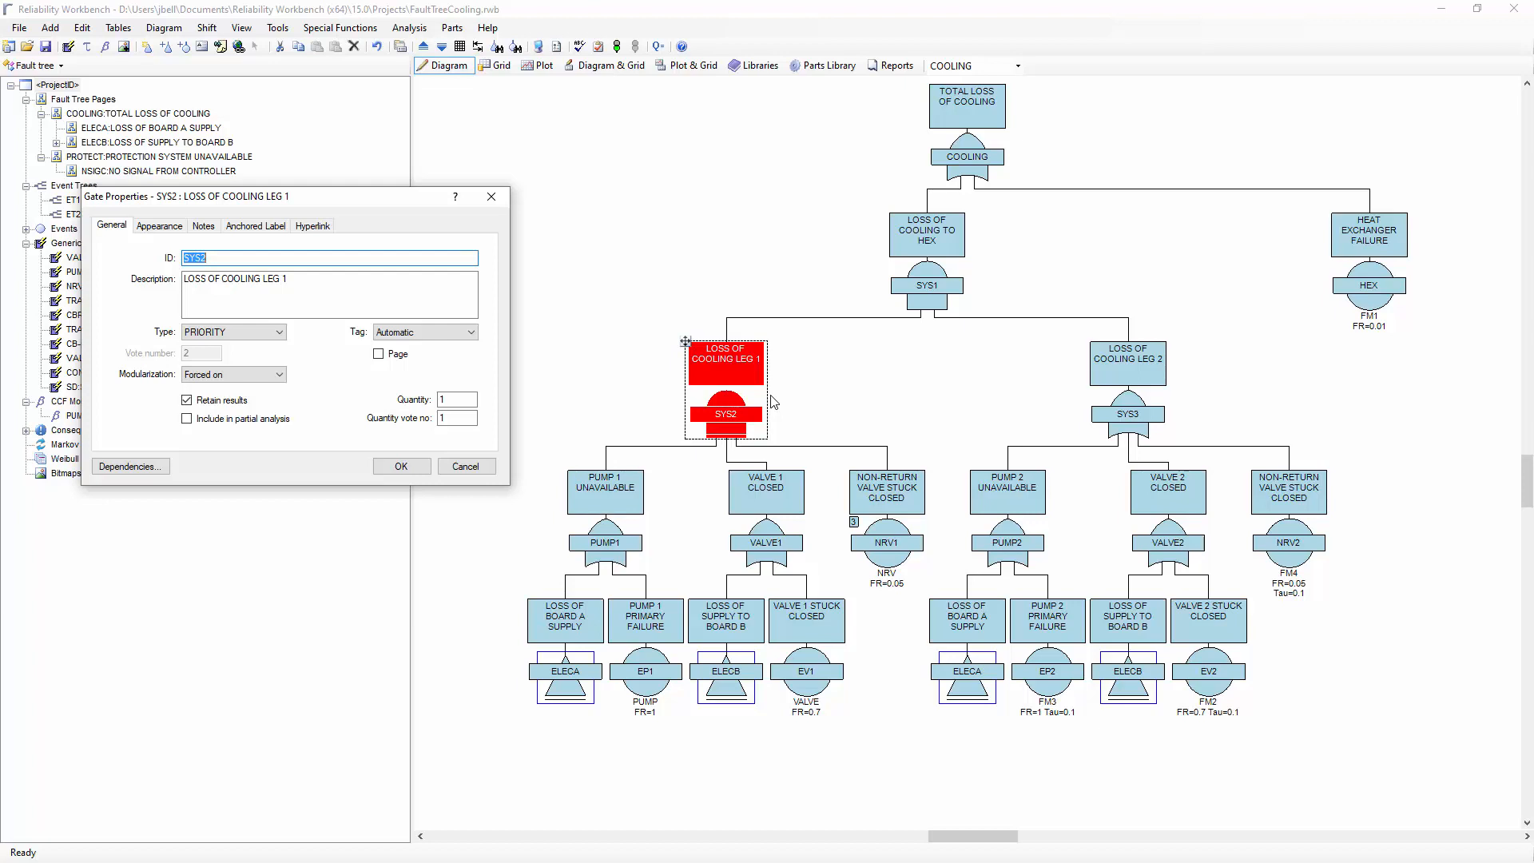
mouse_move(608, 433)
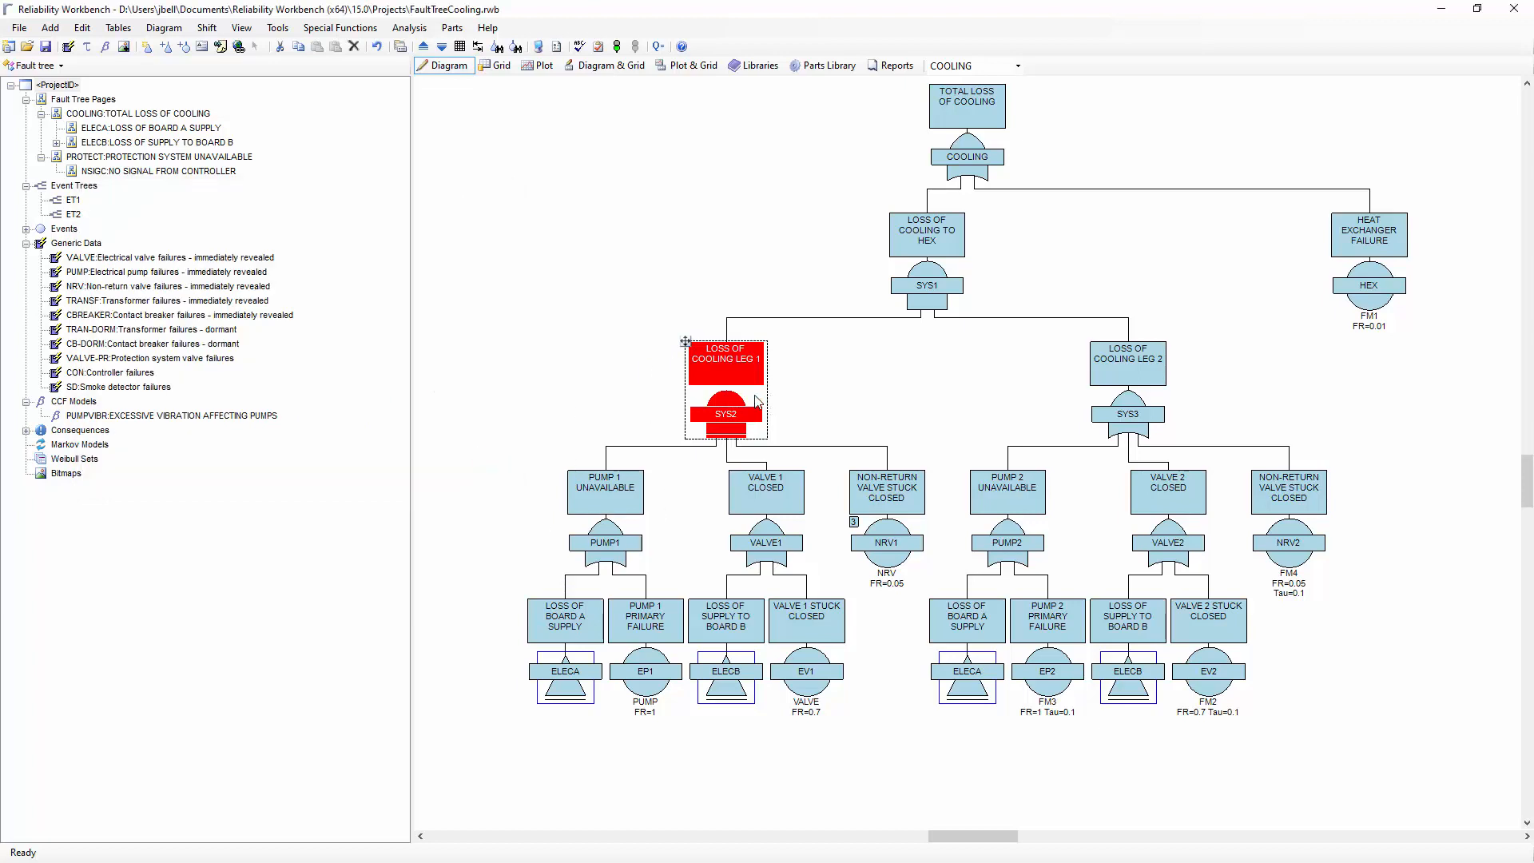
left_click(604, 491)
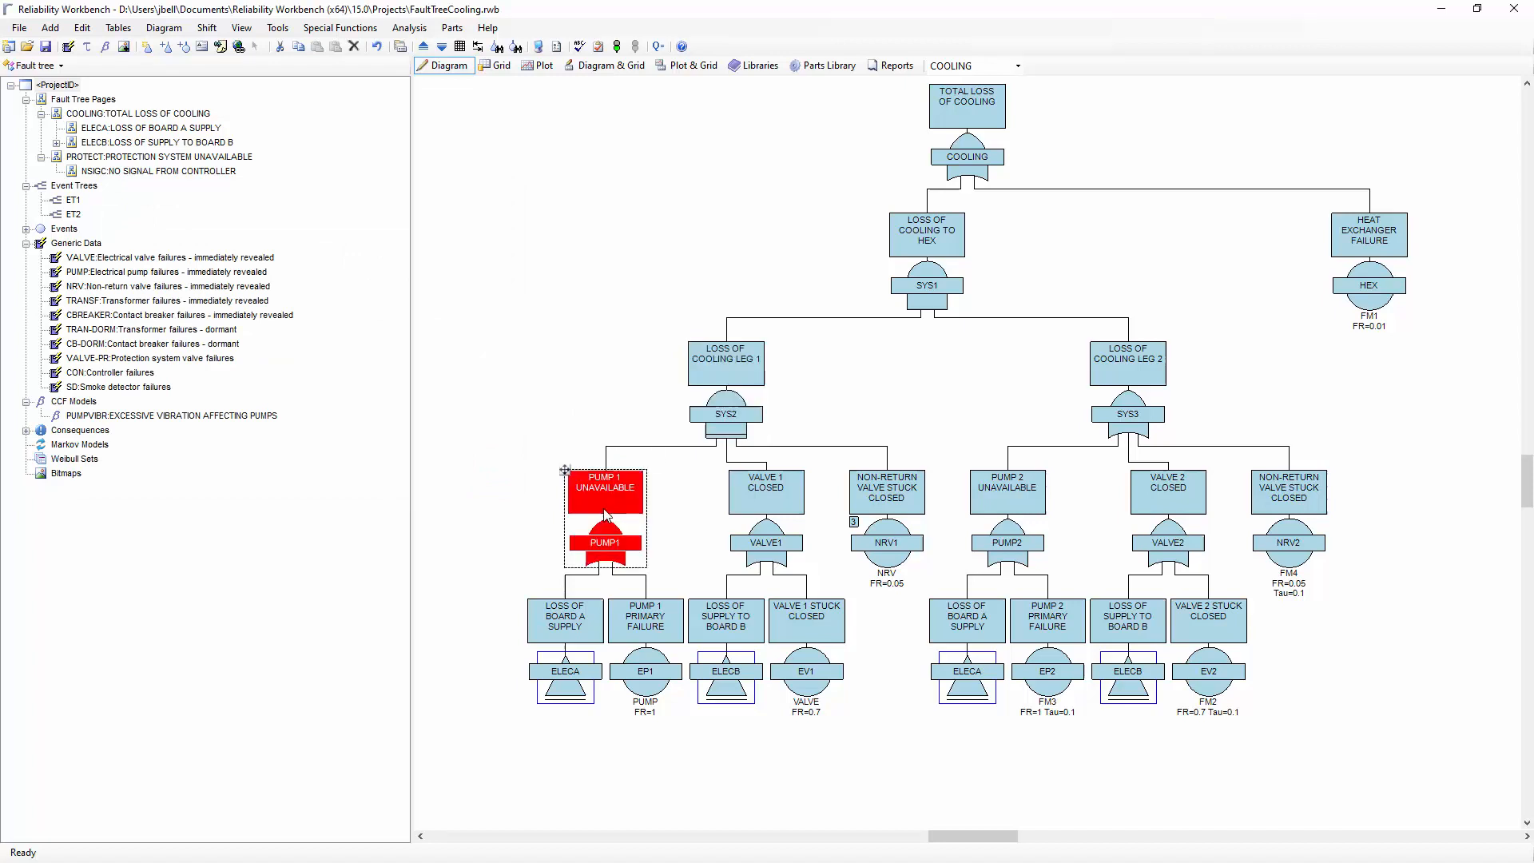
left_click(726, 365)
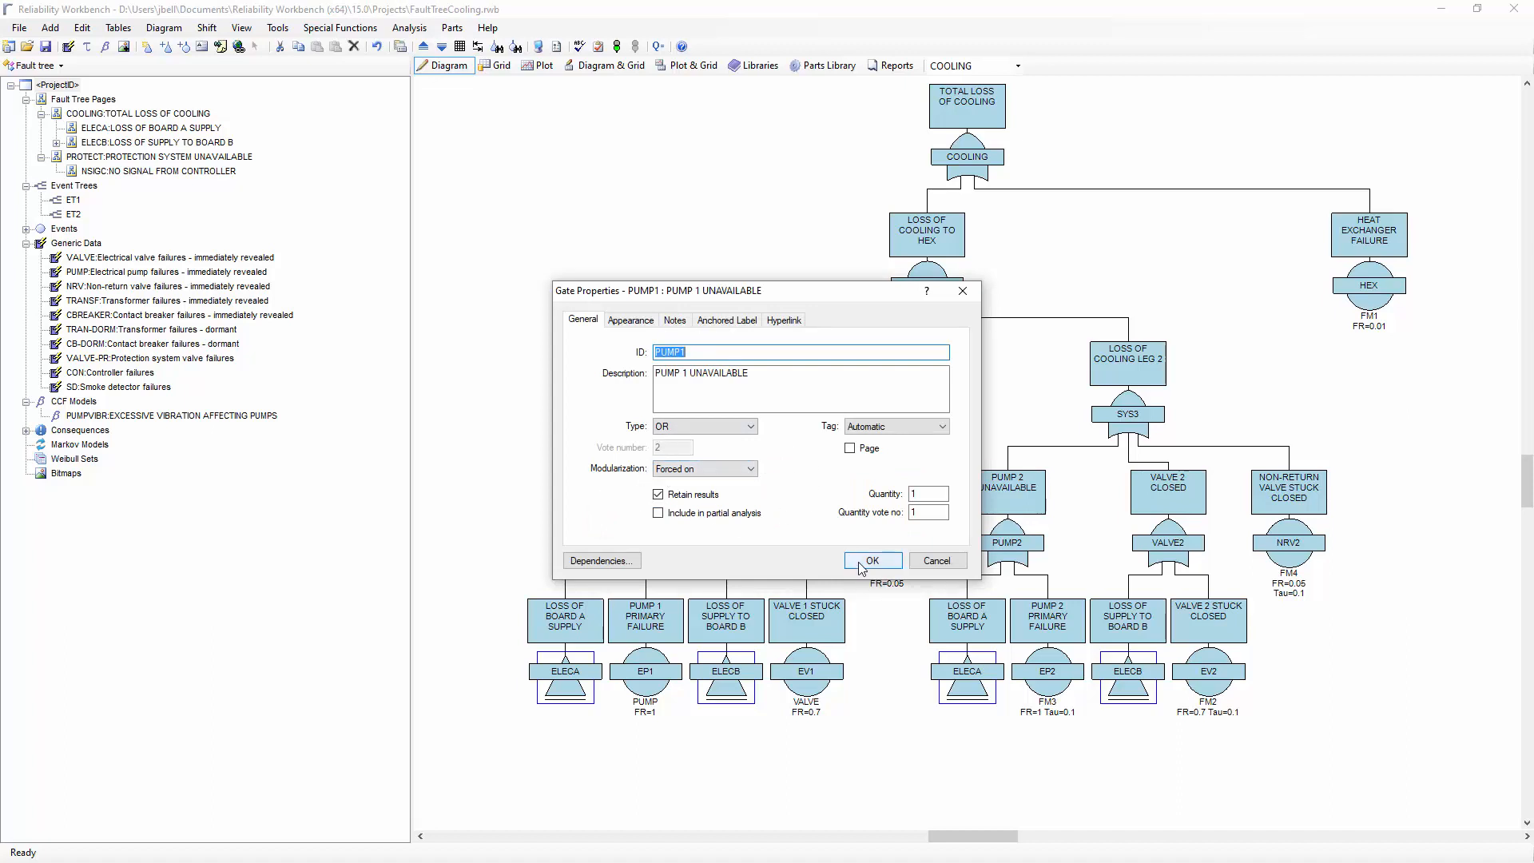
left_click(872, 561)
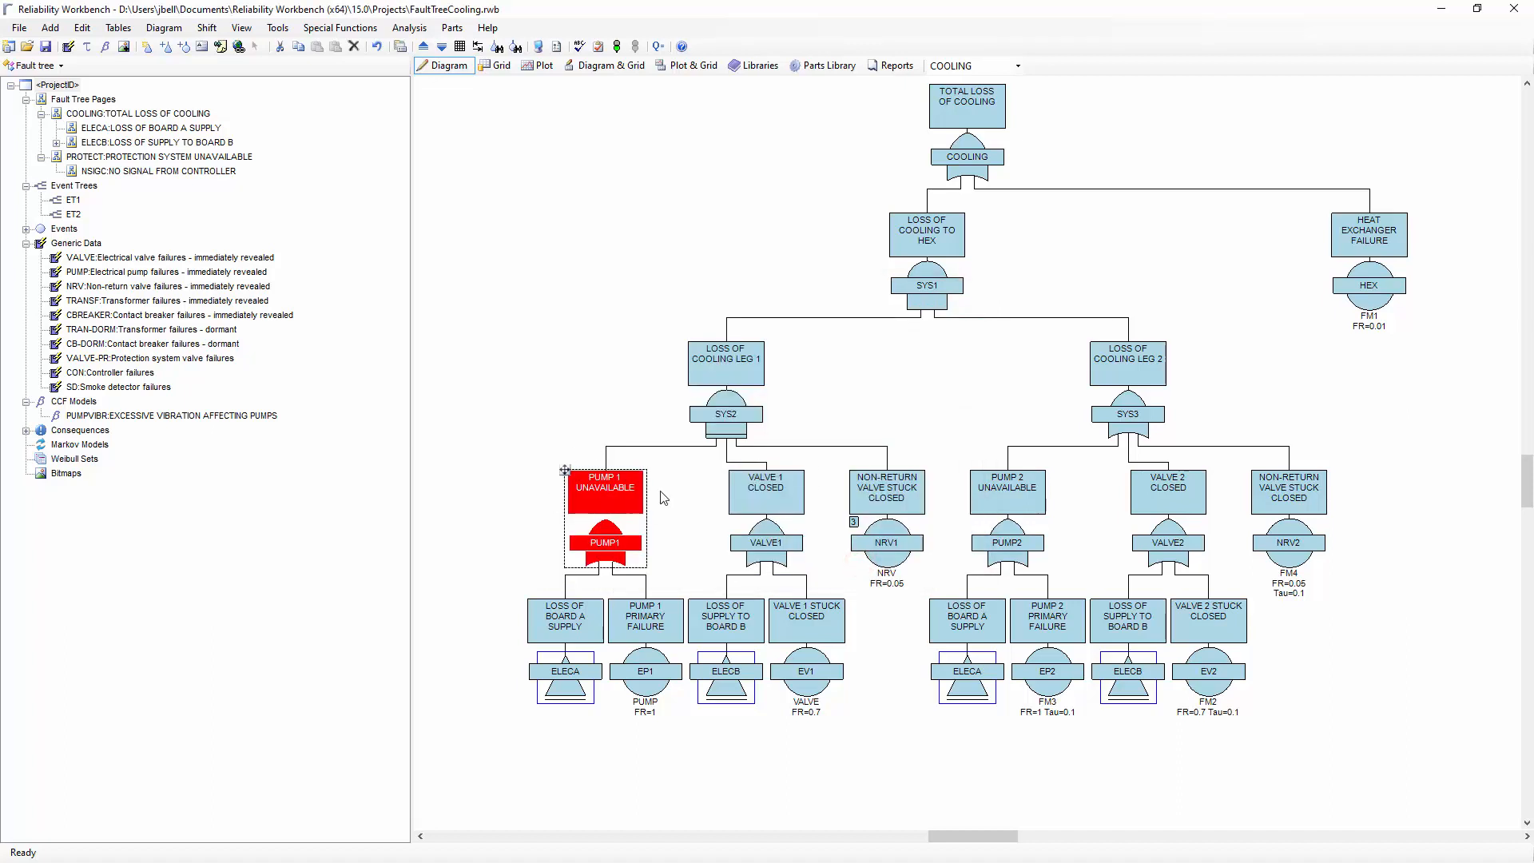
mouse_move(715, 358)
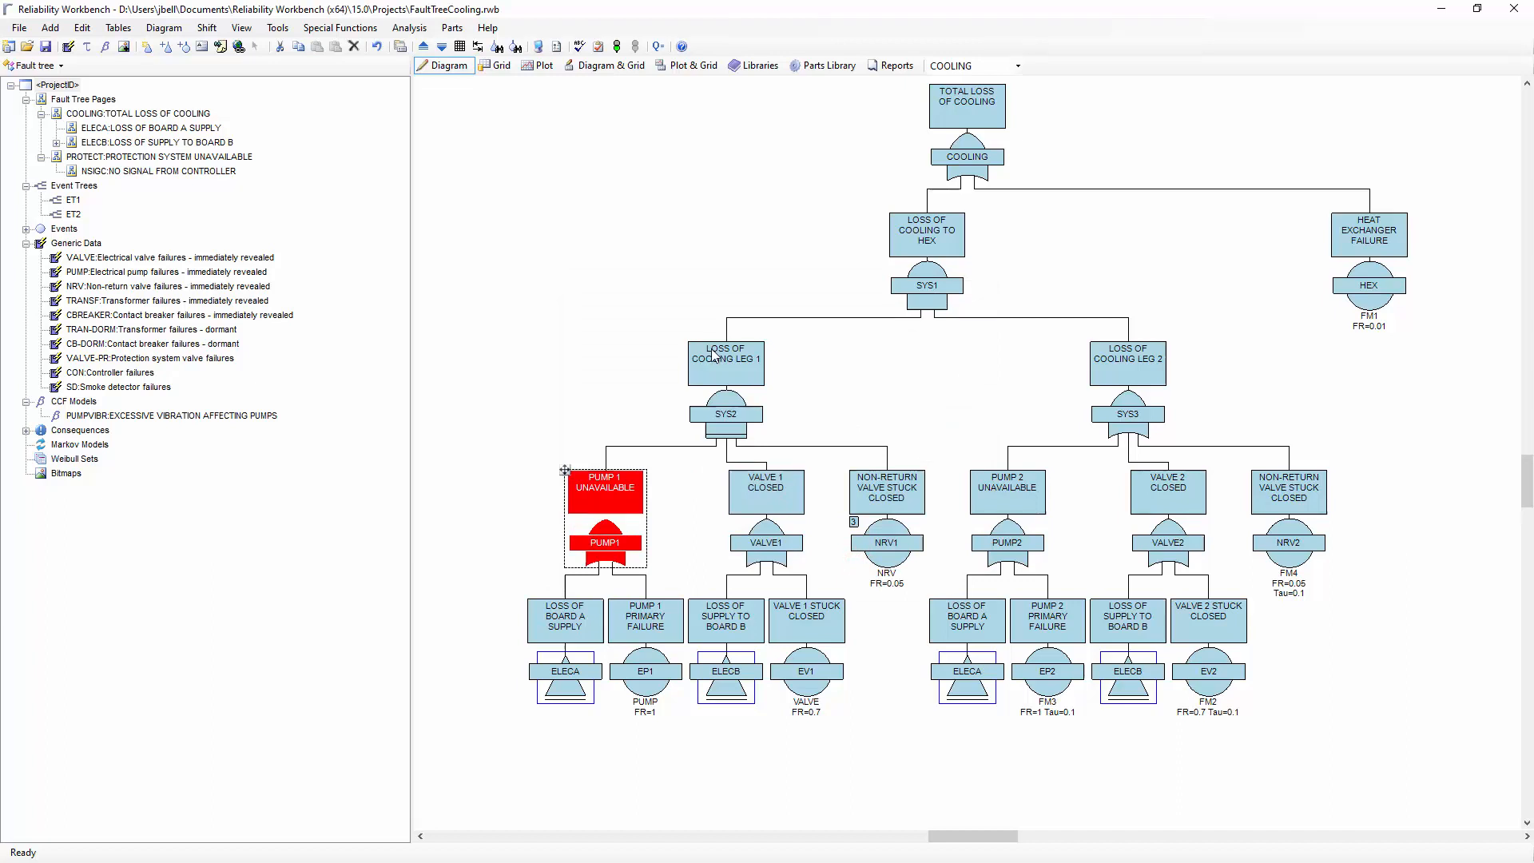
left_click(726, 361)
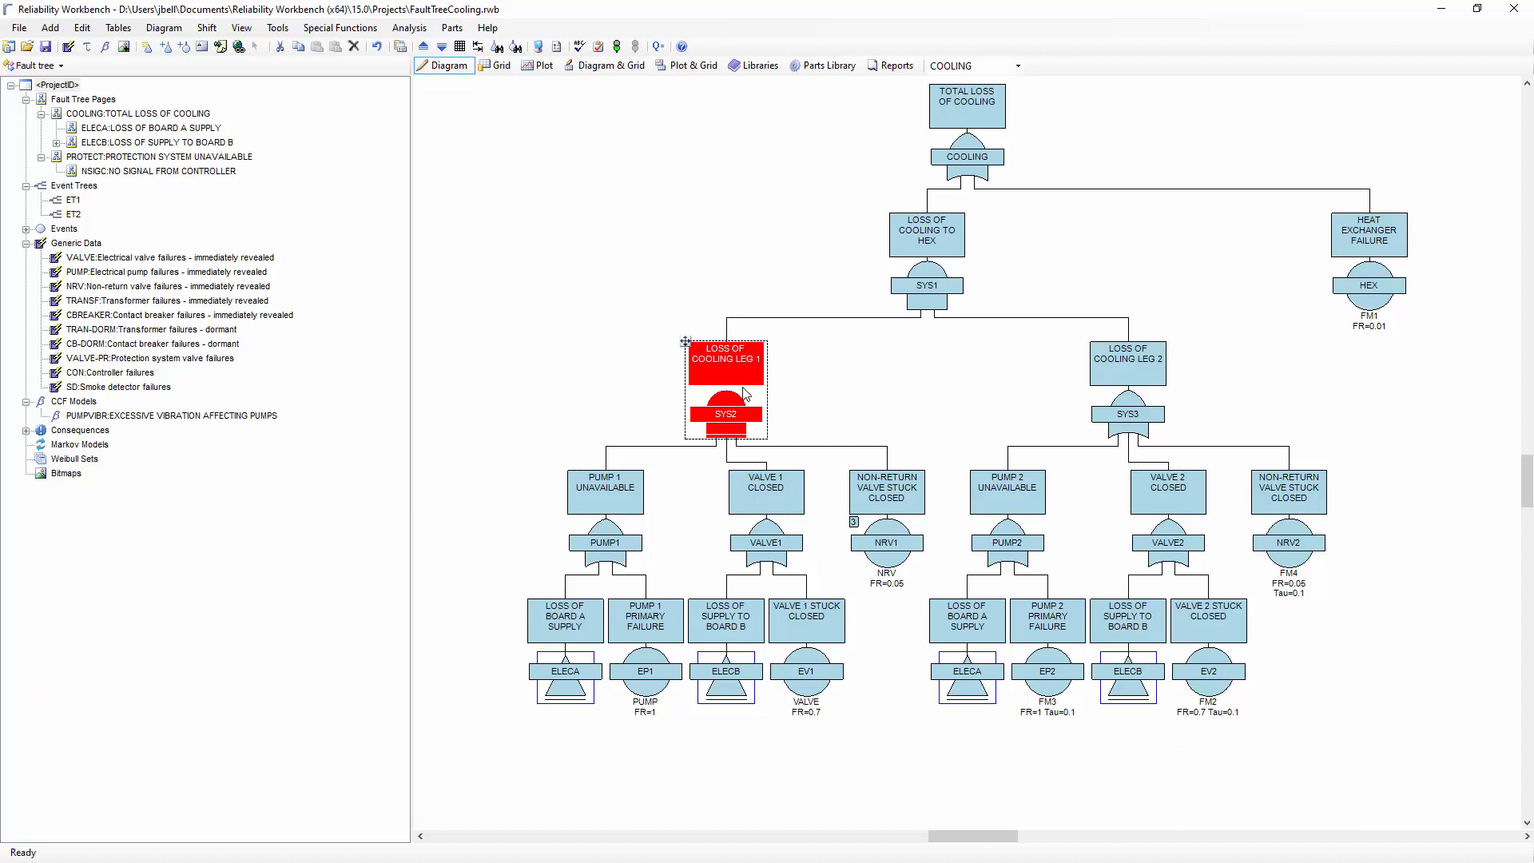
mouse_move(690, 396)
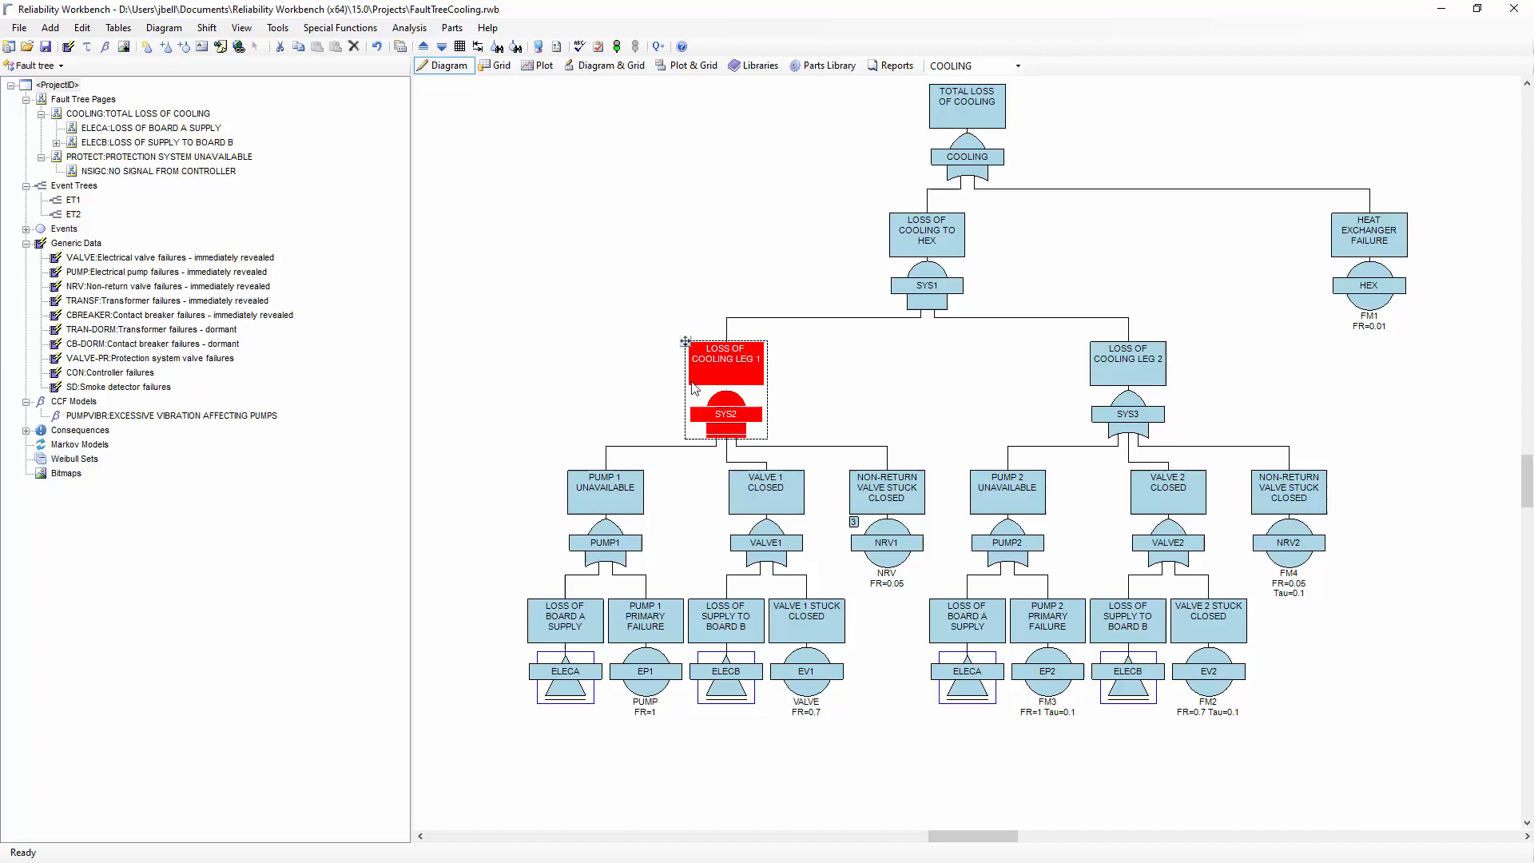
mouse_move(780, 449)
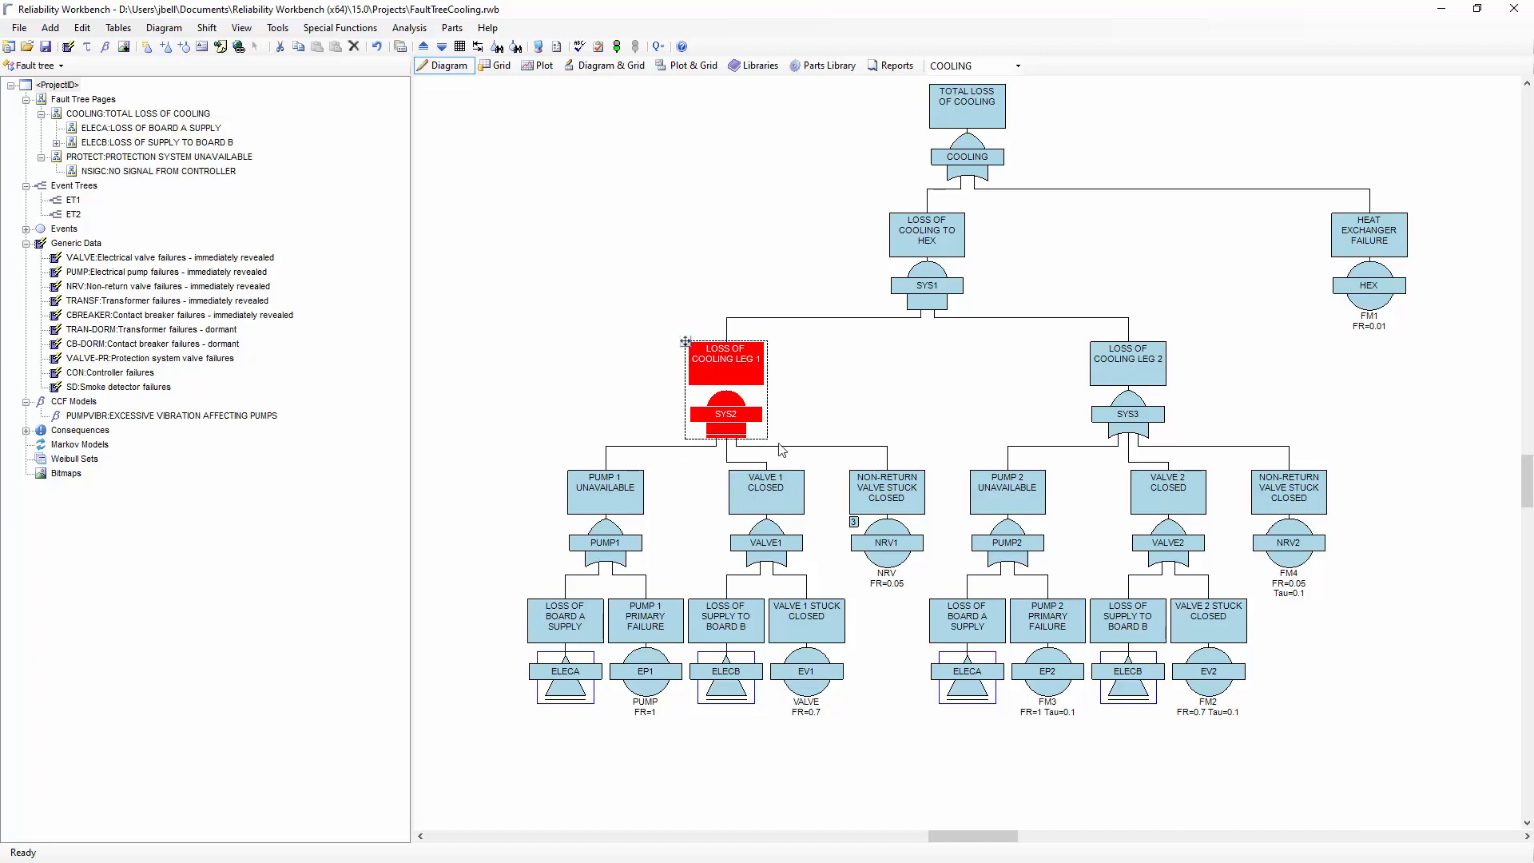
mouse_move(725, 401)
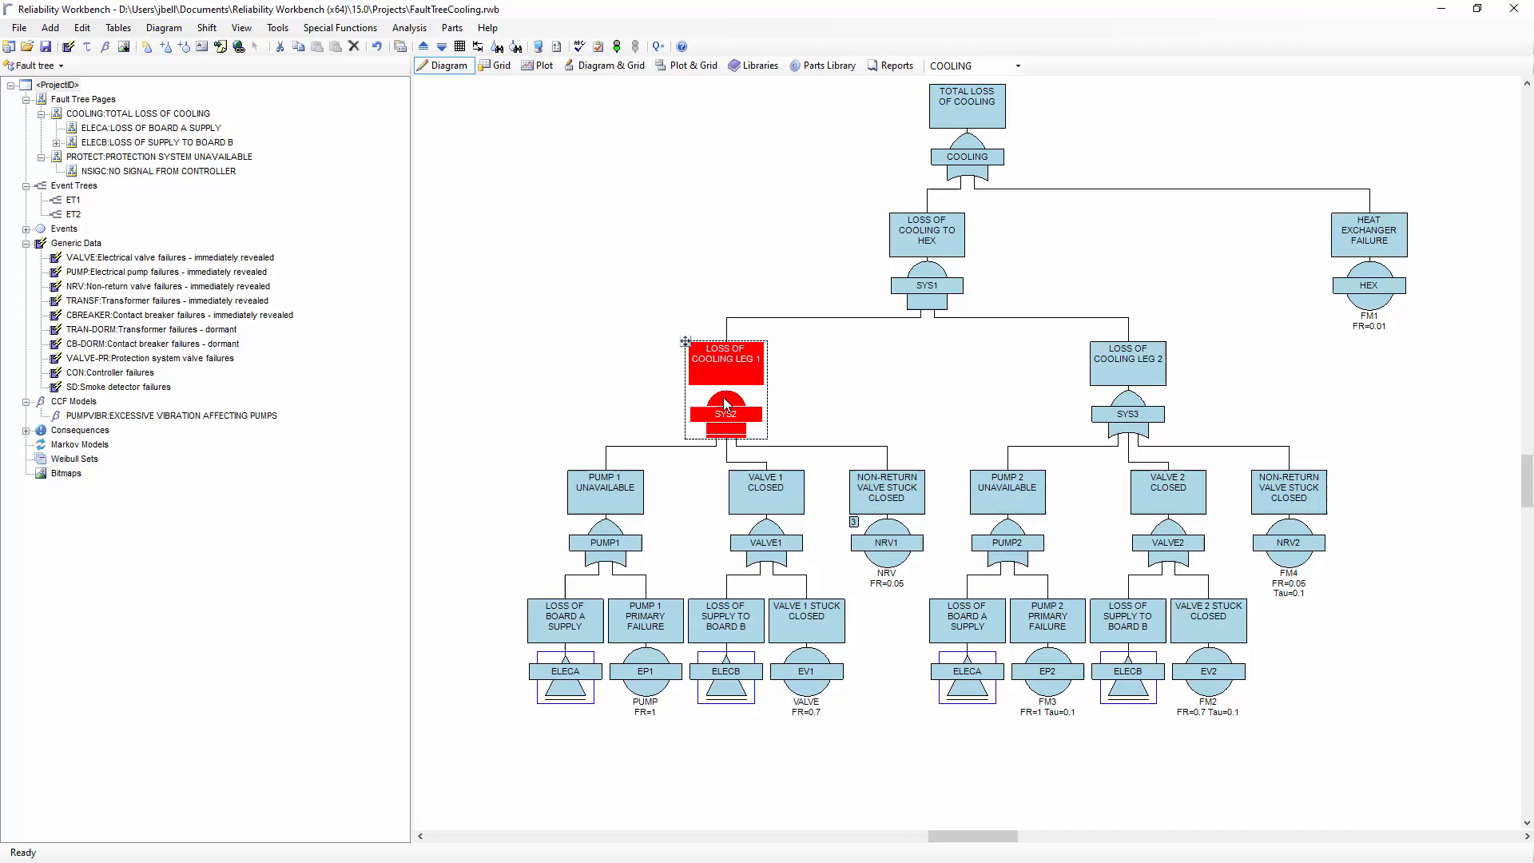
mouse_move(740, 412)
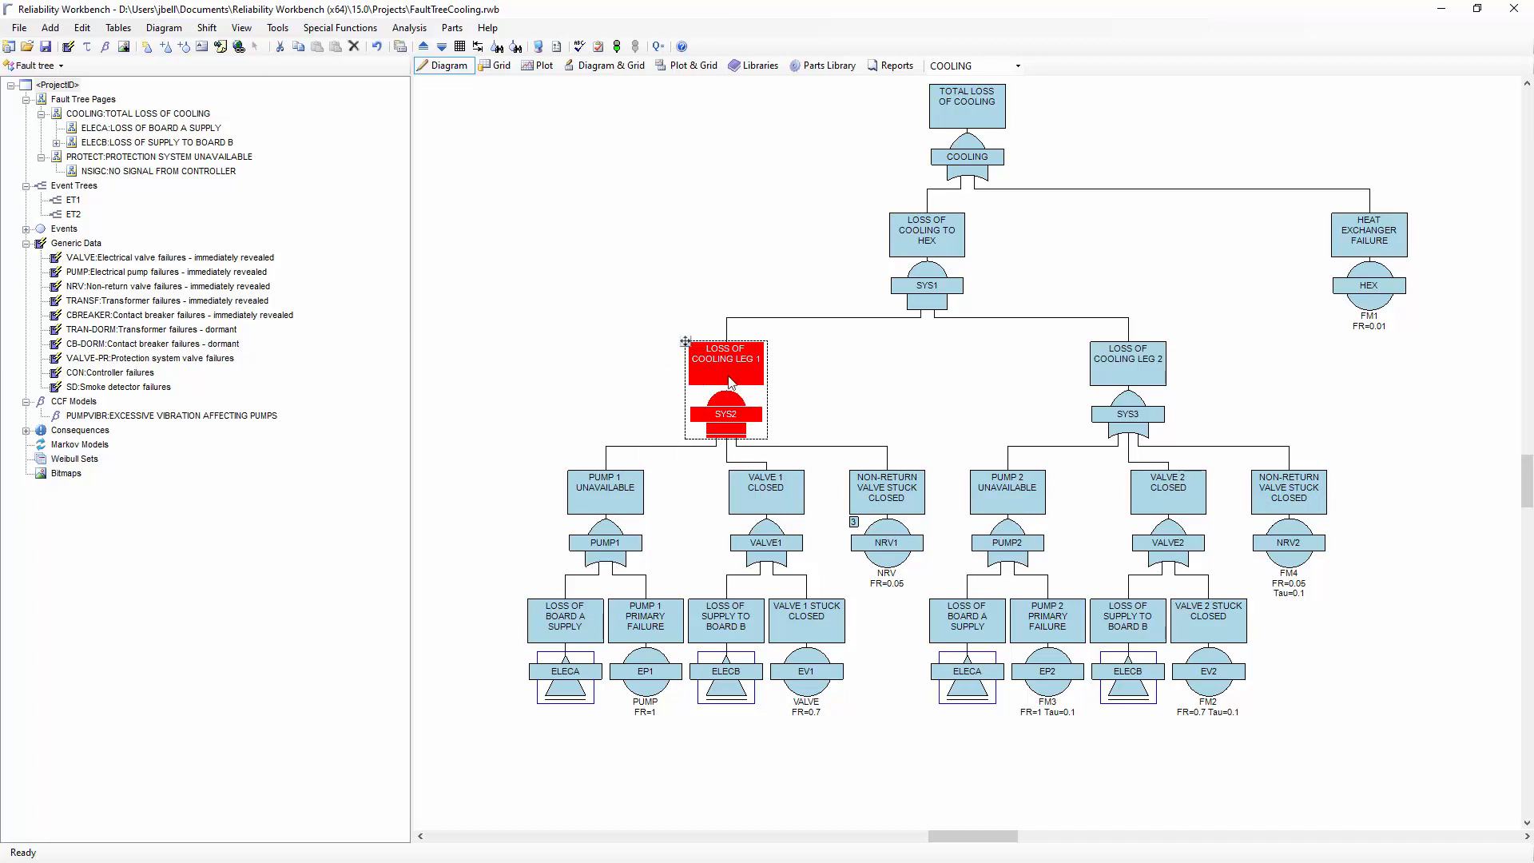
mouse_move(556, 45)
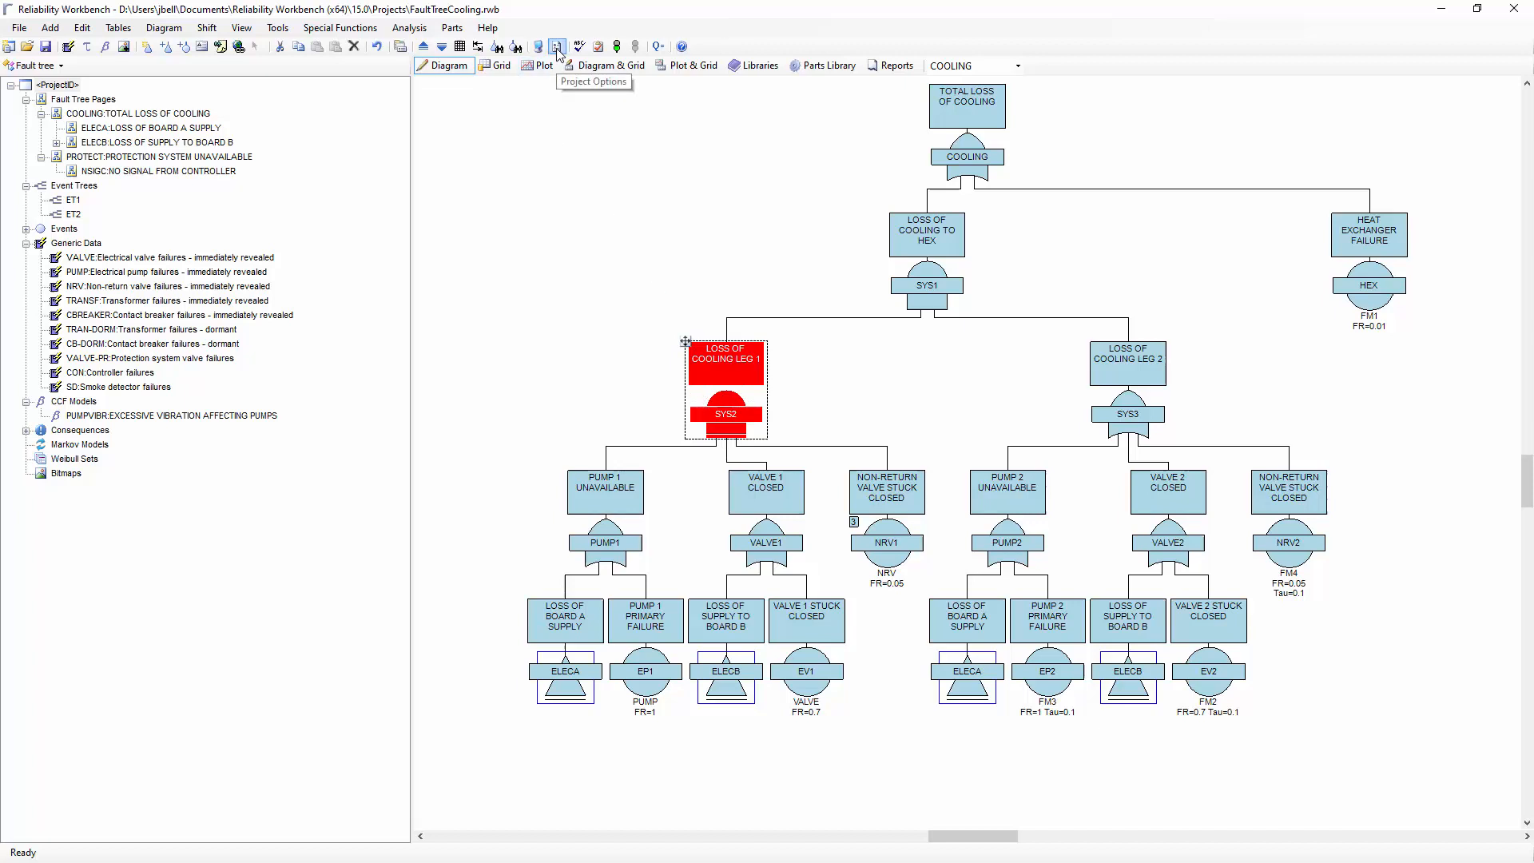
Uncheck Auto sequence PRIORITY AND in the project's Sets Generation options
left_click(557, 45)
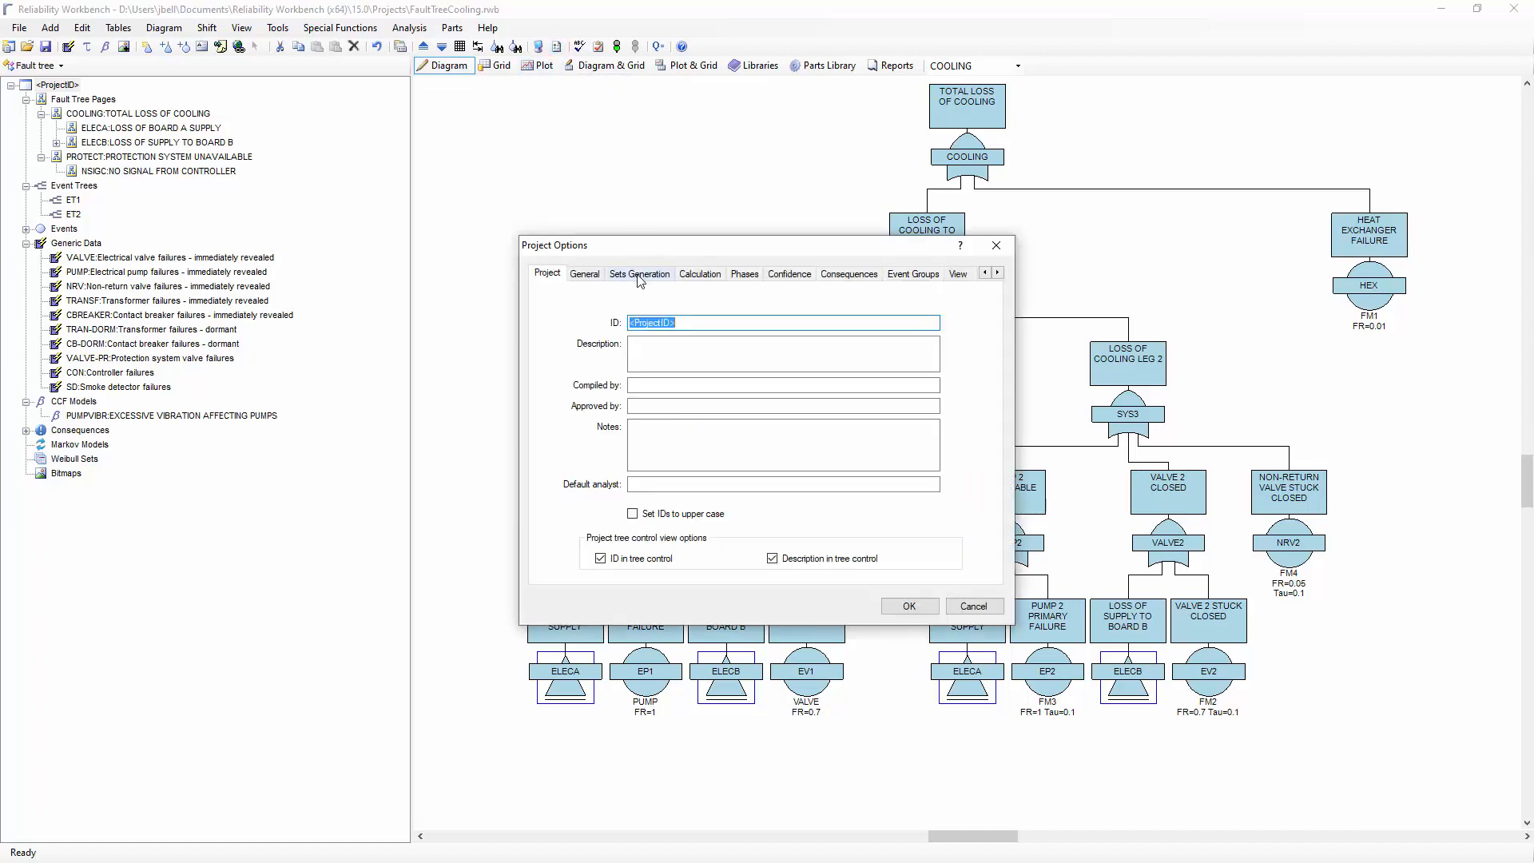
left_click(640, 273)
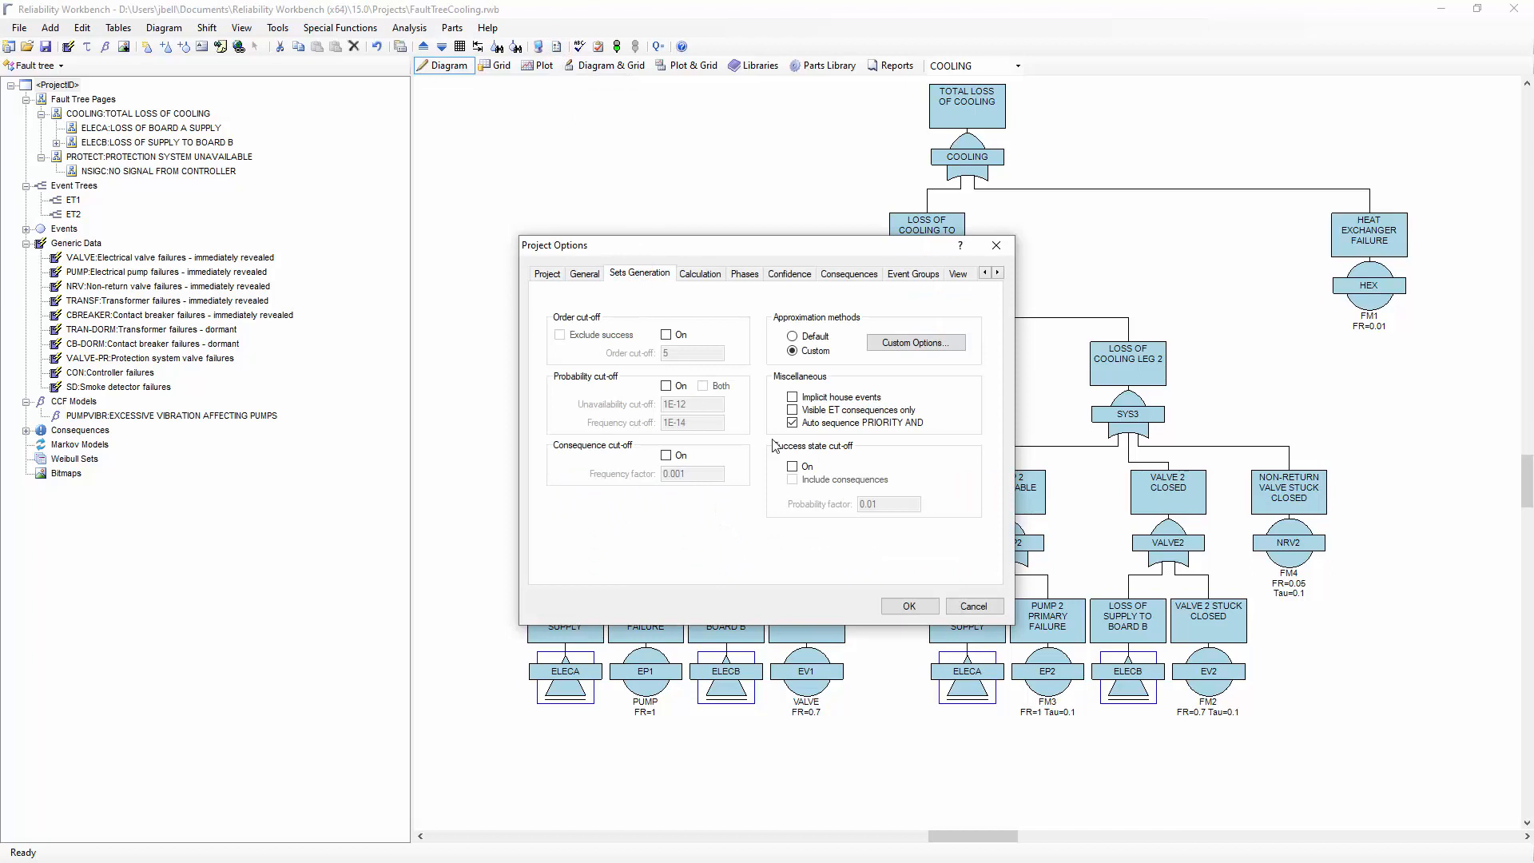
left_click(793, 421)
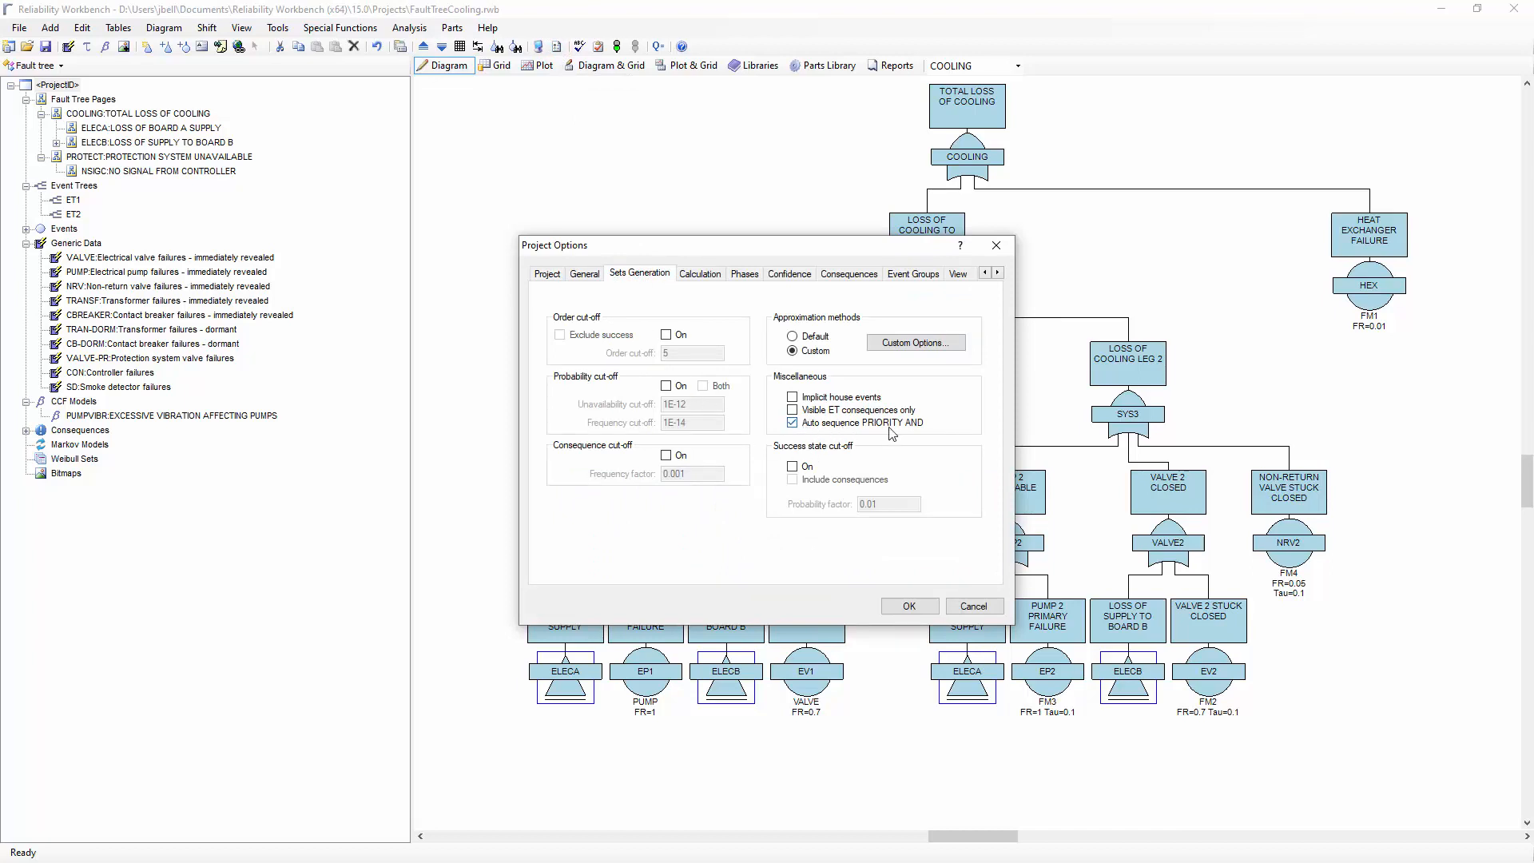
left_click(792, 422)
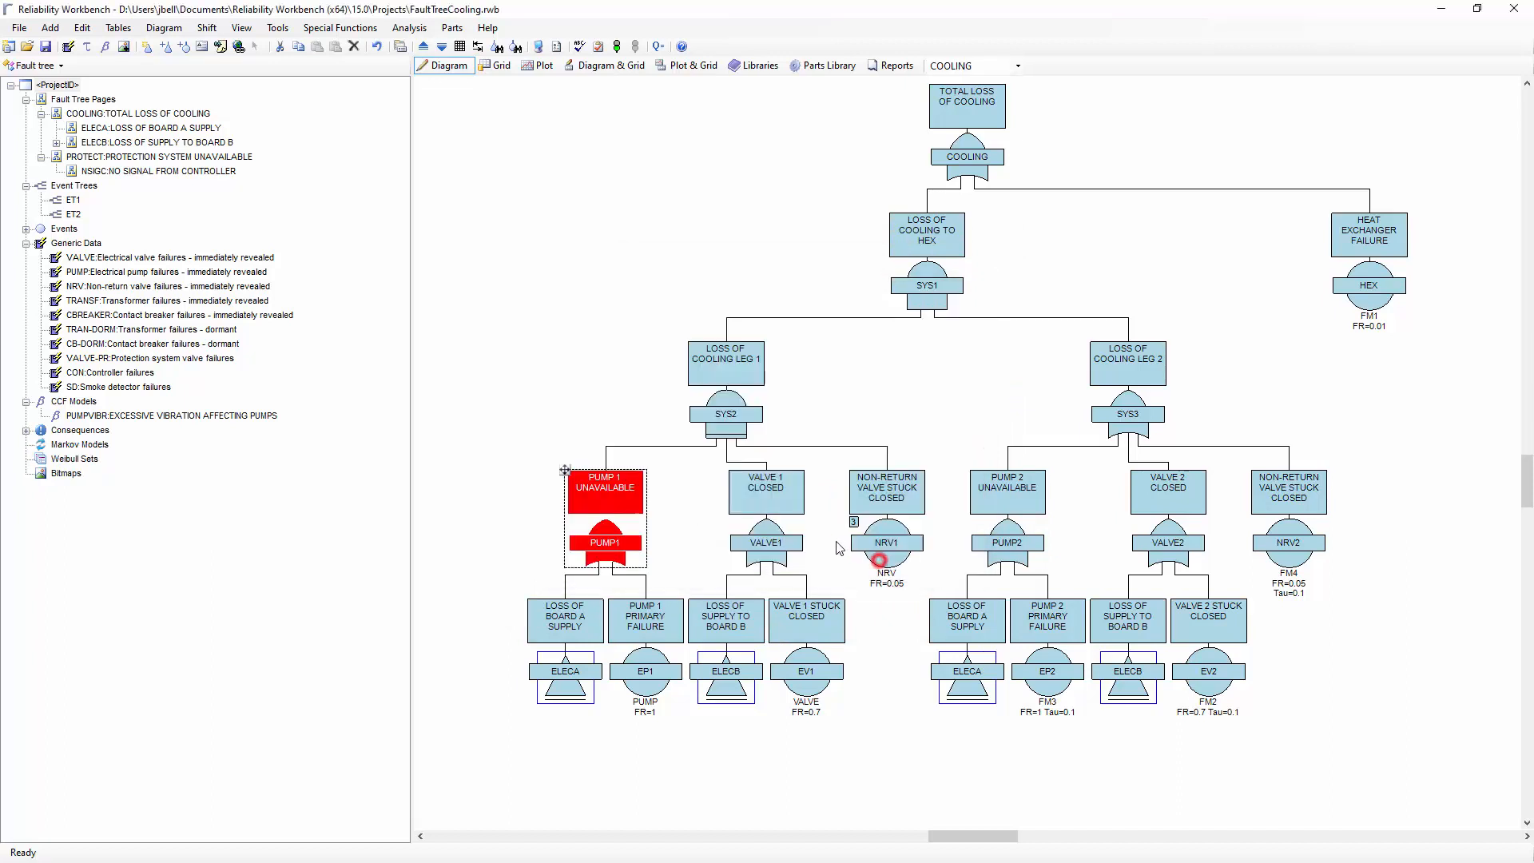
Rerun the analysis giving COOLING Q=9.999E-05 and acknowledge the completion message
double_click(767, 544)
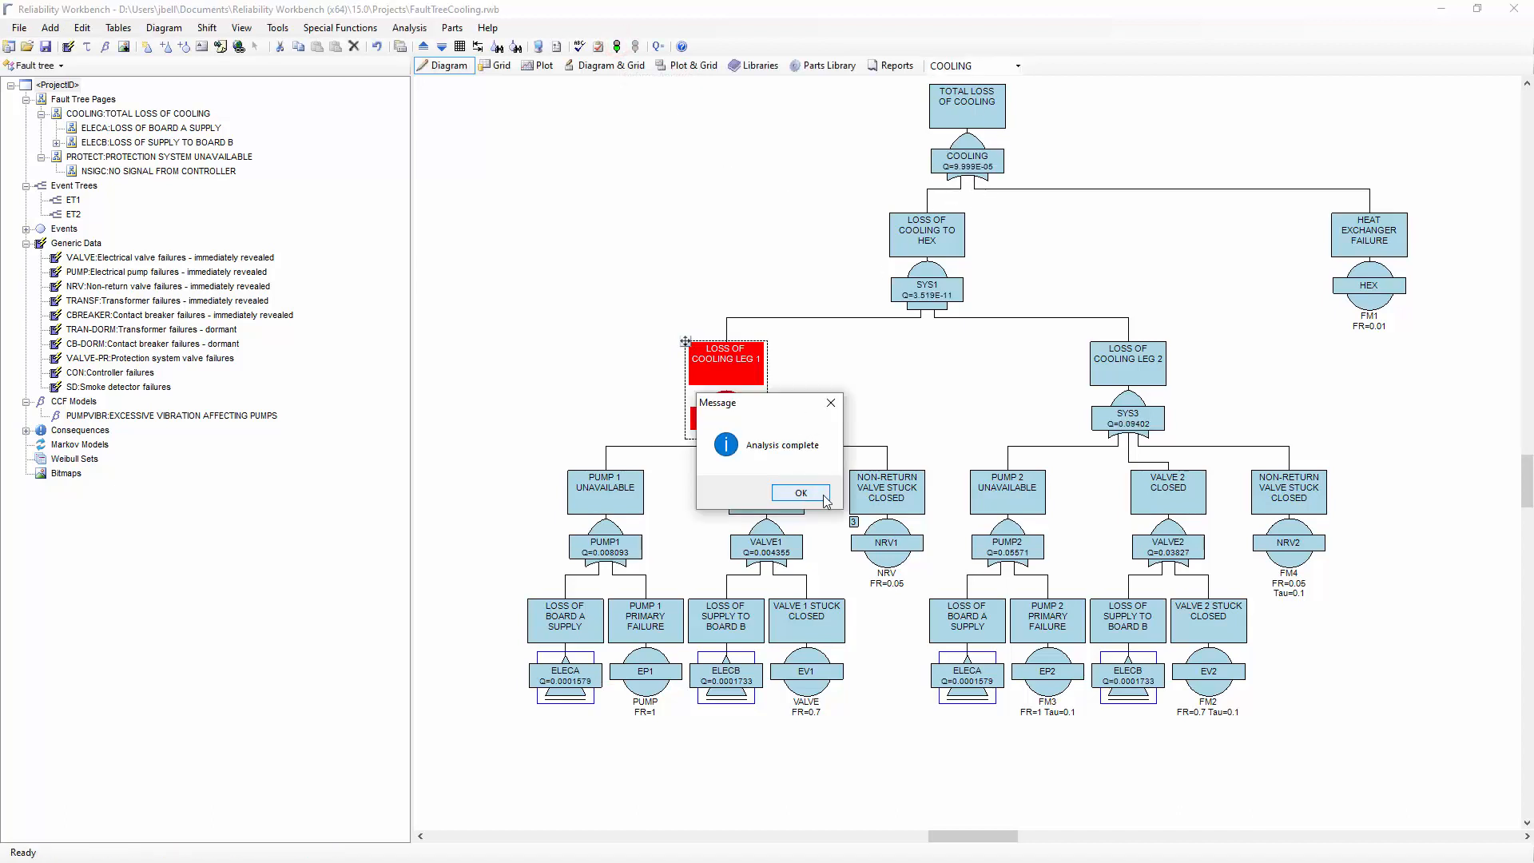
left_click(800, 492)
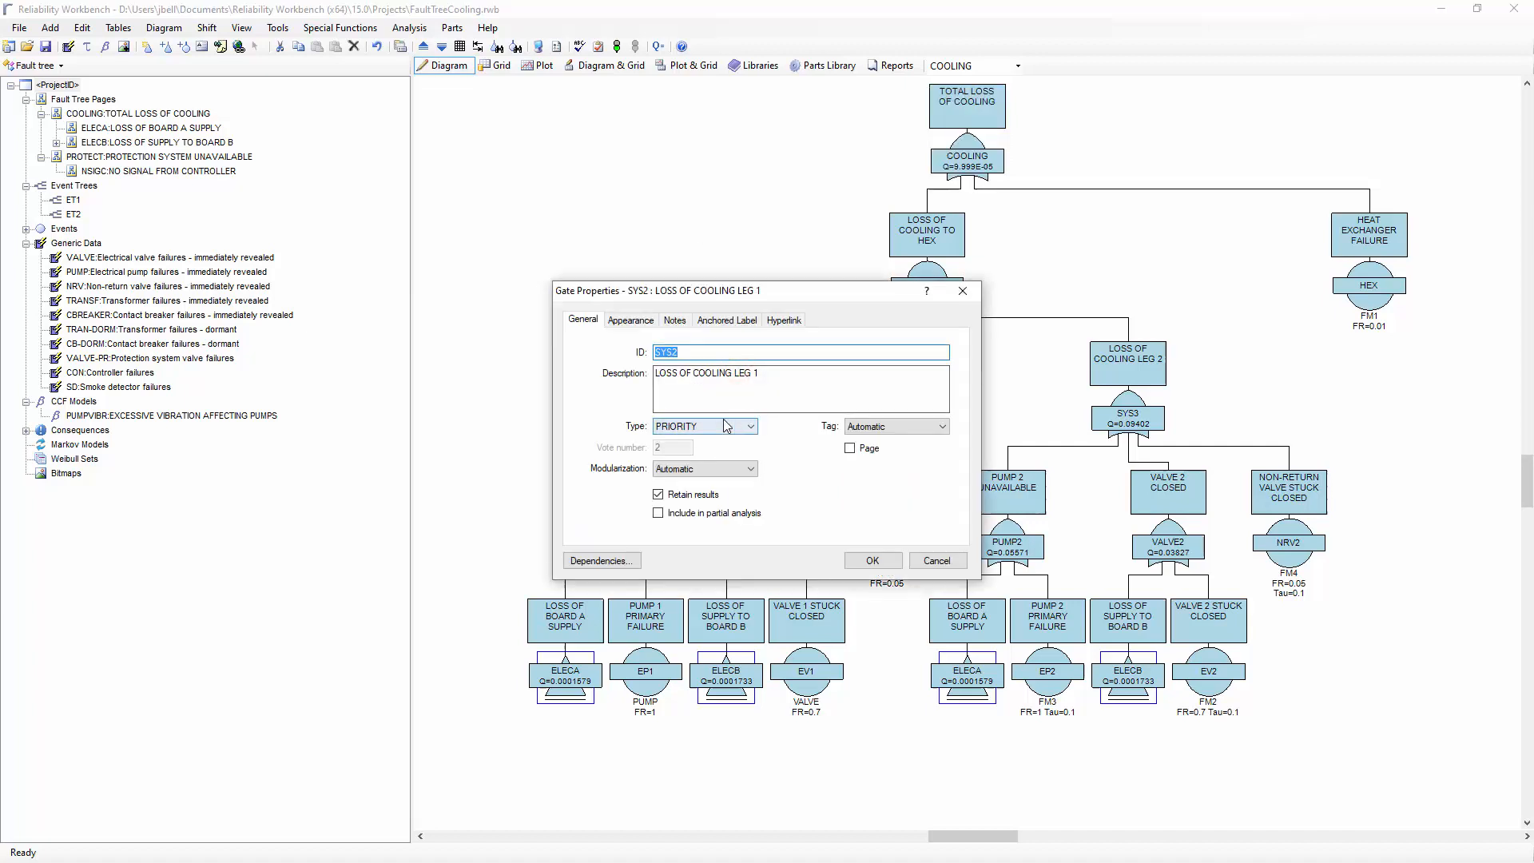
left_click(873, 561)
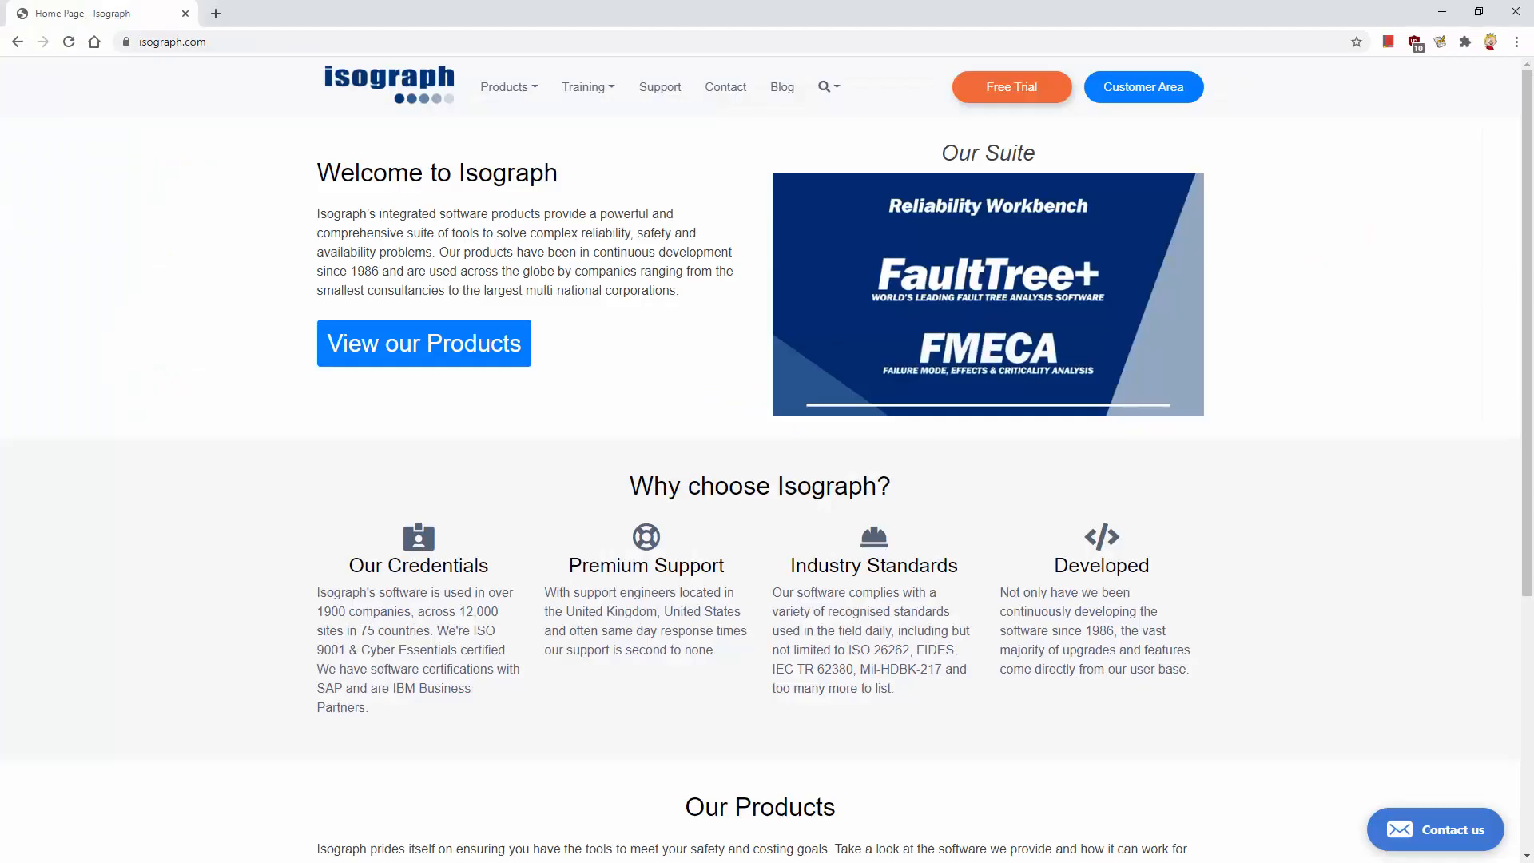
mouse_move(632, 118)
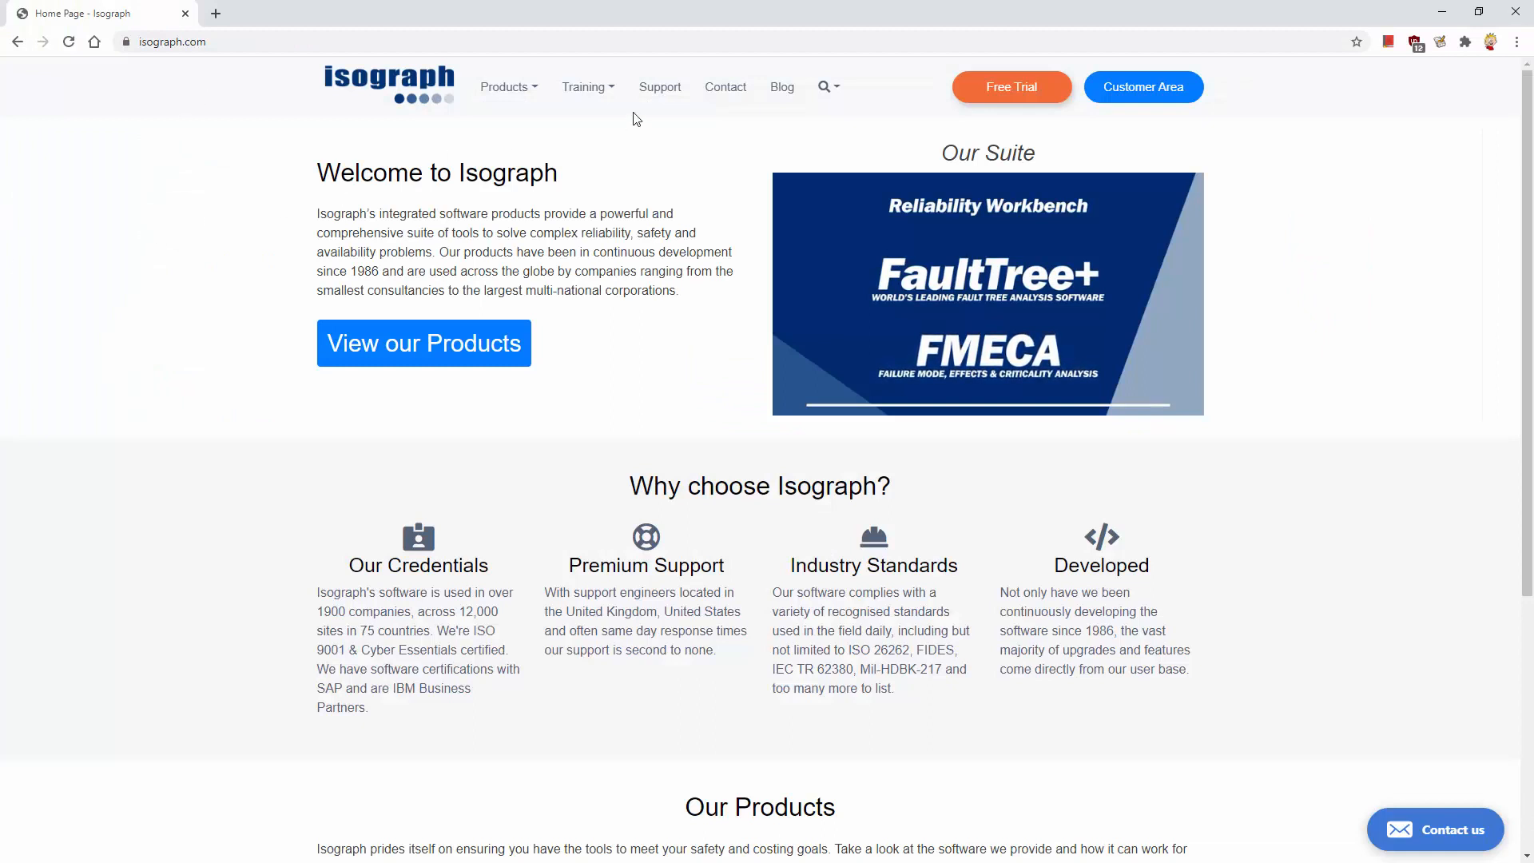
Go to the Support page on isograph.com showing the technical support request form
left_click(658, 89)
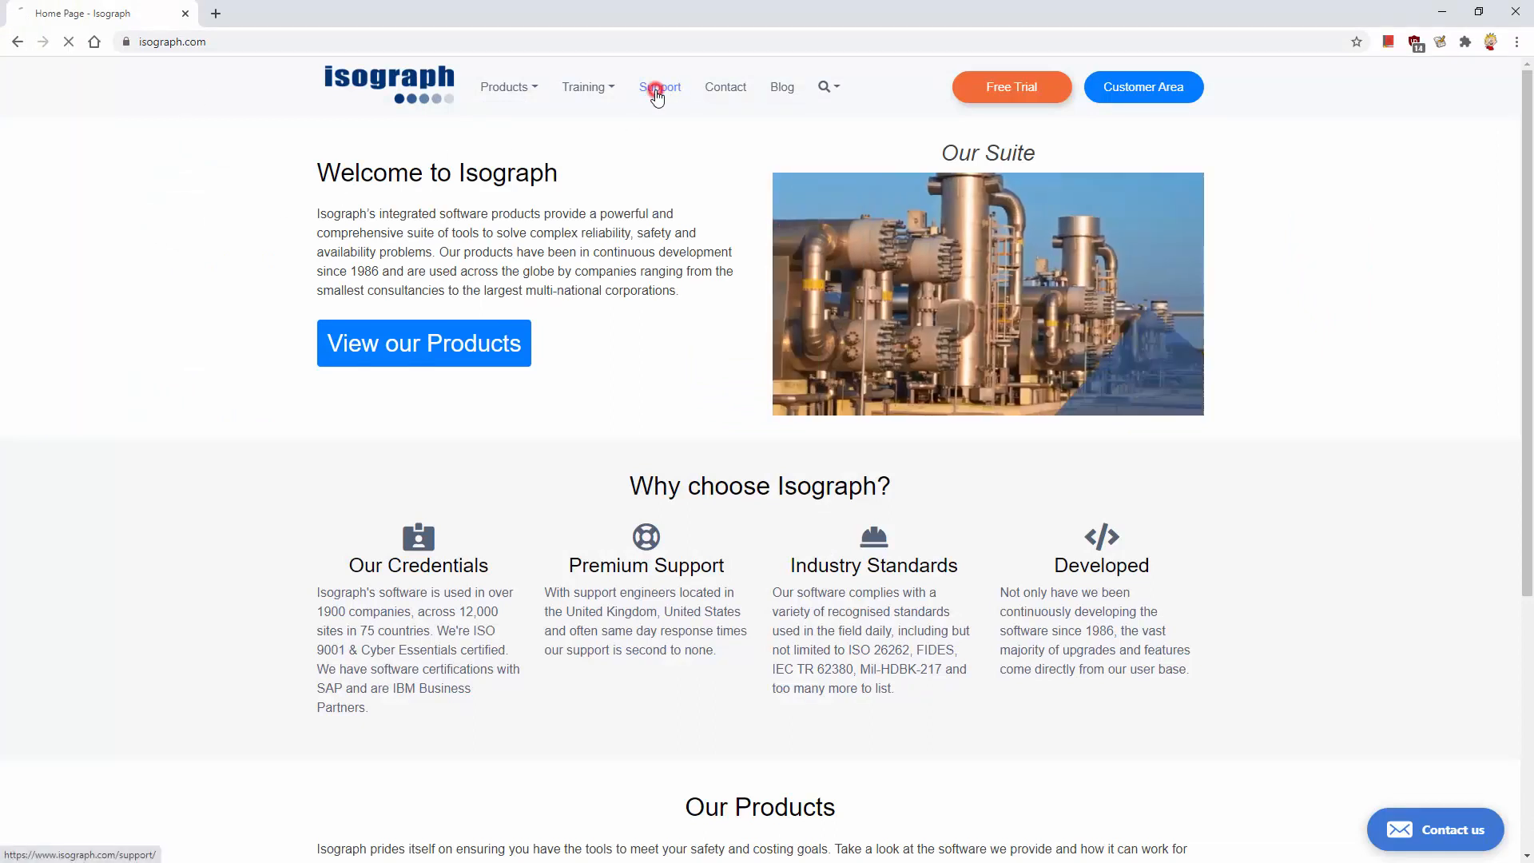
left_click(658, 86)
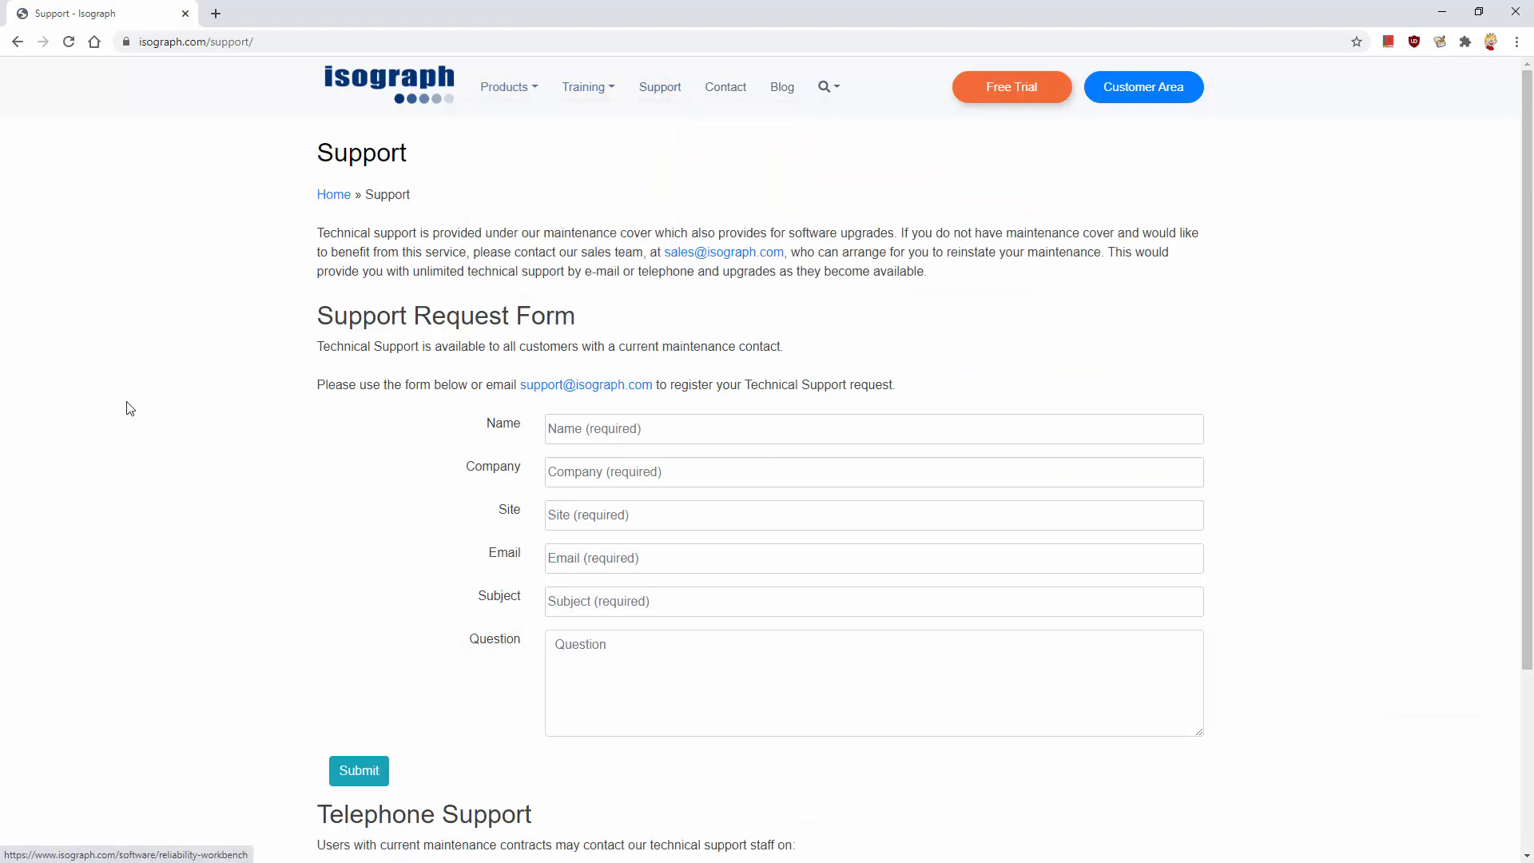